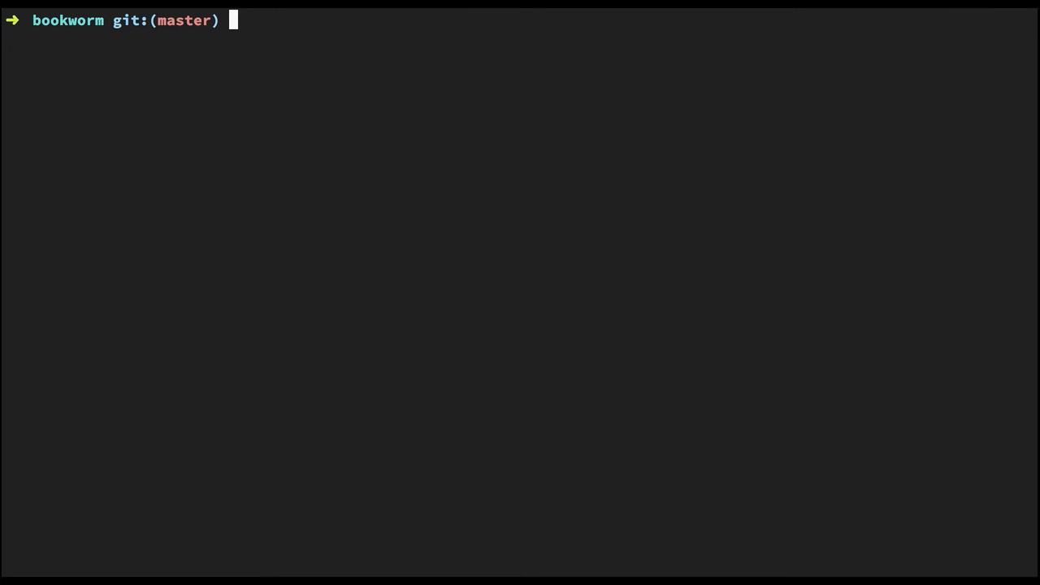
Uninstall the global ember-cli 0.2.7 and clean the npm and bower caches.
type("npm")
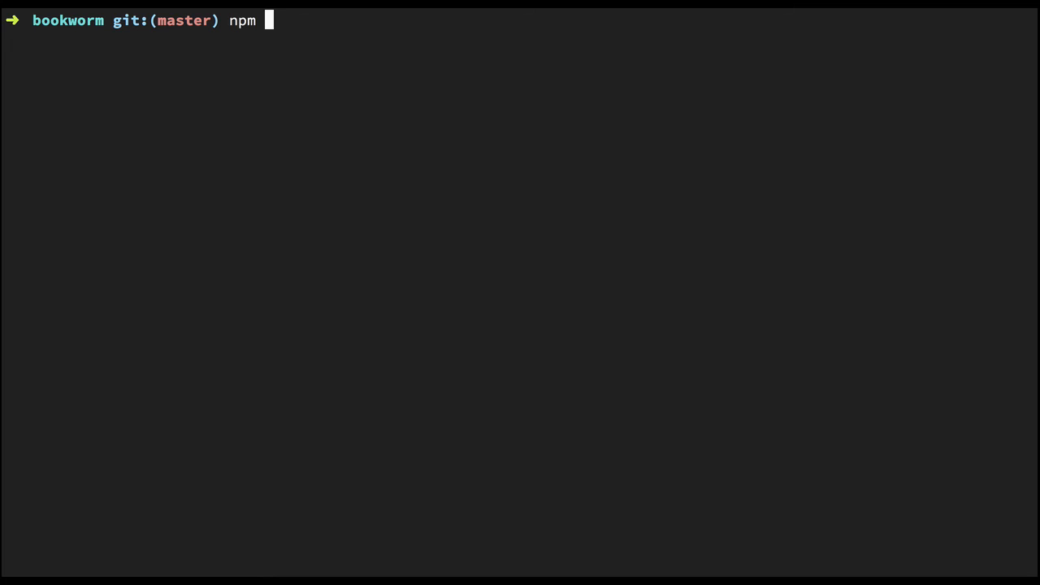
type("uninstall -g")
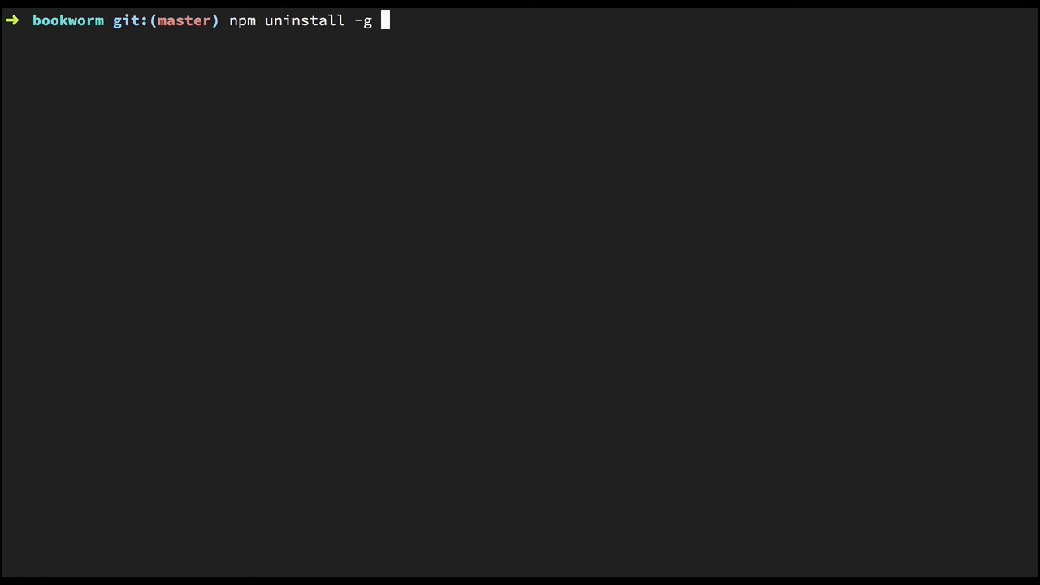
type("ember-cli")
type("npm")
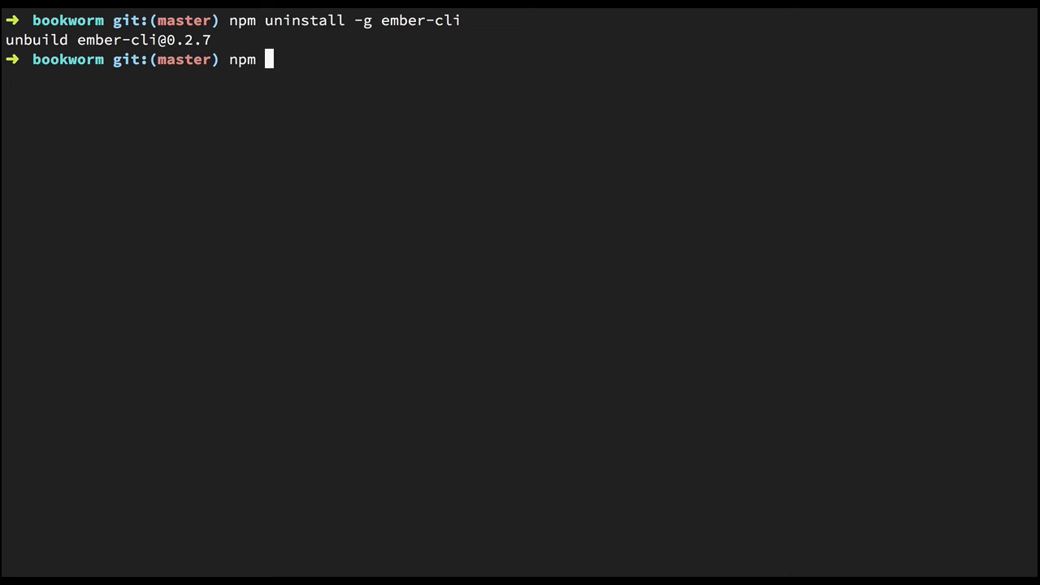
type("cache clea")
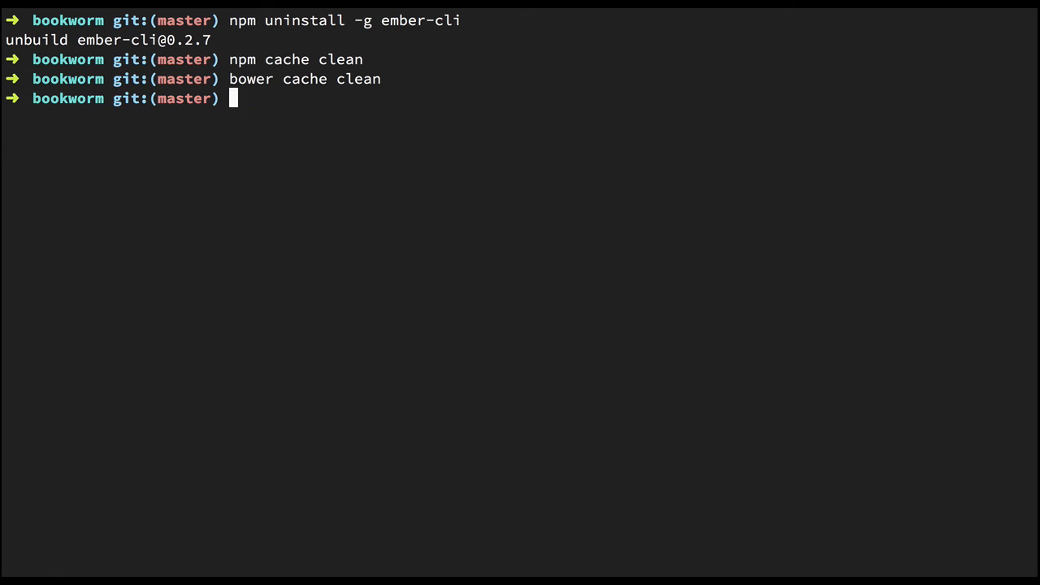
Reinstall ember-cli globally with npm install -g ember-cli.
type("npm install")
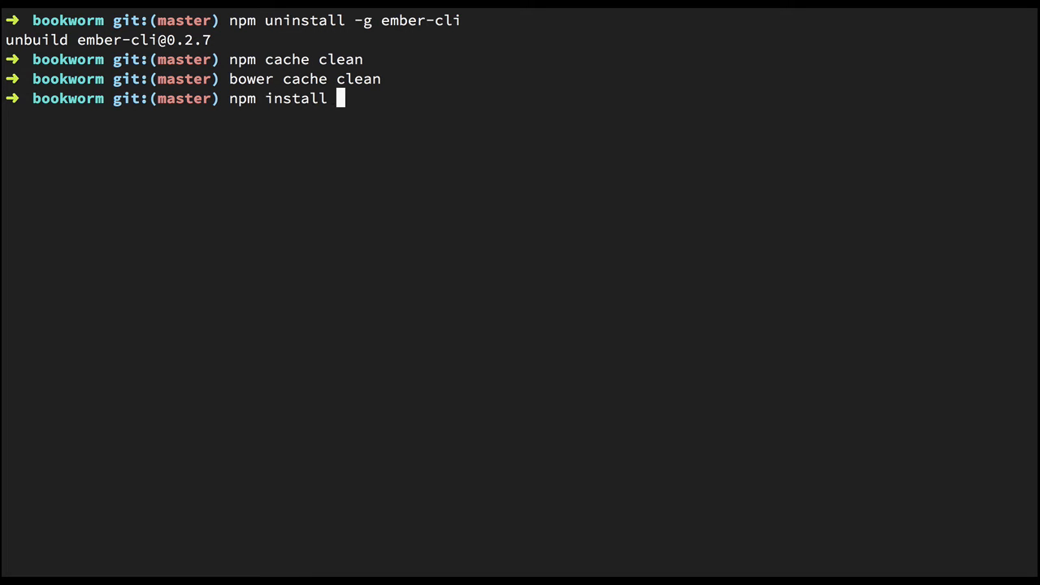
type("-g ember-")
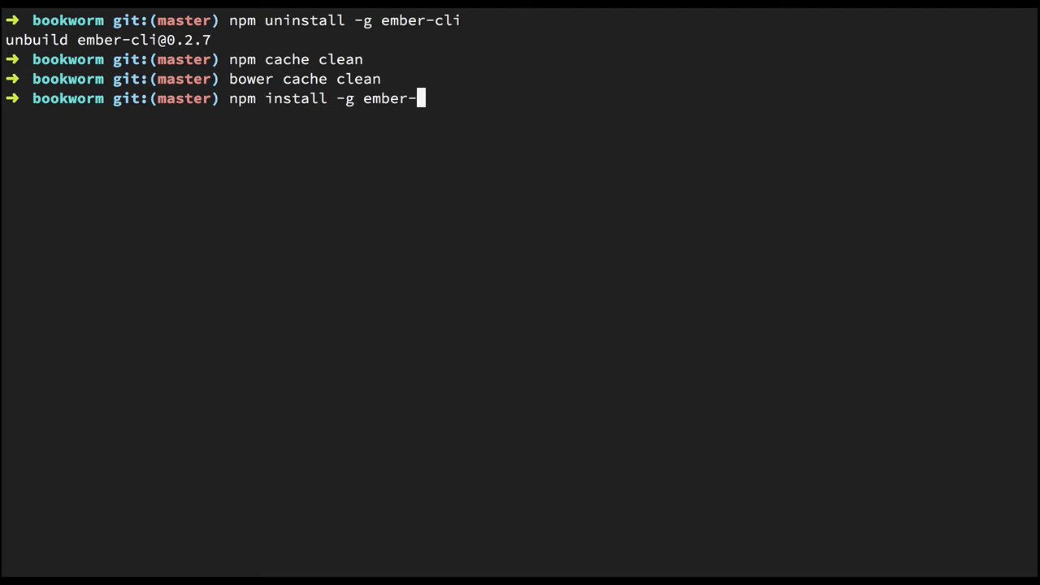
key("Enter")
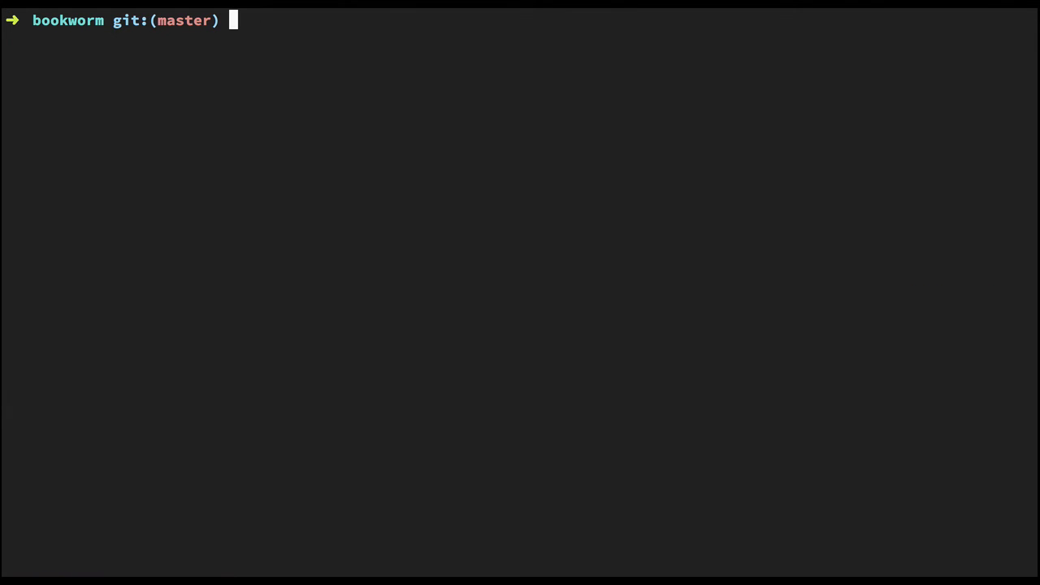
Delete the node_modules, bower_components, dist and tmp folders.
type("rm -rf")
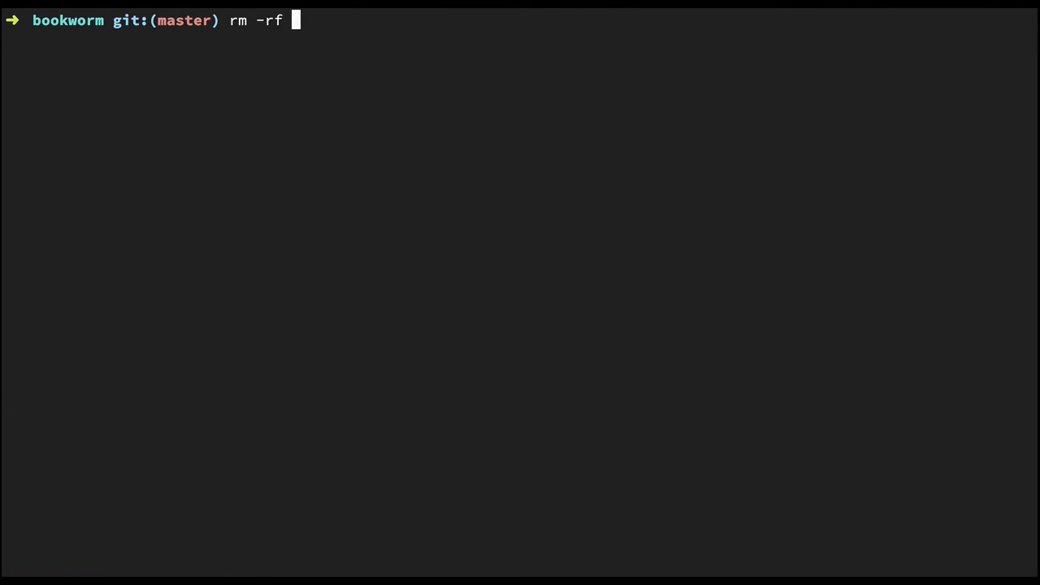
type("node_modules bower")
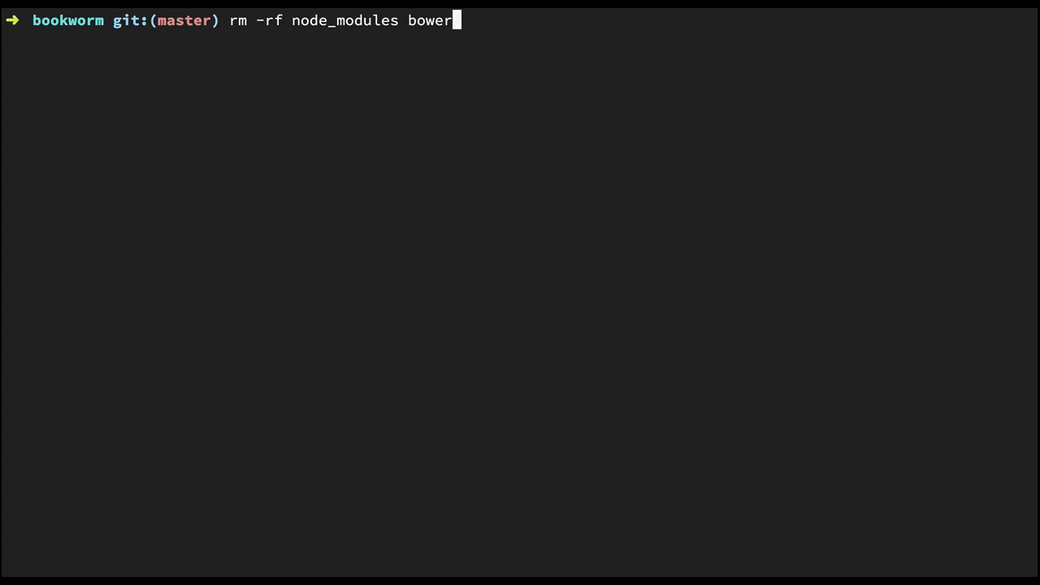
type("_components dist tmp")
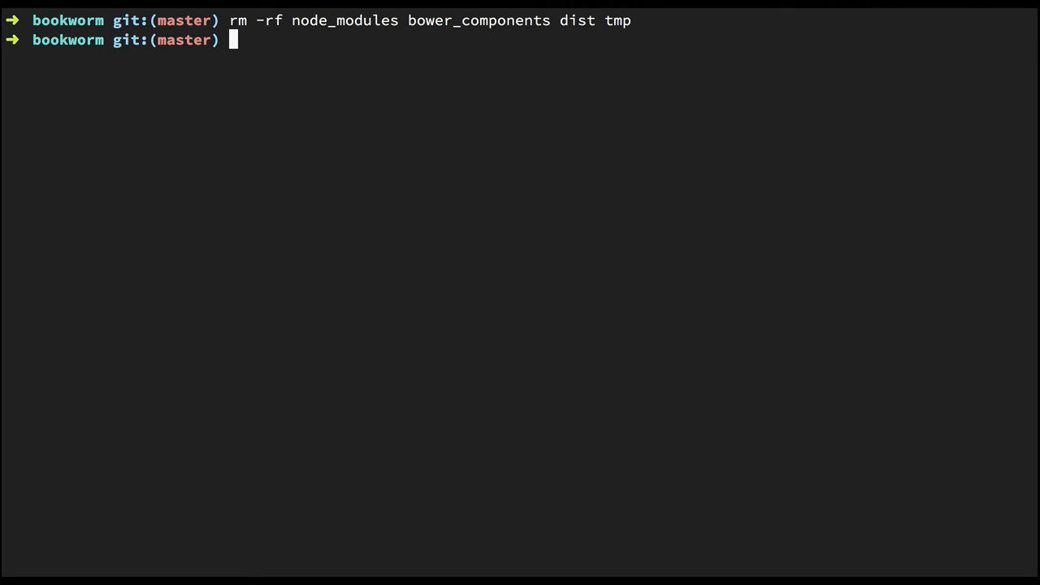
type("npm")
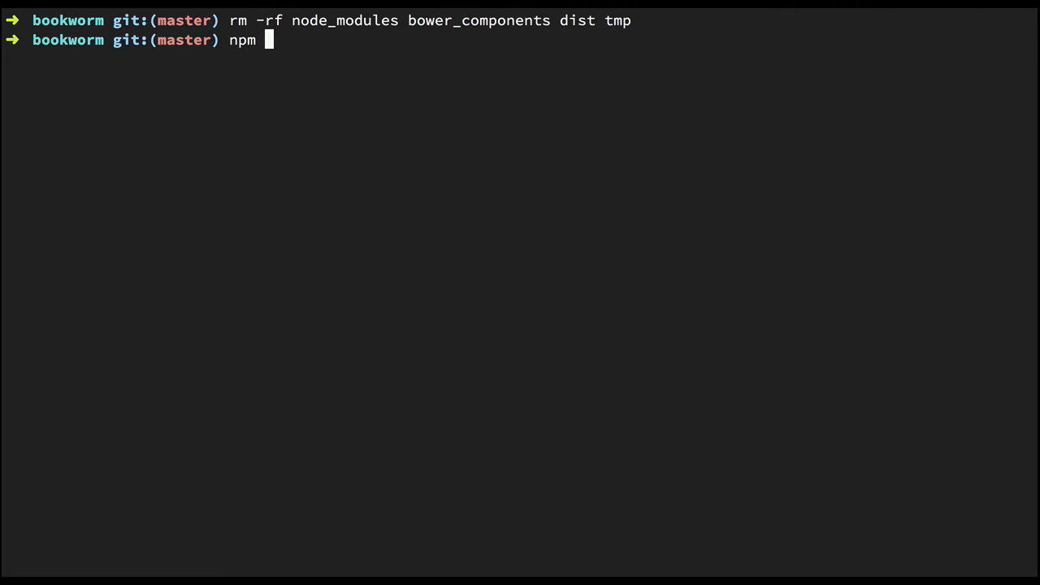
type("install --sav")
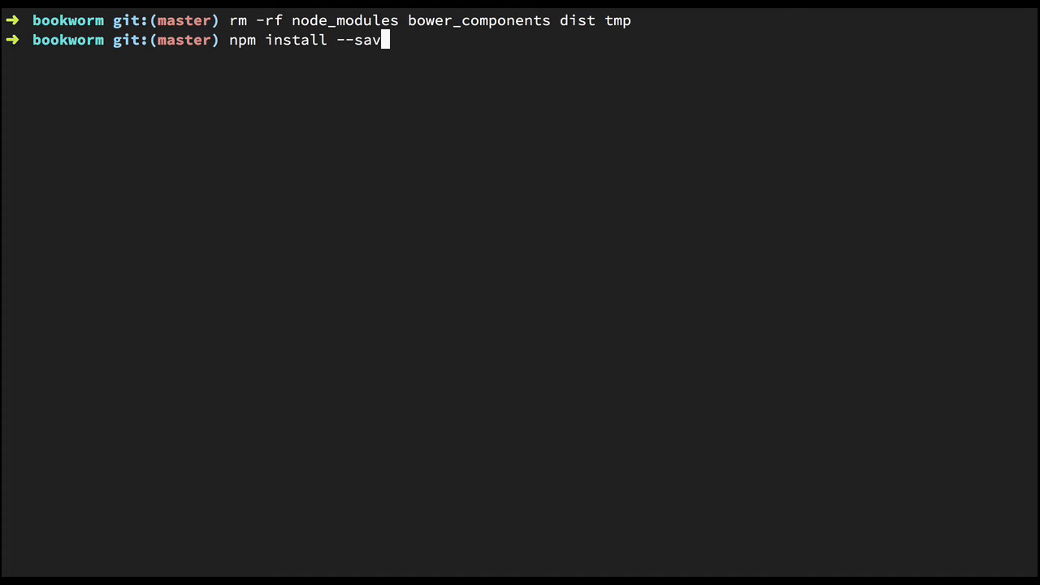
type("e-dev ember")
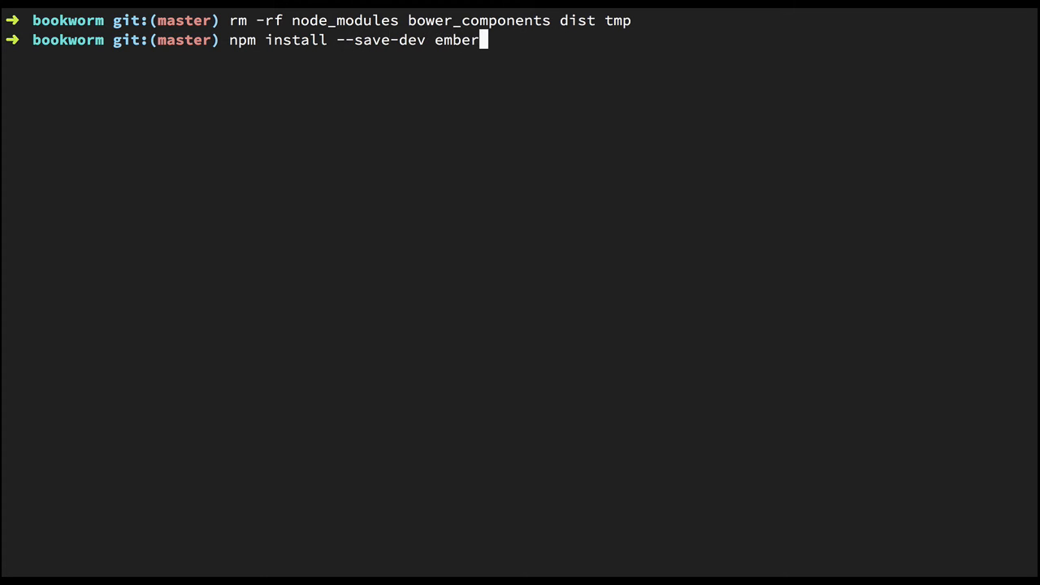
type("-cli@")
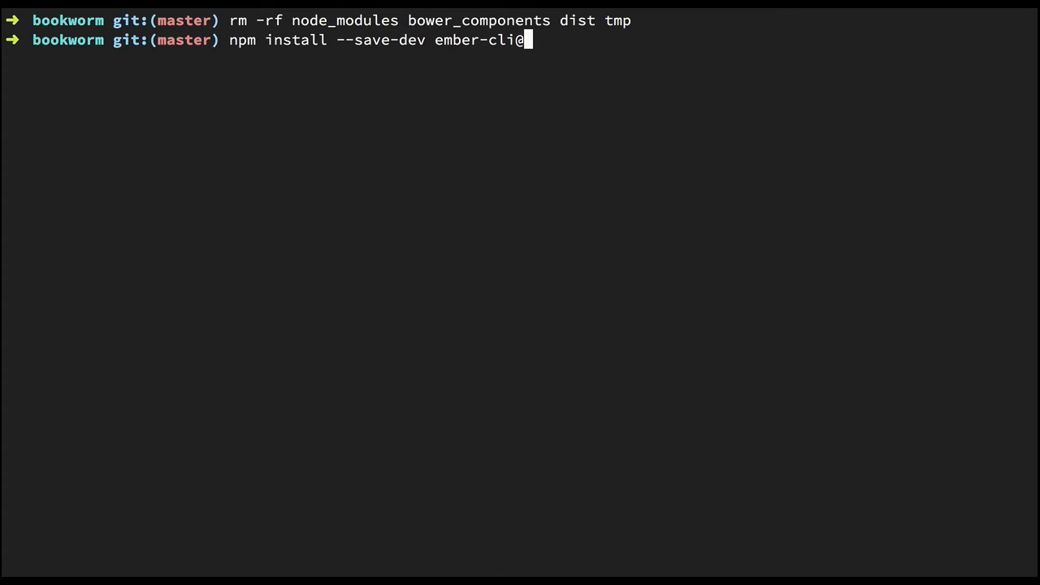
type(".13.1")
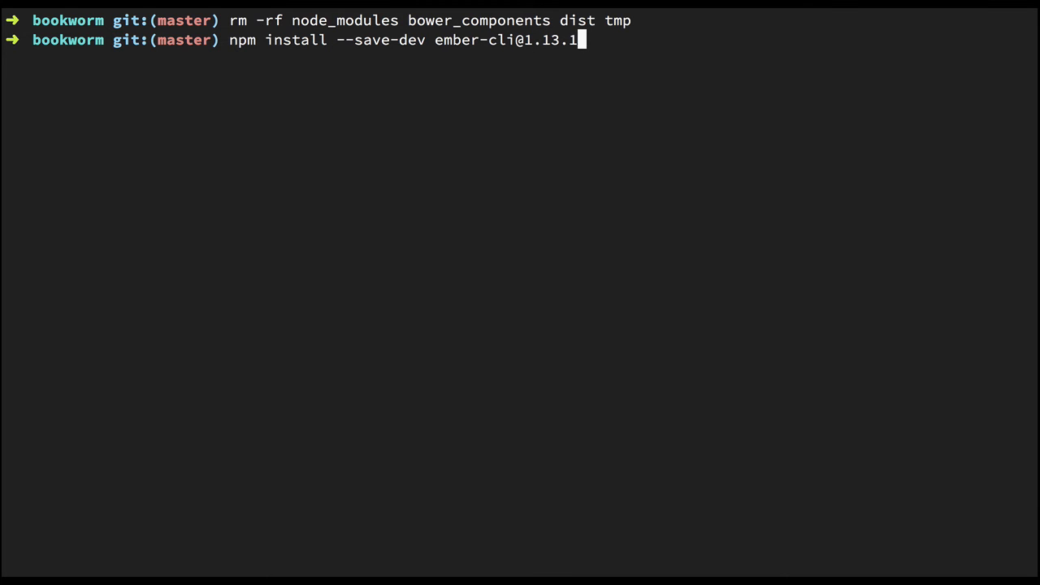
key("Enter")
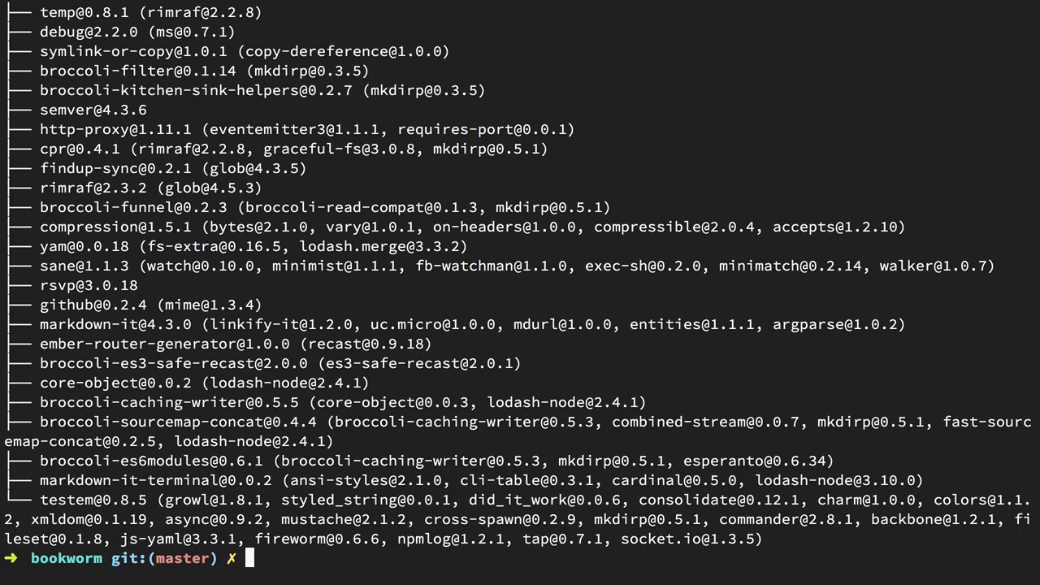
Reinstall the project's npm and bower packages.
type("npm install")
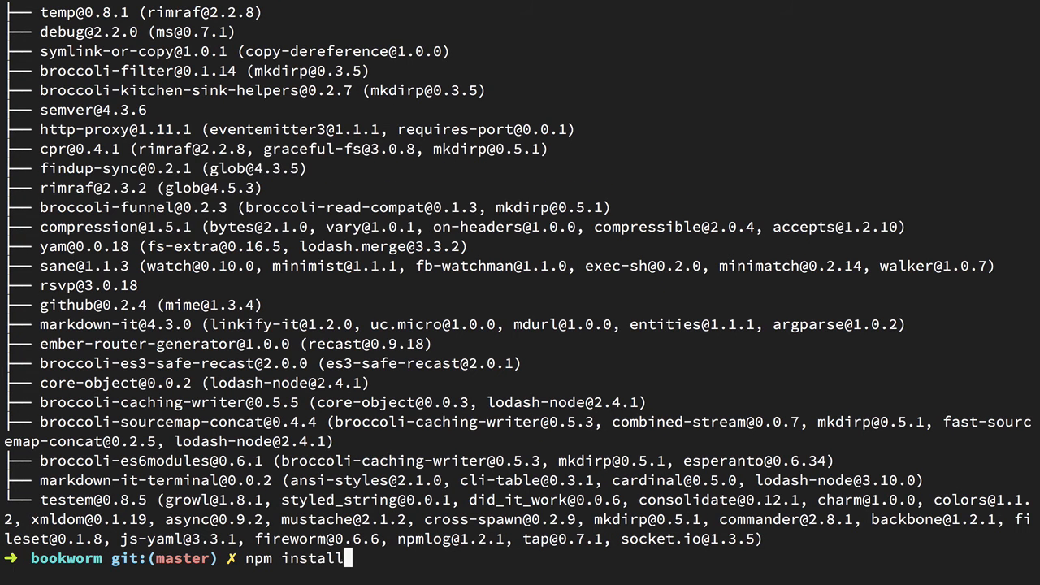
type("bower")
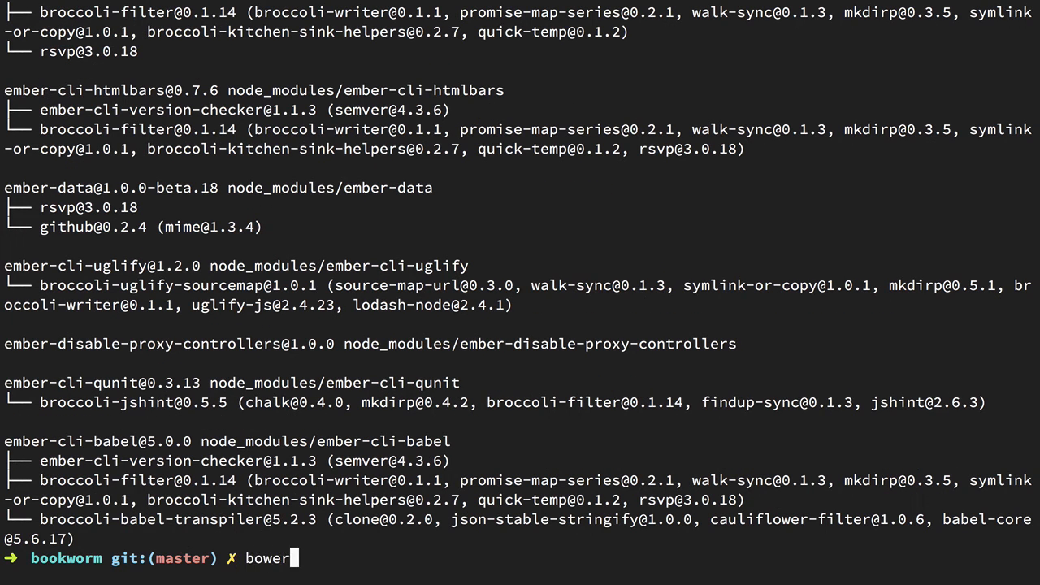
key("Enter")
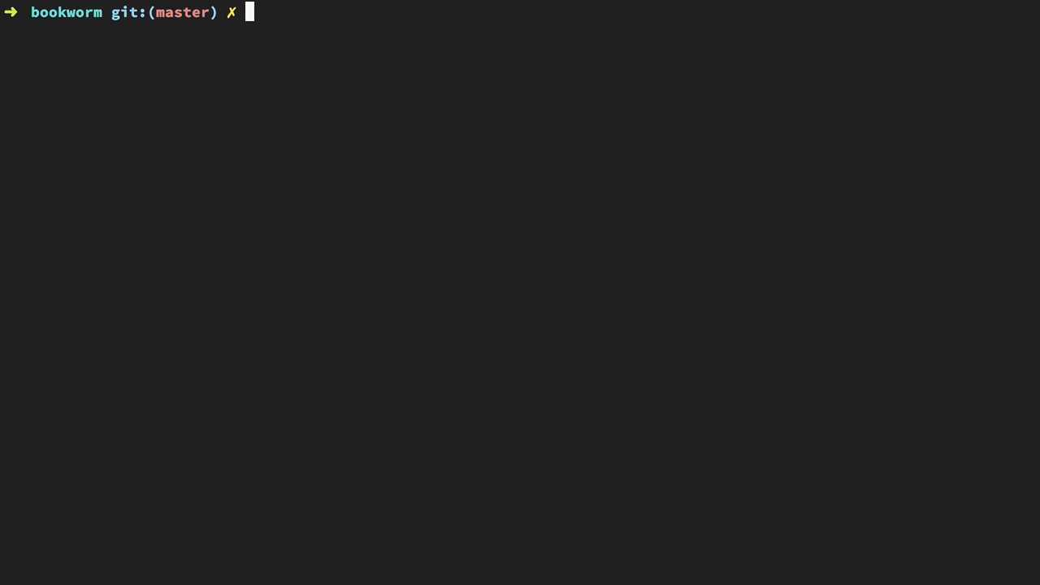
Run ember init, keeping app/router.js and overwriting package.json, tests/.jshintrc and start-app.js.
type("ember init")
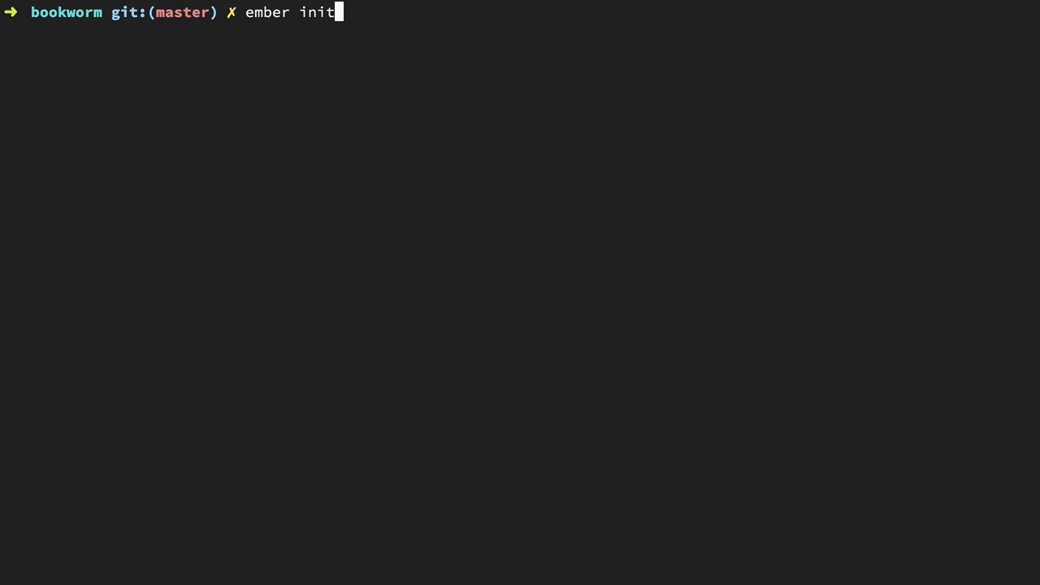
key("Enter")
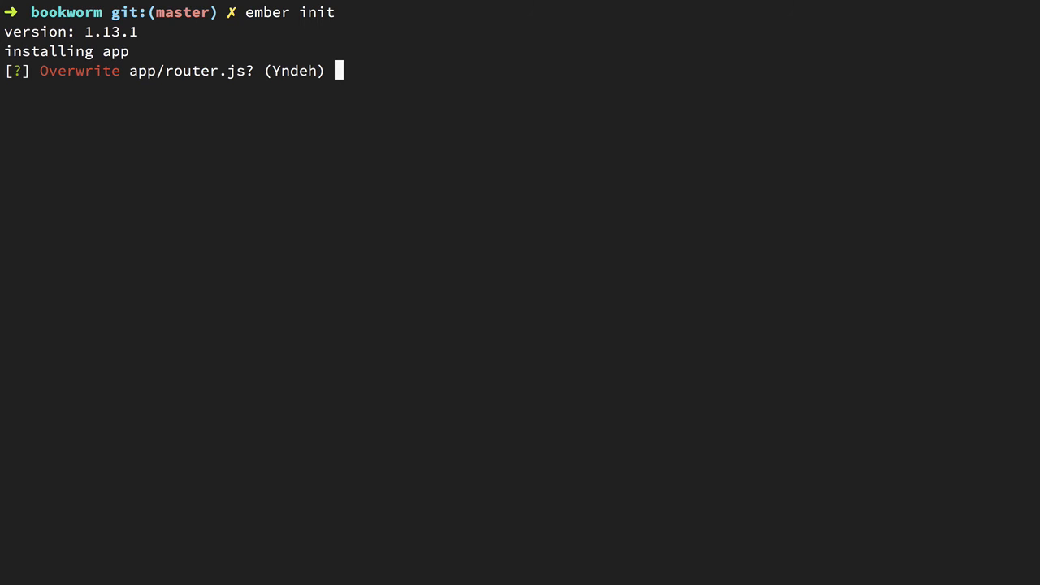
type("n")
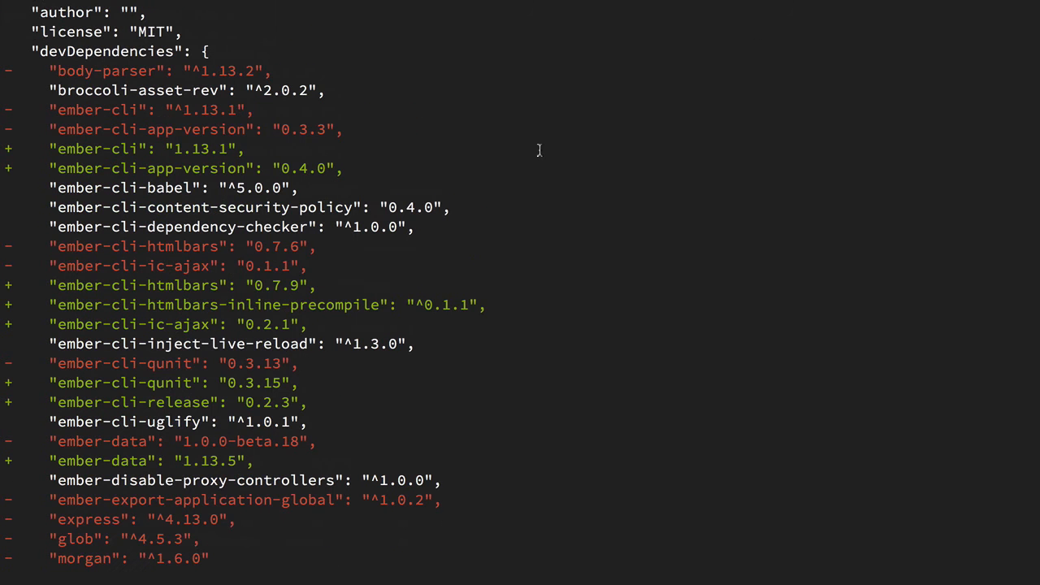
mouse_move(268, 71)
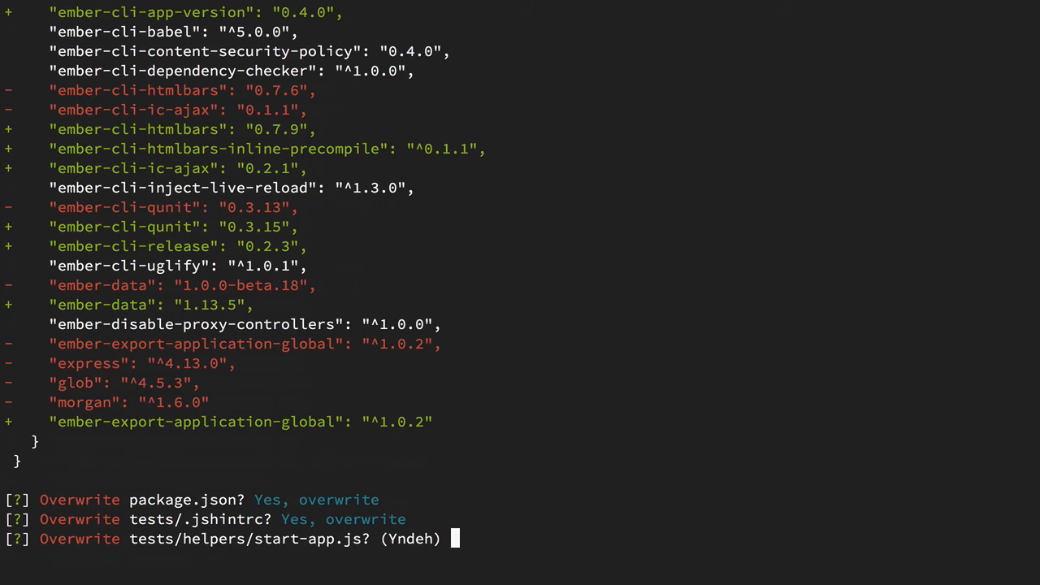
type("Y")
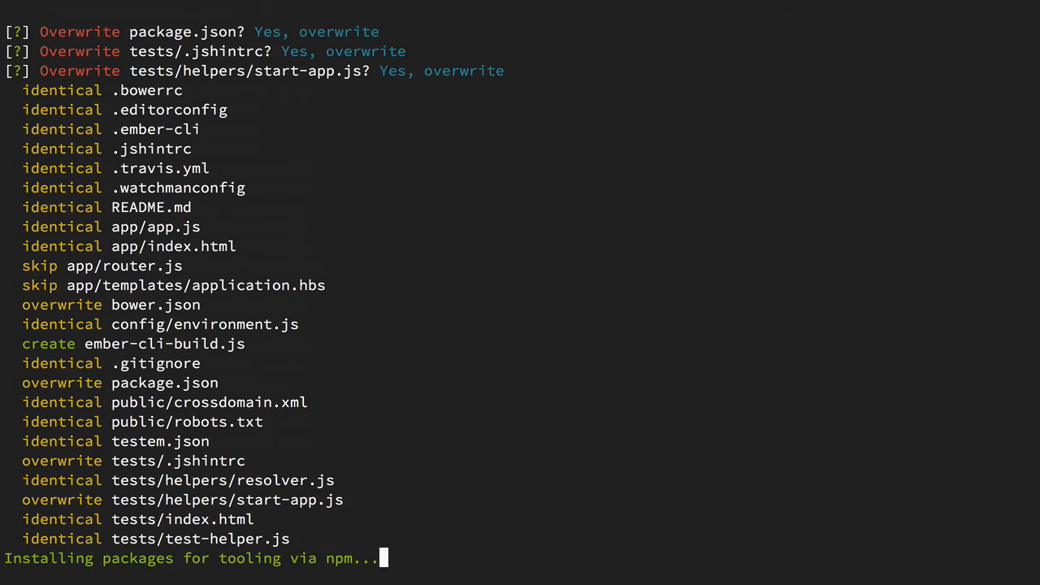
Install Bootstrap as a saved bower dependency.
type("bo")
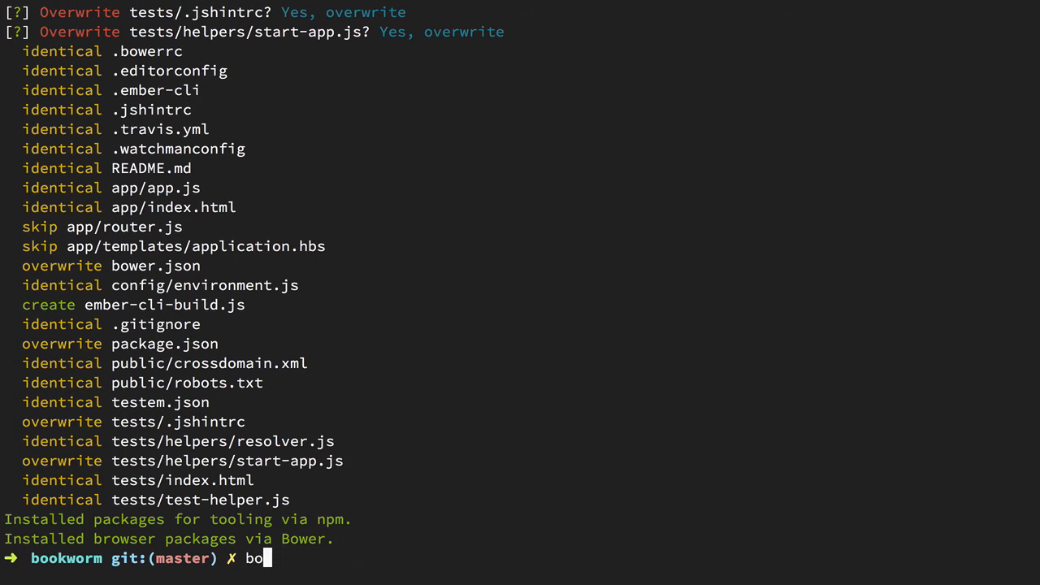
type("wer inst")
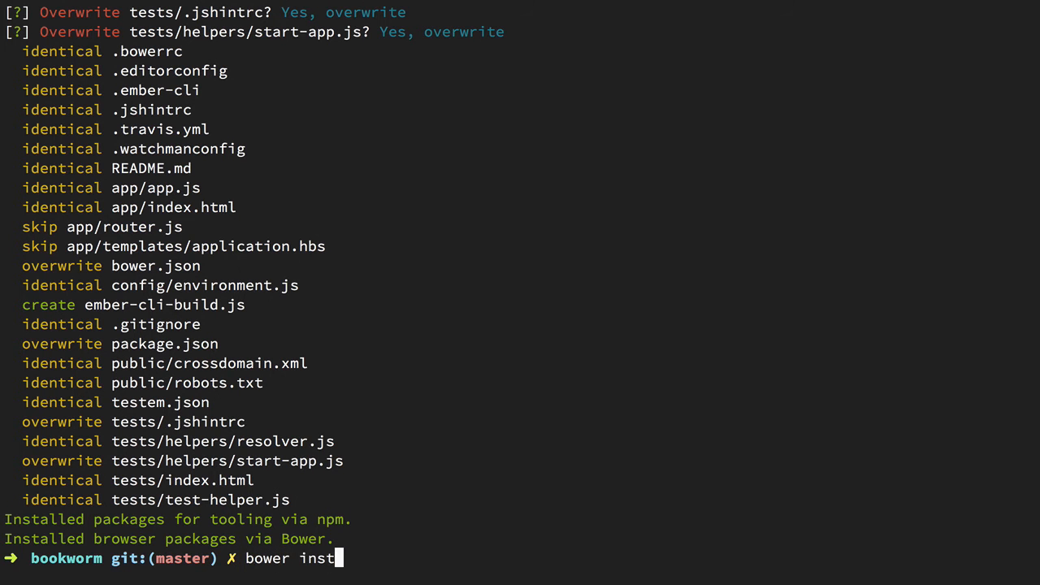
type("all --save")
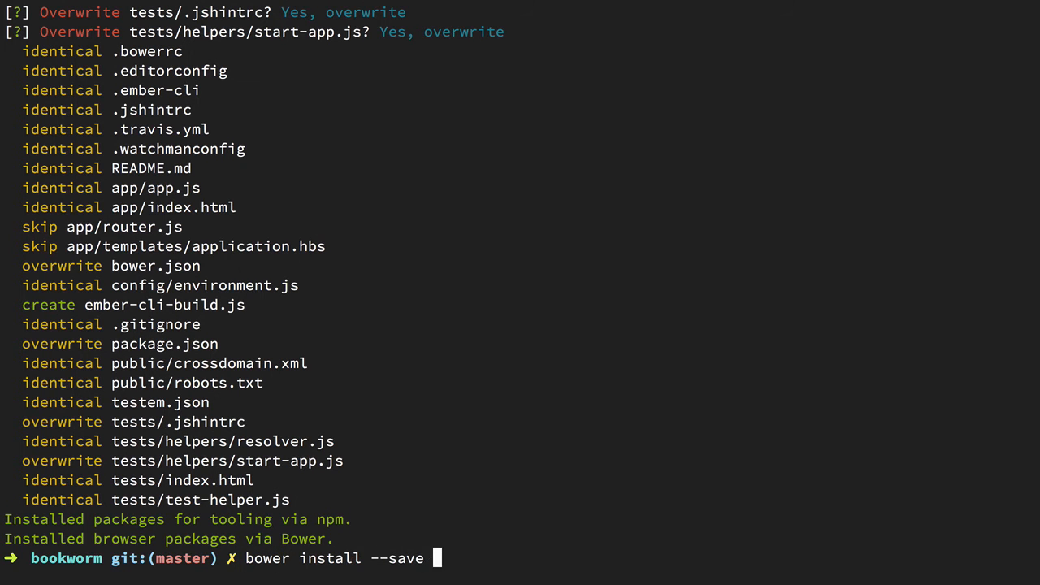
type("bootstrap")
type("npm install")
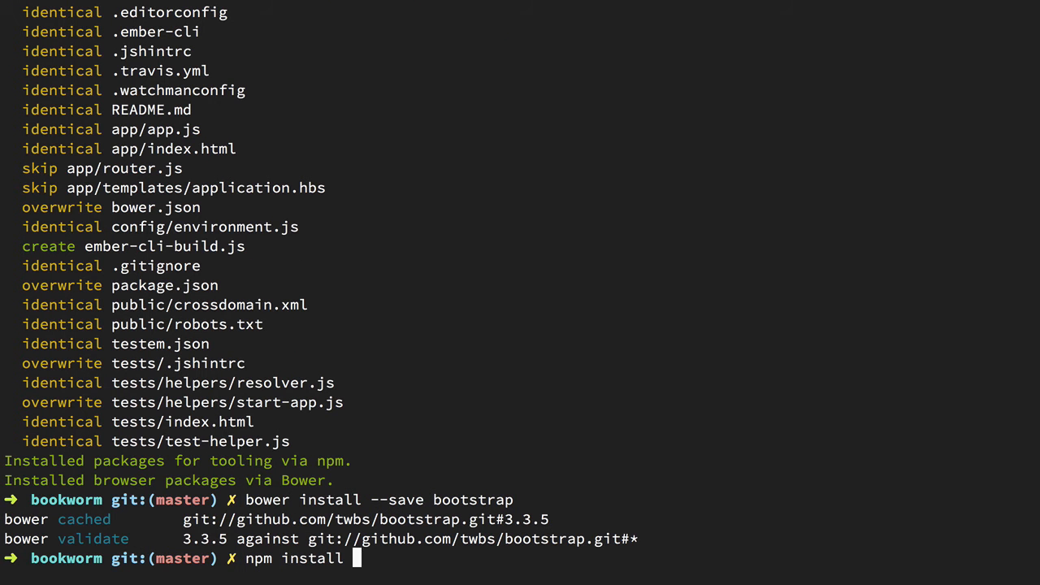
Enter the npm dev-dependency install for express, body-parser and morgan.
type("--save-dev")
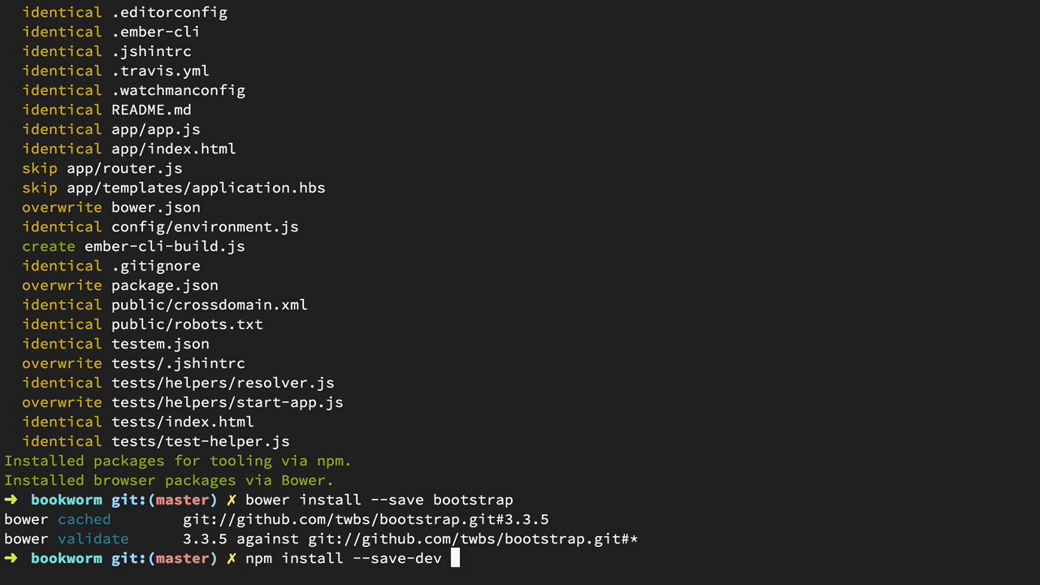
type("express bo")
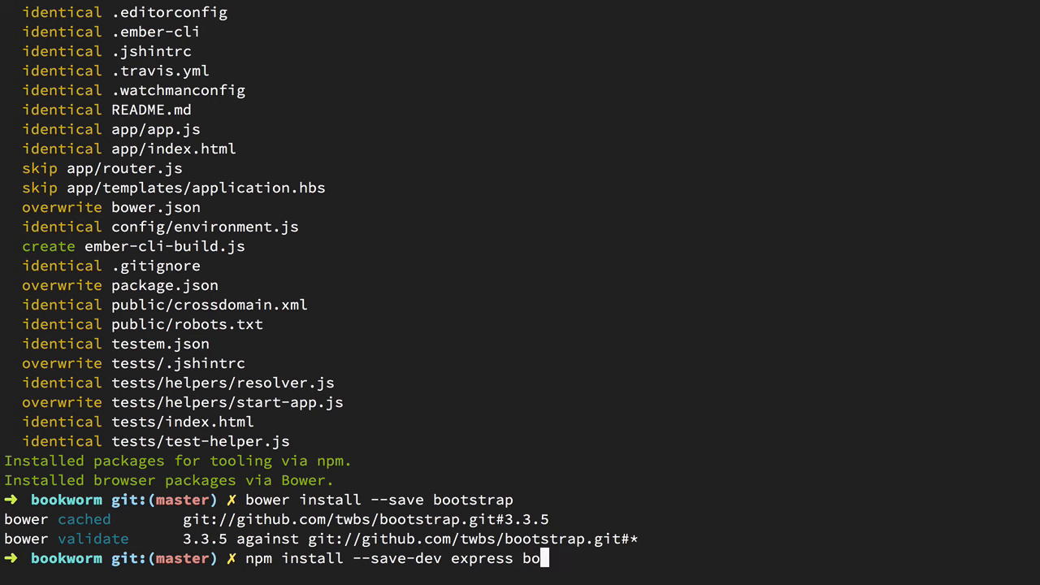
type("dy-parser morgan")
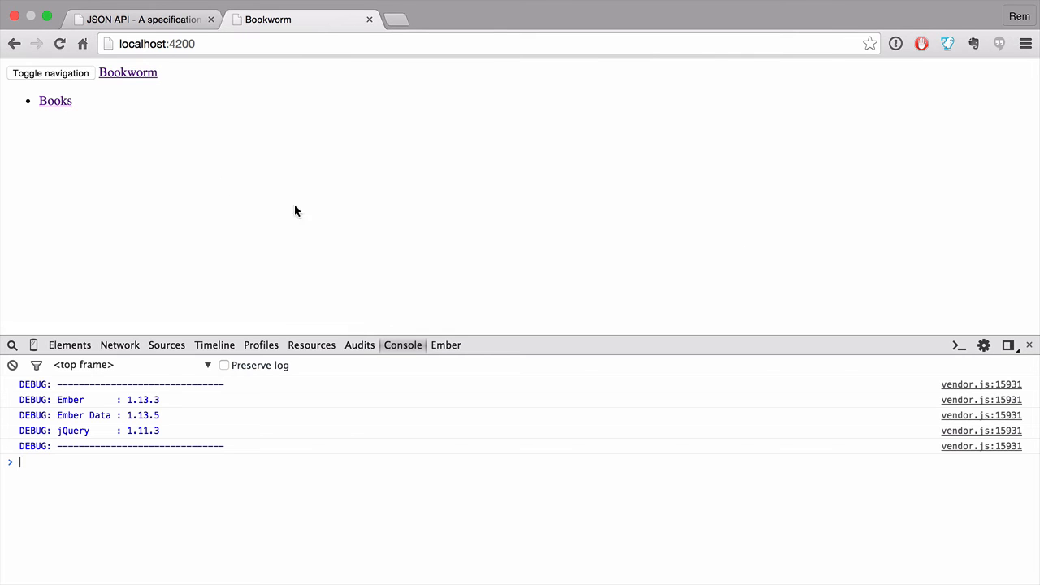
Browse Books, Cuckoo's Nest details and the Add new book form, then open Brocfile.js.
left_click(54, 100)
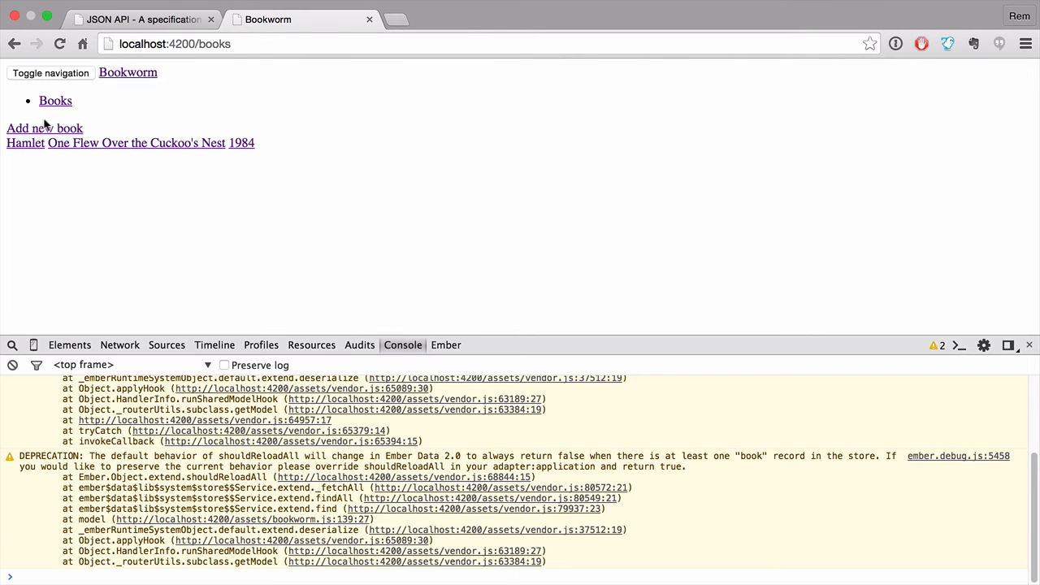
mouse_move(61, 146)
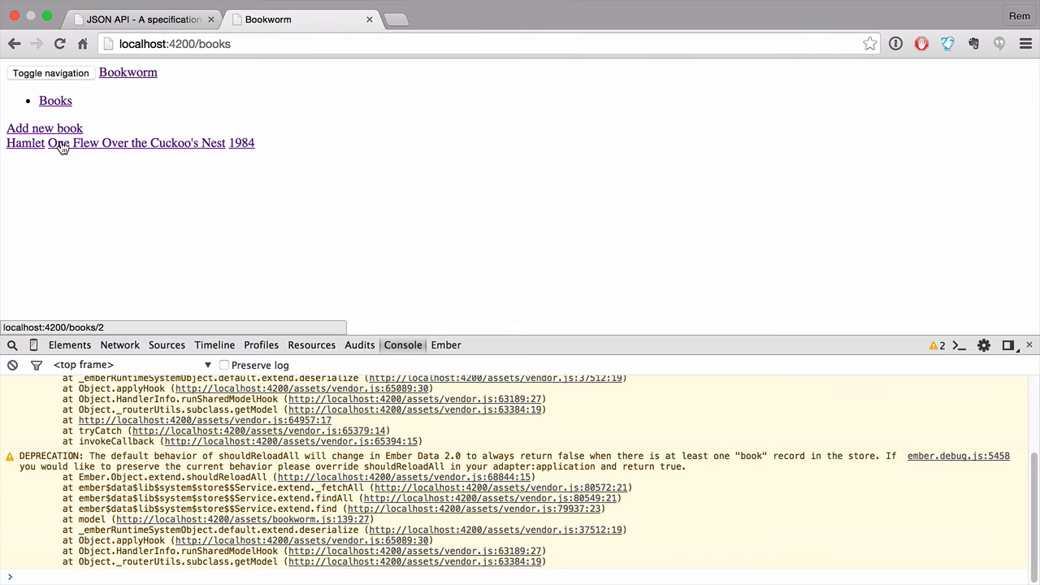
left_click(136, 142)
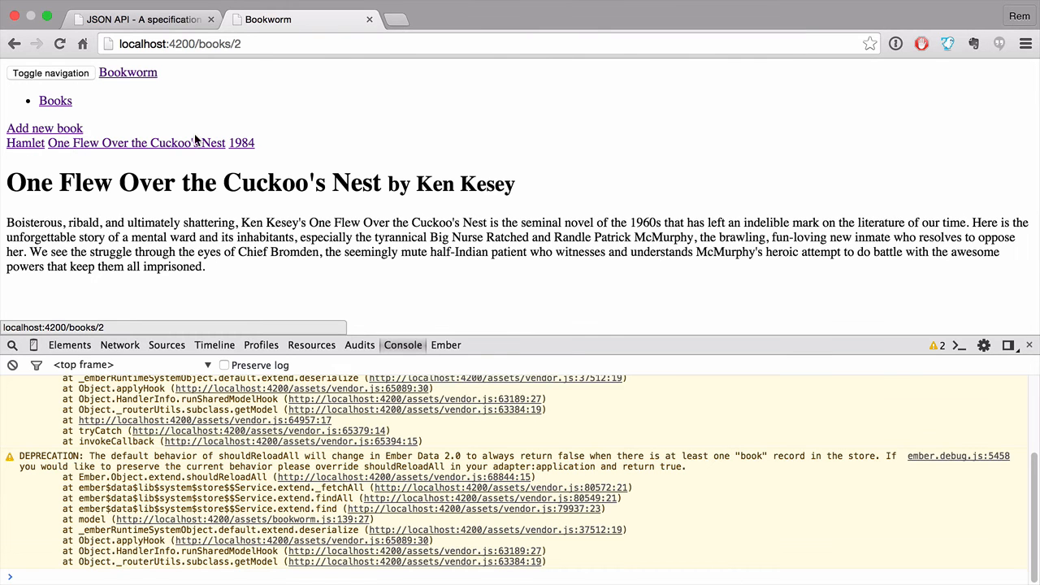
left_click(44, 128)
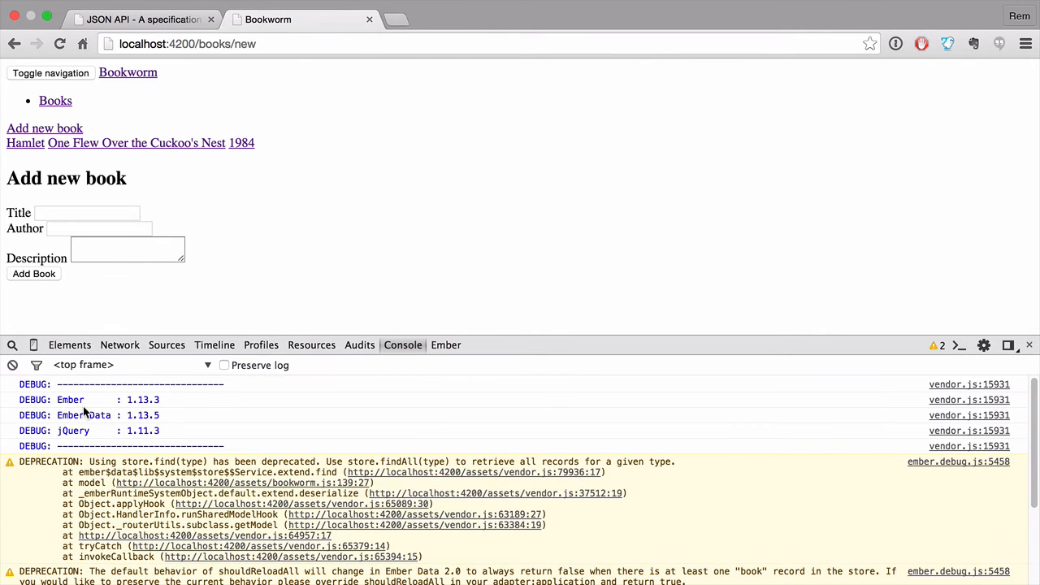
mouse_move(149, 410)
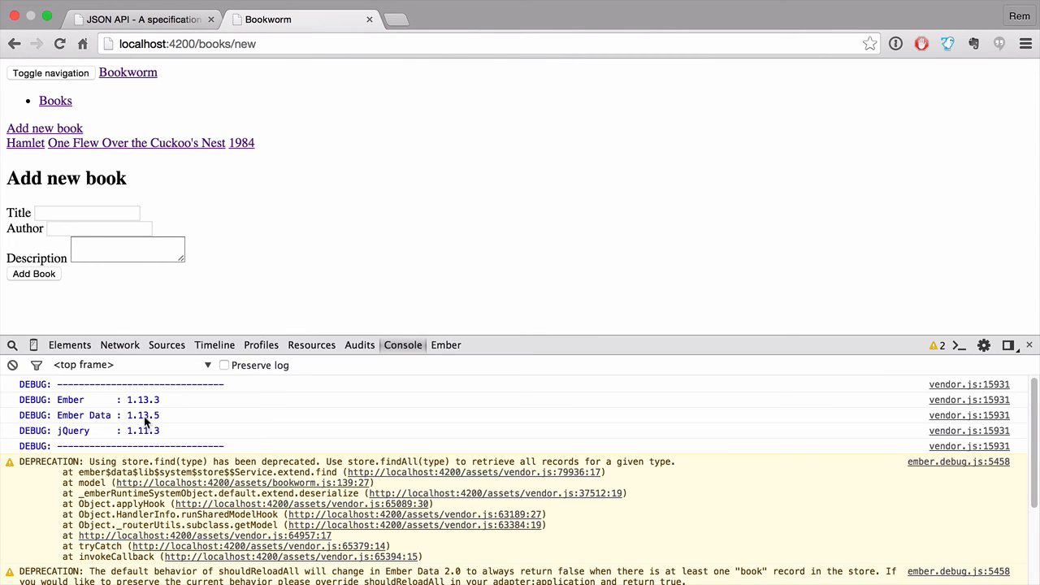
mouse_move(399, 435)
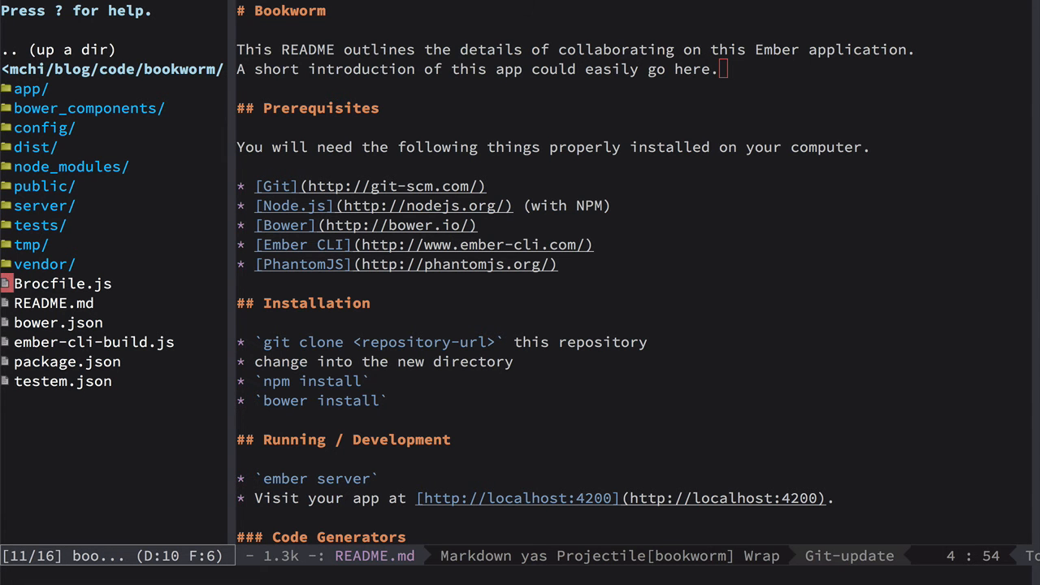
left_click(94, 342)
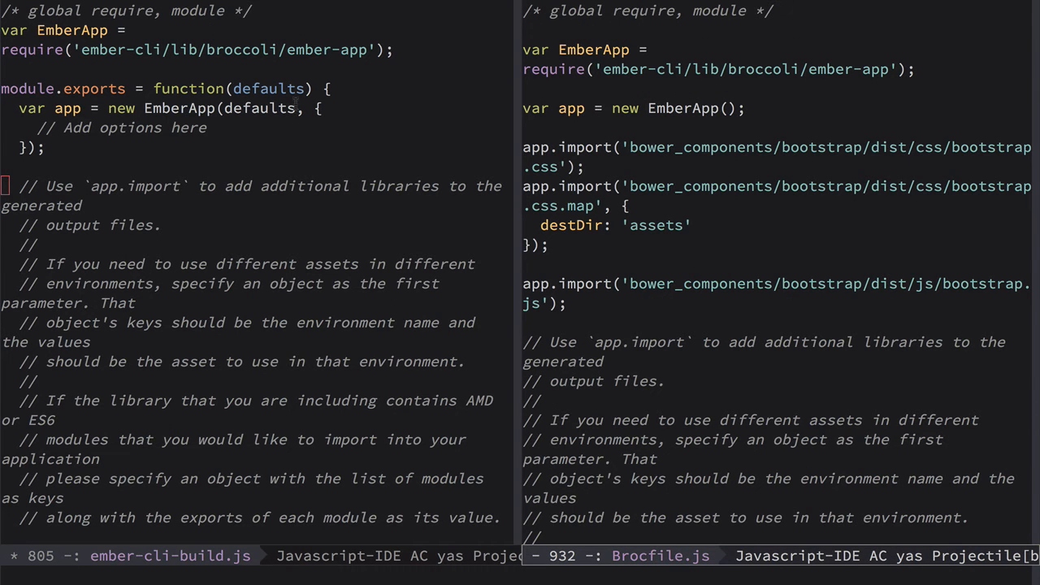
mouse_move(238, 273)
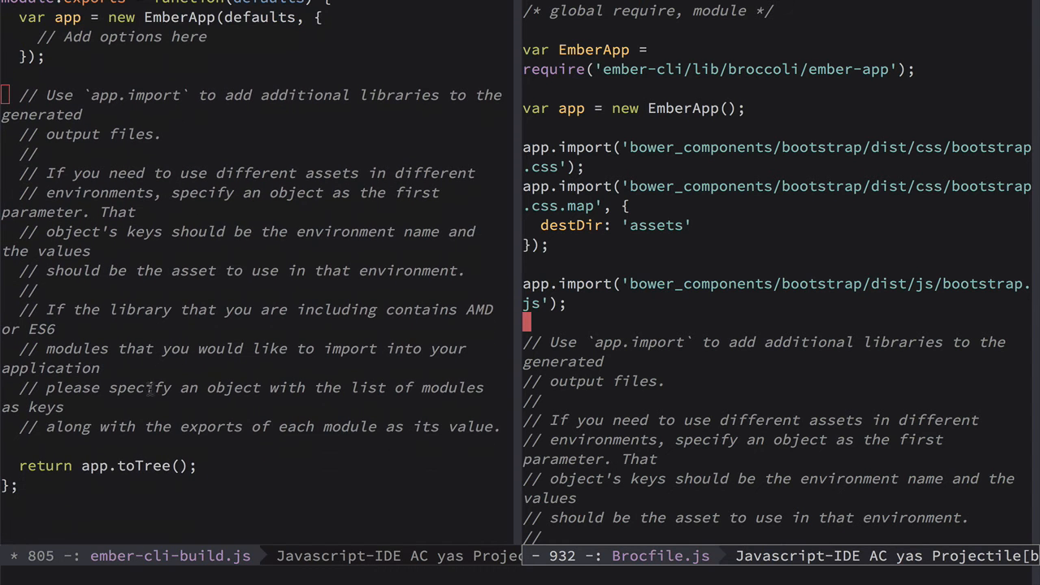
mouse_move(205, 287)
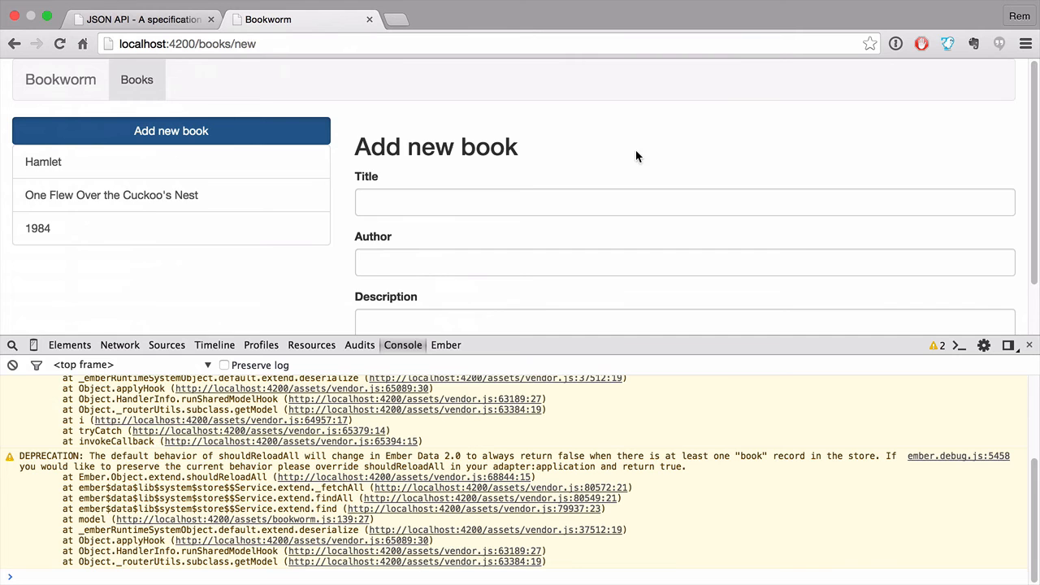
Open the One Flew Over the Cuckoo's Nest detail page in the styled app.
left_click(112, 195)
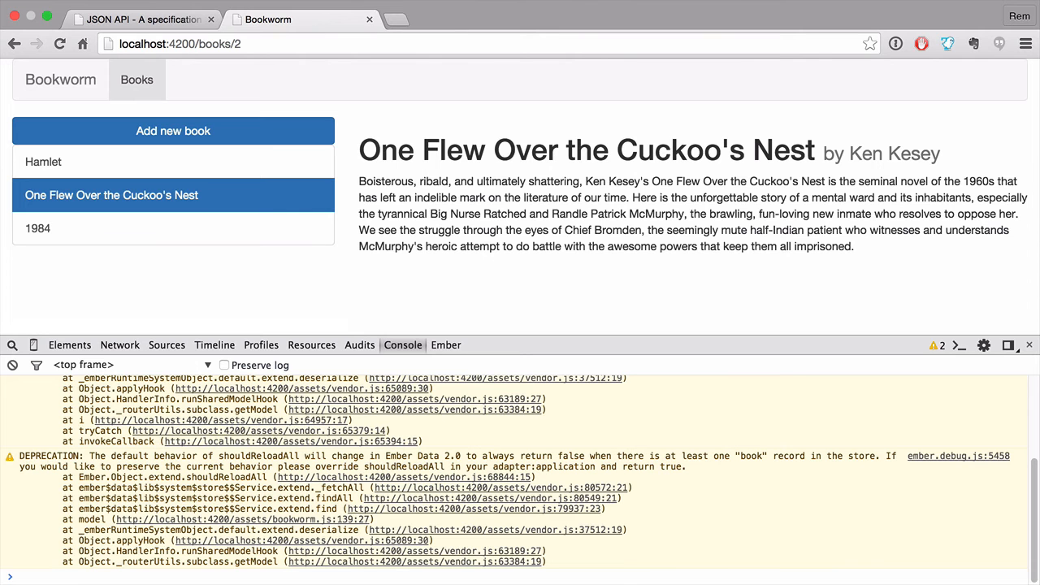
mouse_move(295, 20)
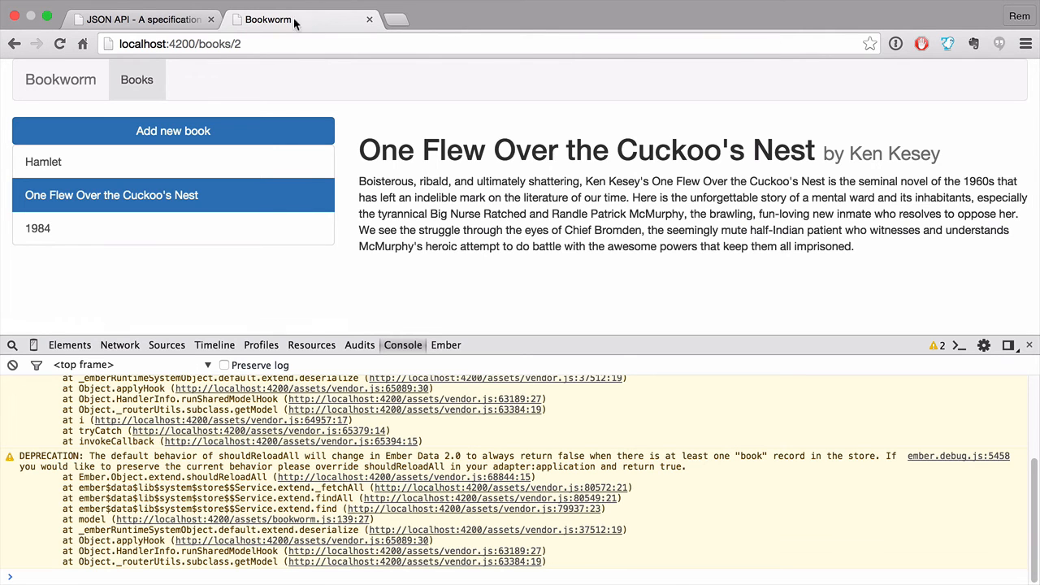
left_click(147, 18)
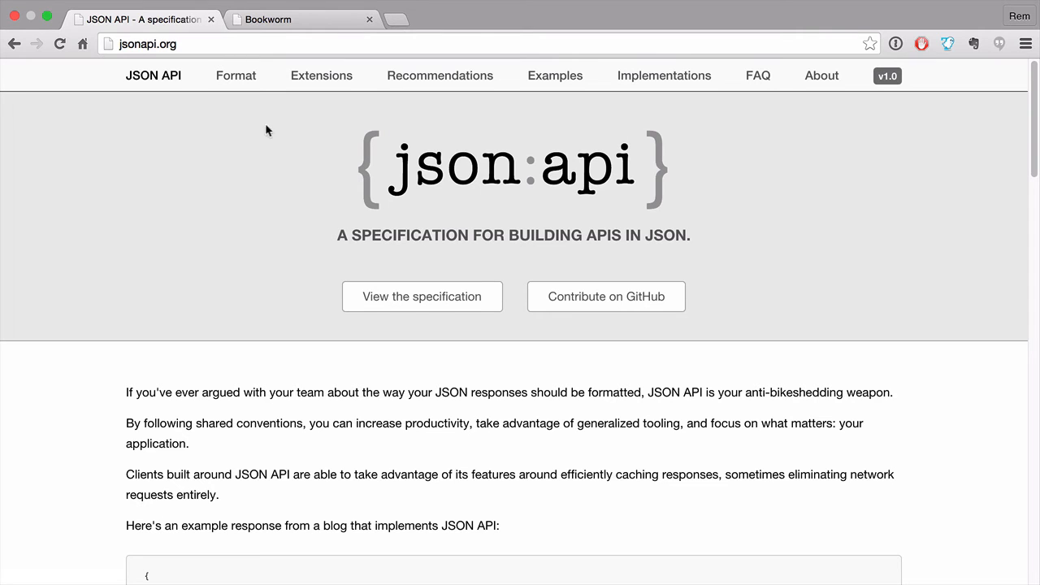
scroll("down", 3)
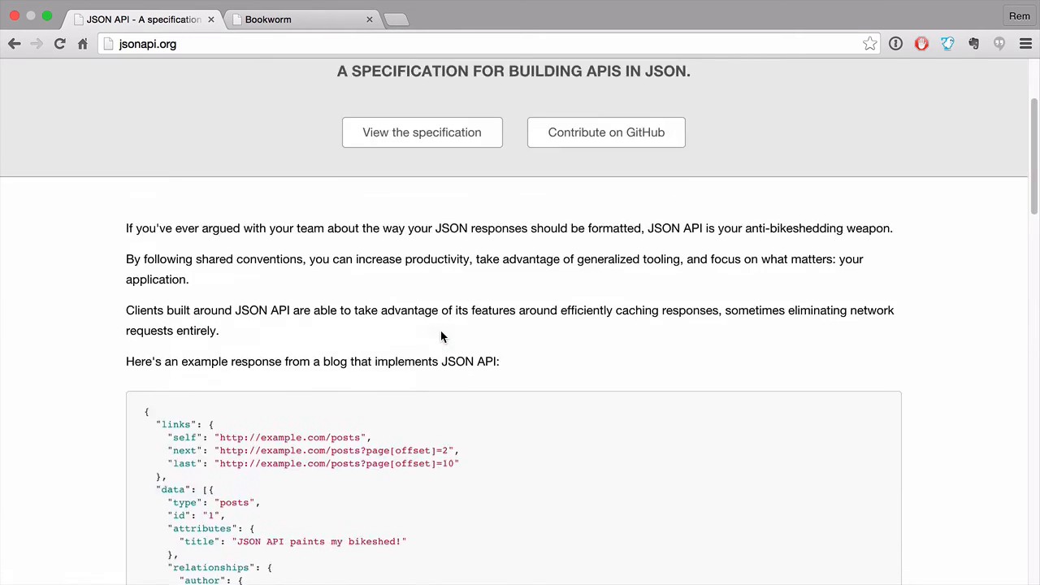
scroll("down", 3)
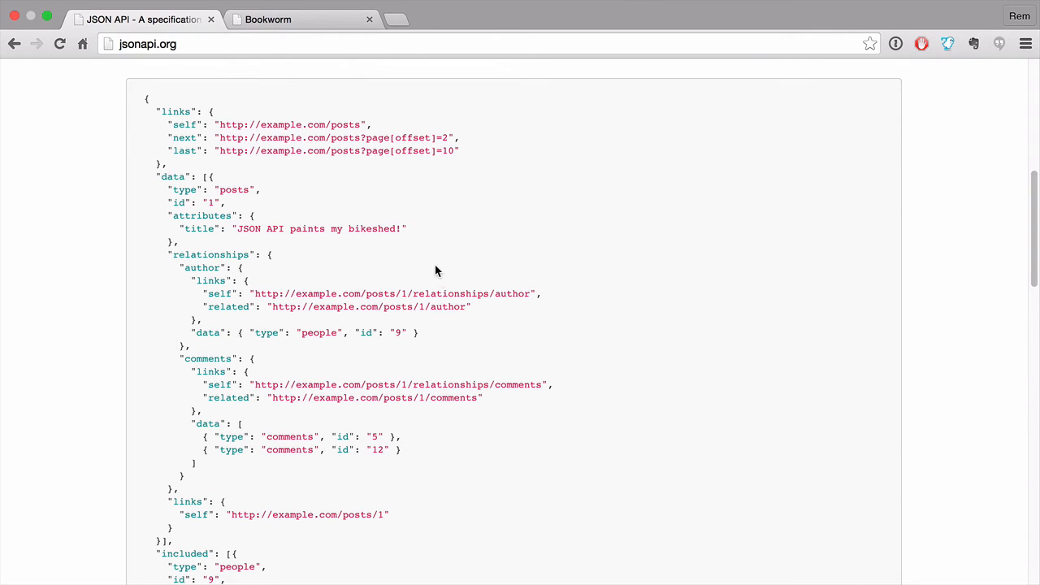
mouse_move(156, 176)
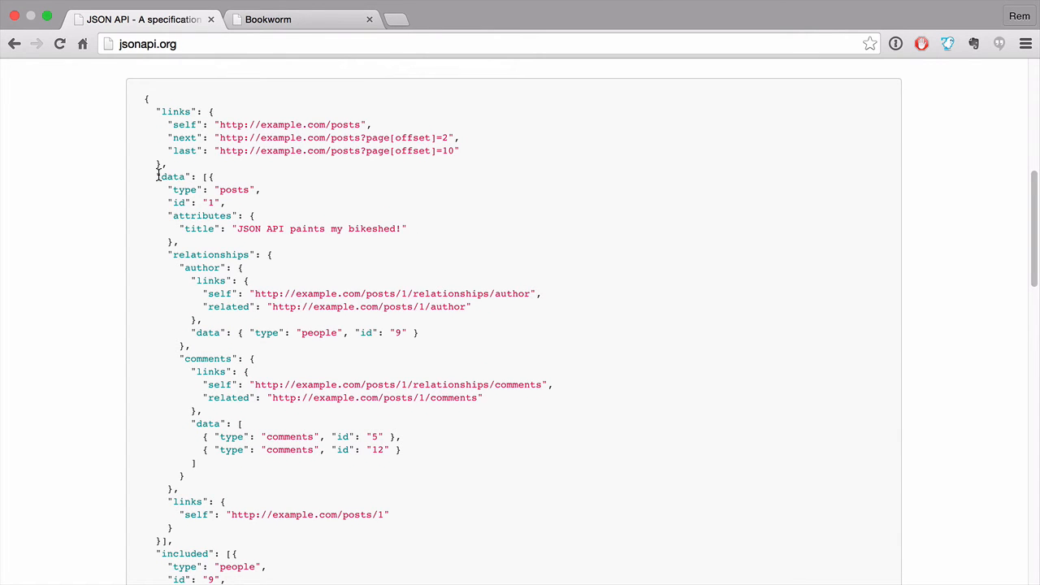
mouse_move(166, 177)
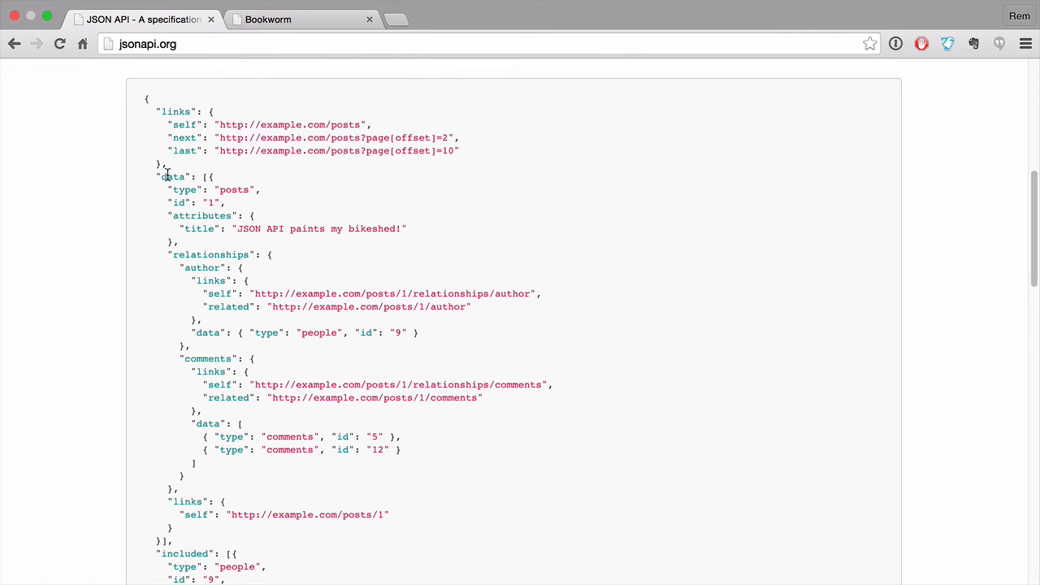
double_click(175, 176)
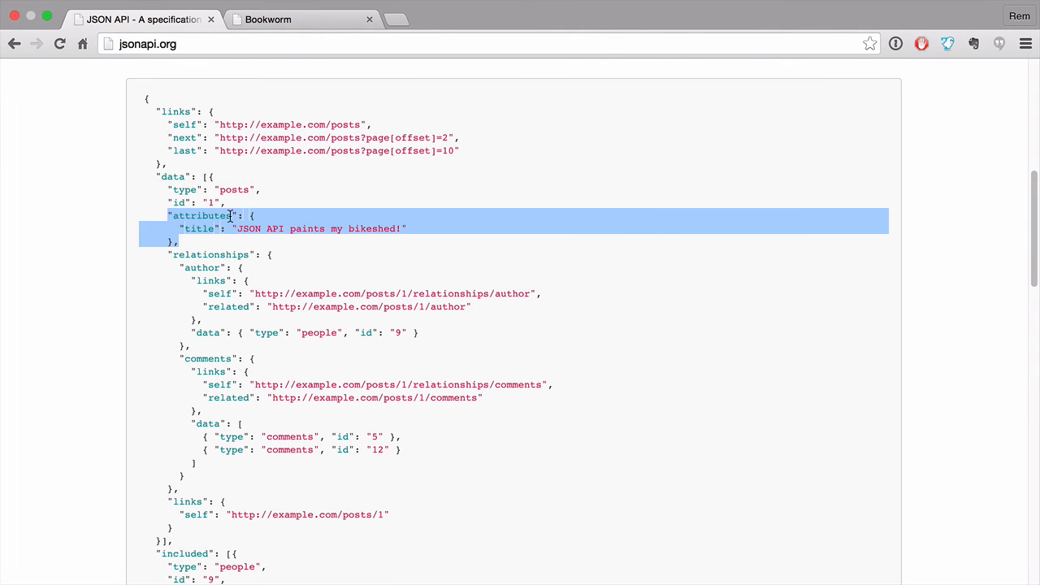
mouse_move(345, 249)
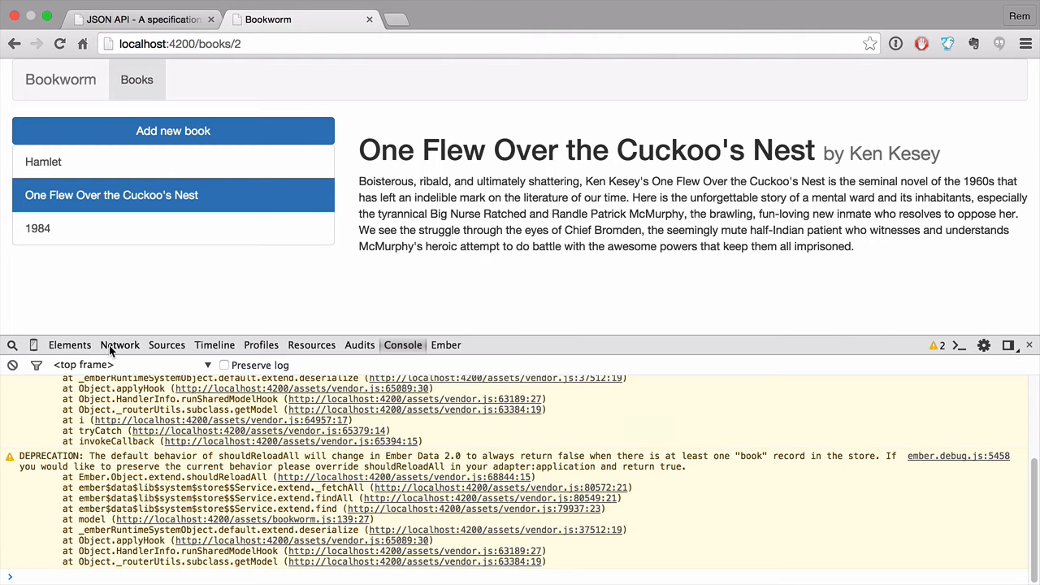
Check the books request in the Network panel, then revisit the JSON API example.
left_click(119, 344)
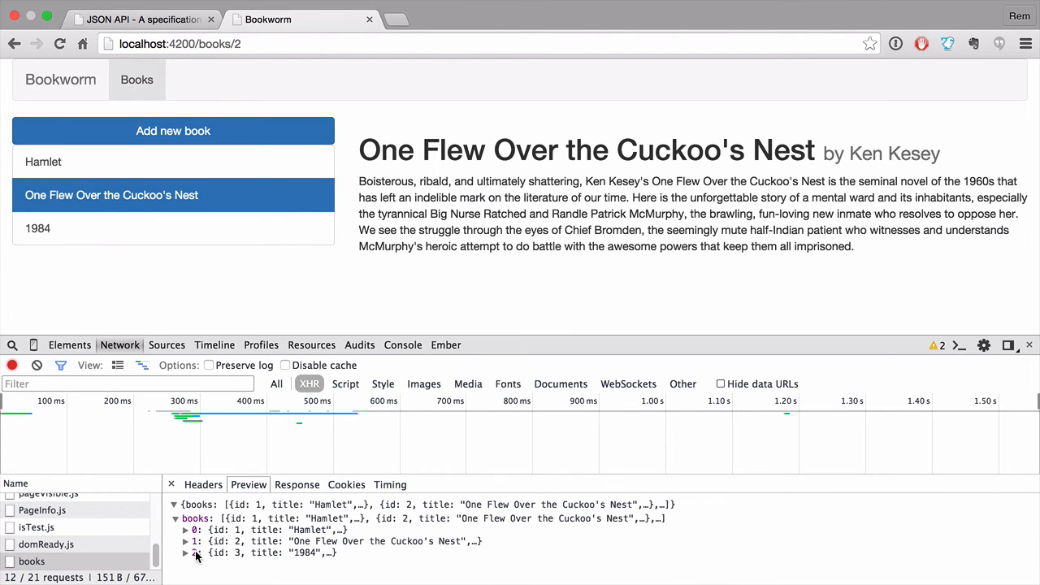
left_click(130, 19)
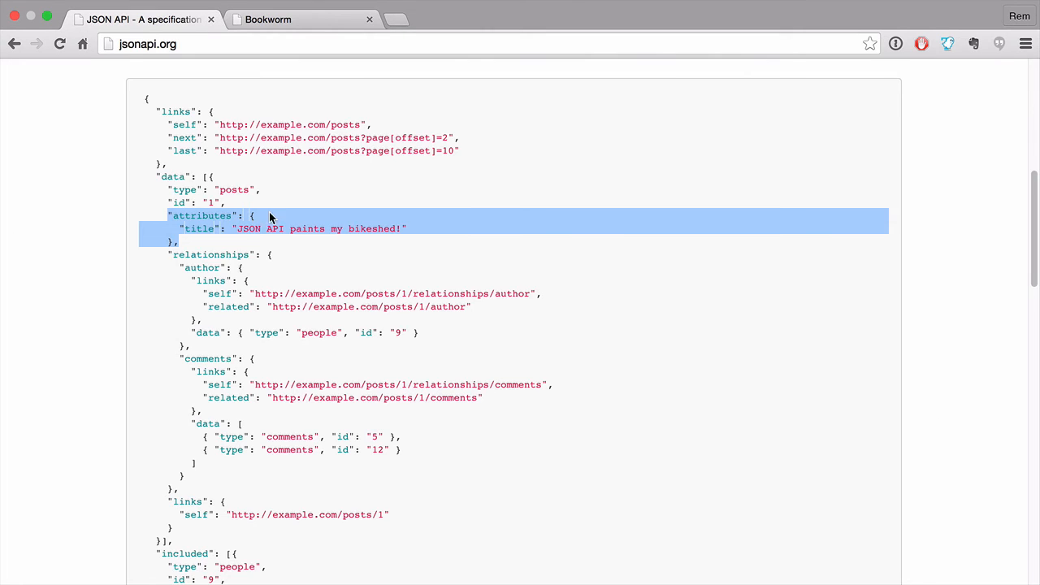
left_click(228, 243)
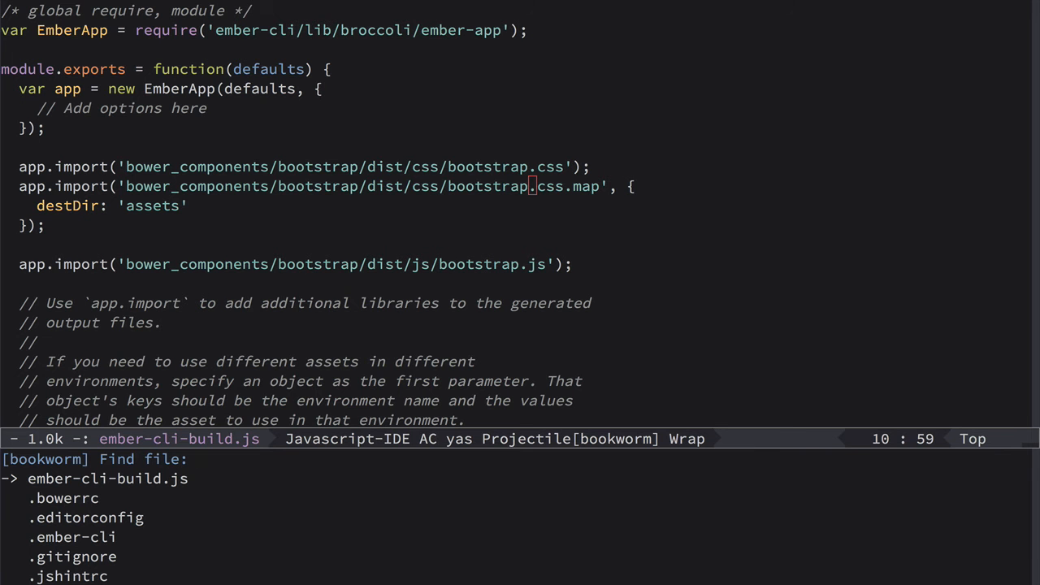
Open adapters/application.js and start replacing RESTAdapter with JSONAPIAdapter.
type("application.")
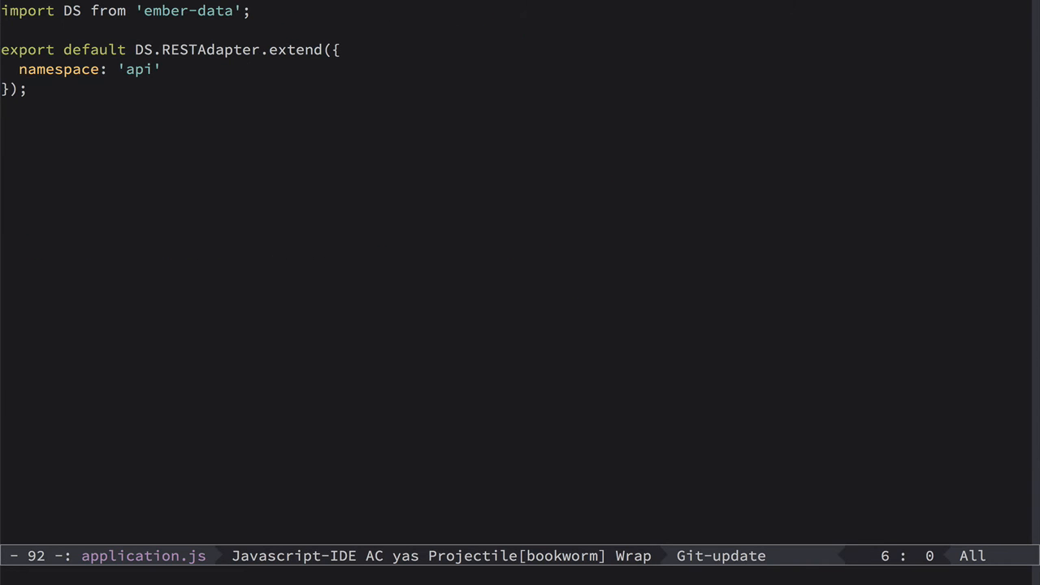
key("C-space")
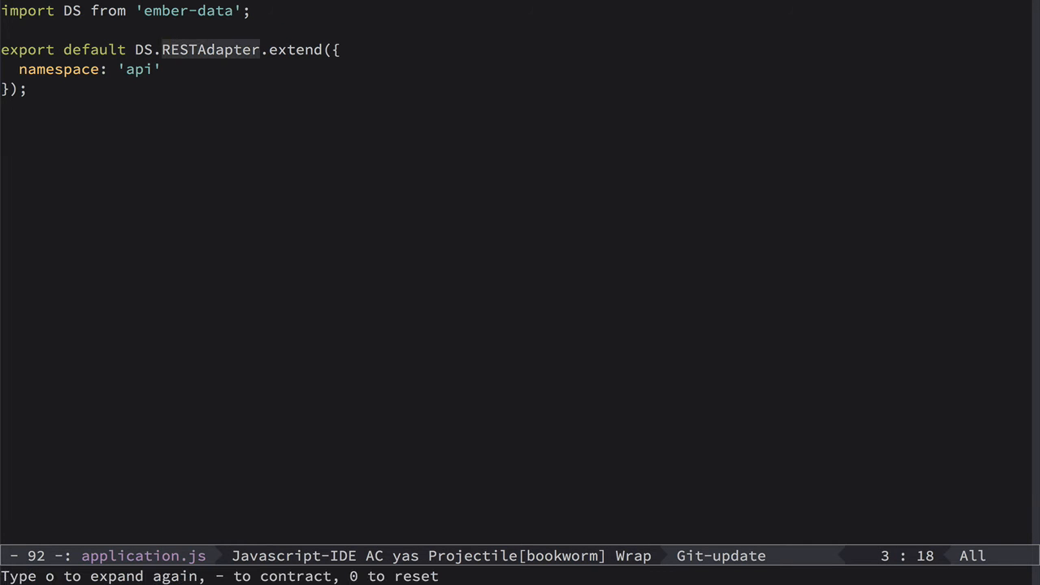
type("JSONA")
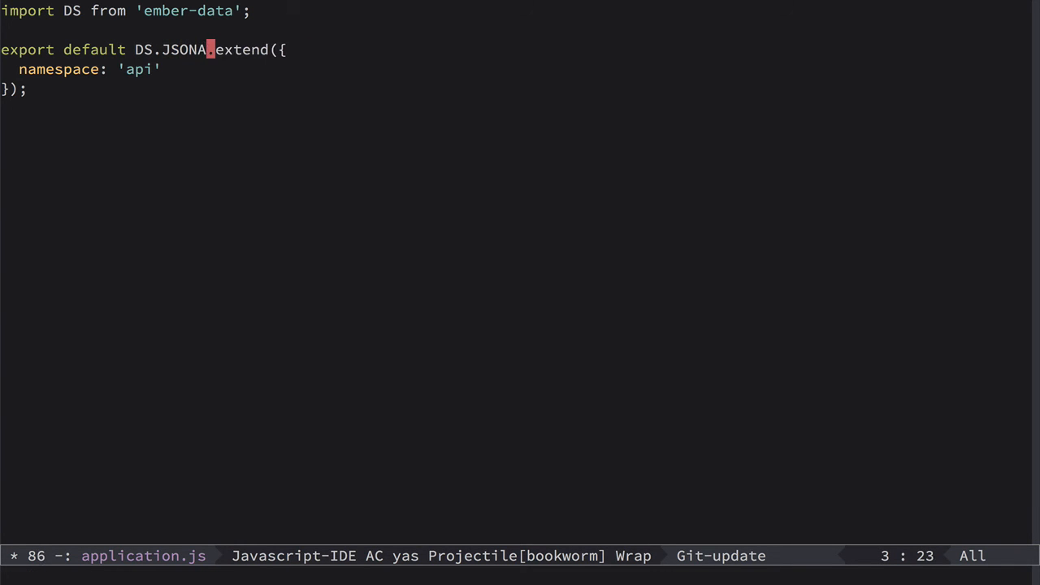
type("PIAdap")
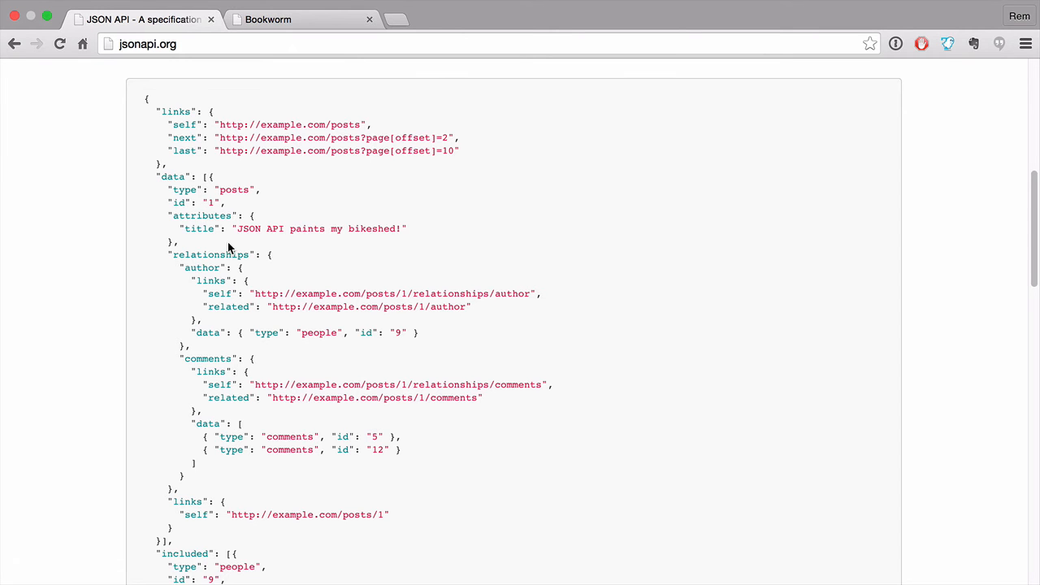
Reload Bookworm and preview the books request's still-flat response.
left_click(268, 19)
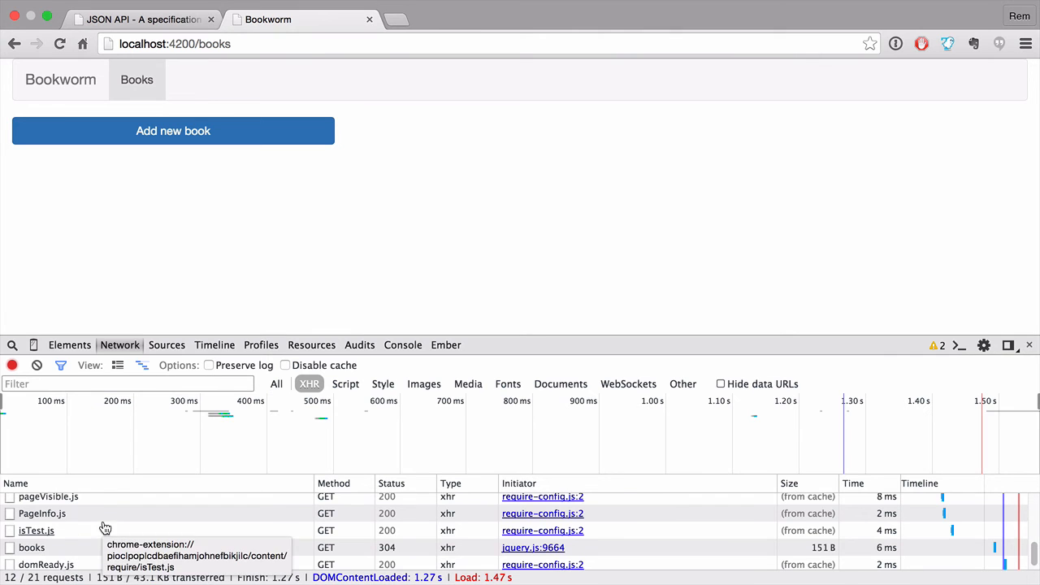
left_click(37, 545)
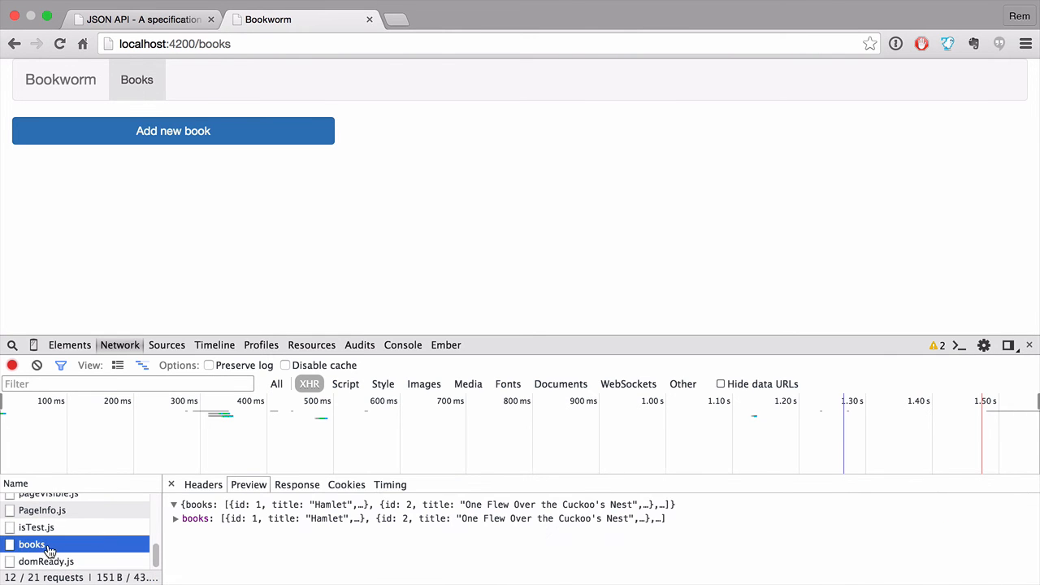
left_click(177, 519)
type("mock")
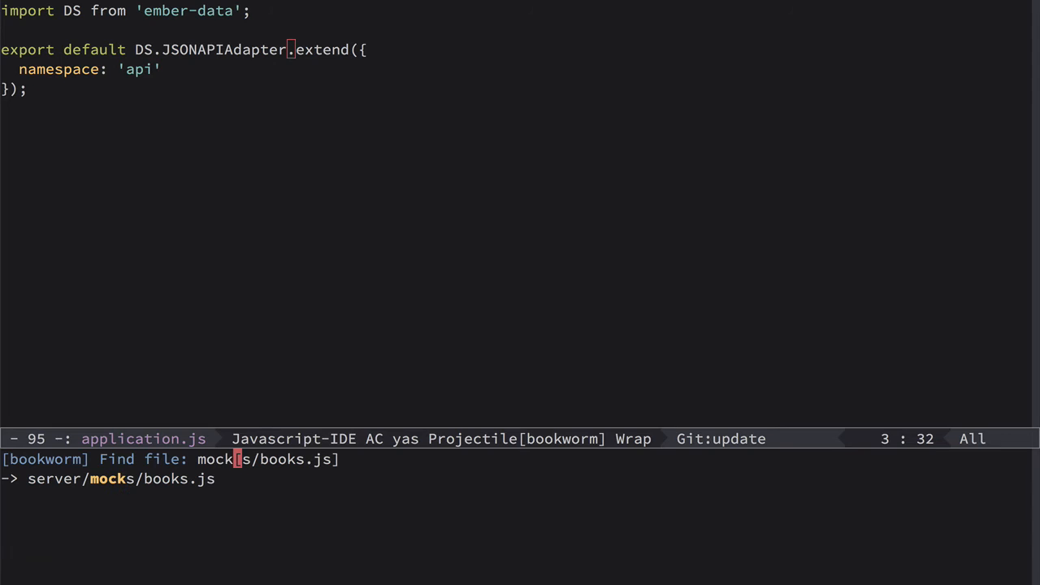
Open server/mocks/books.js and return a new data array in the response.
key("Return")
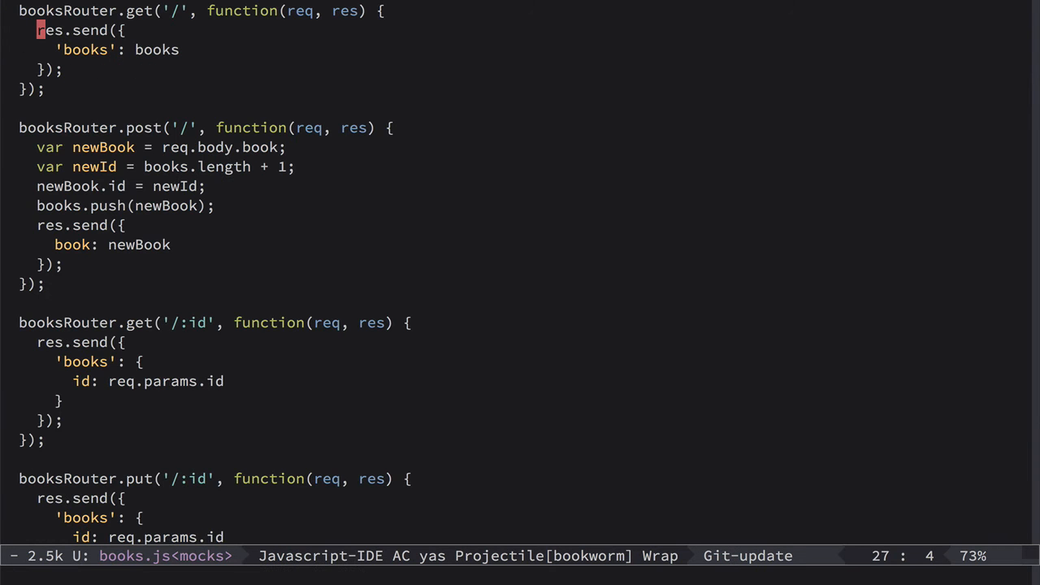
scroll("up", 3)
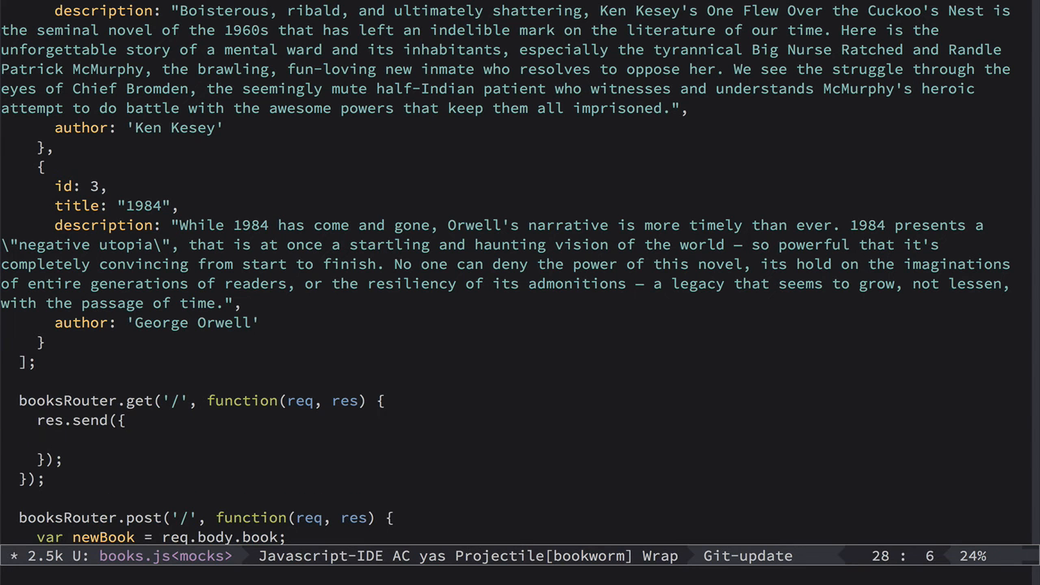
type("data: dat")
type("v")
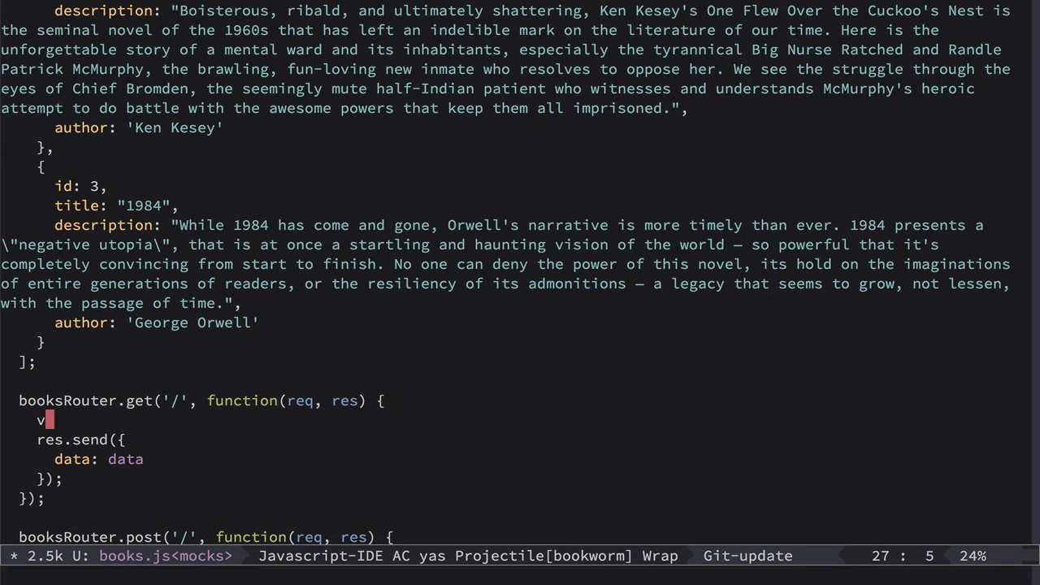
type("ar data = [")
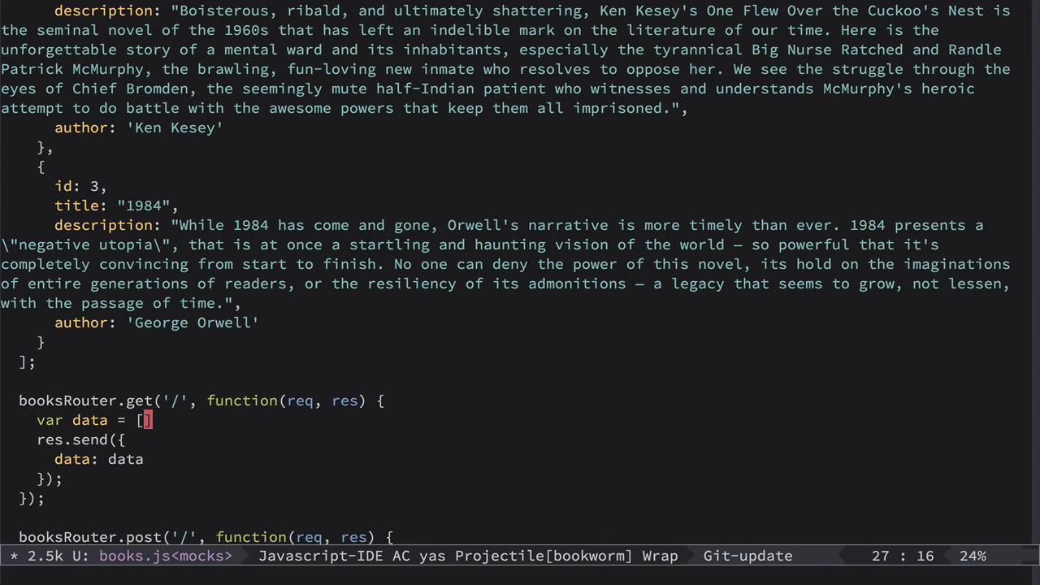
type("];")
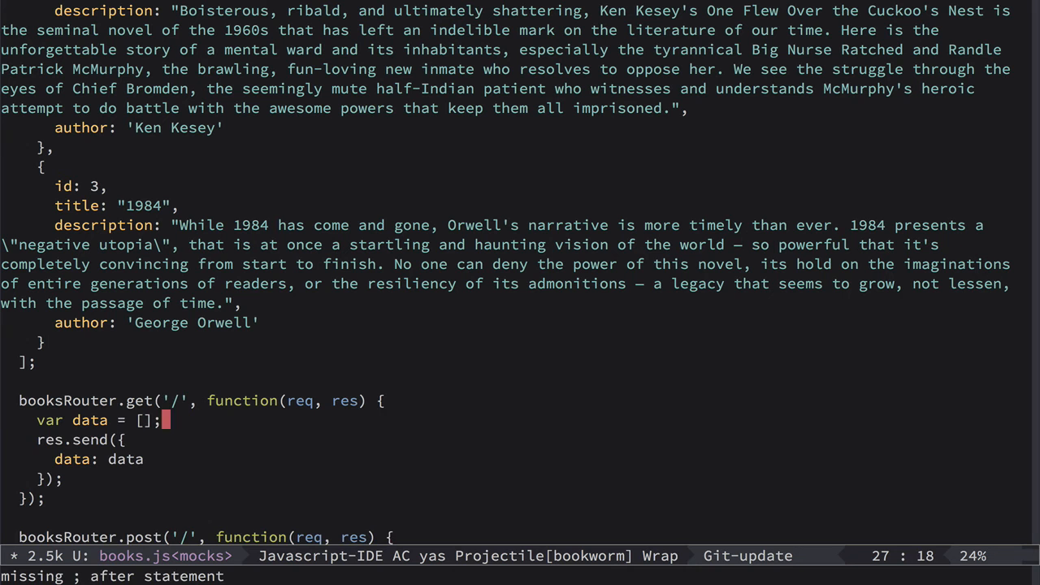
Loop over books, pushing records with type 'books' and id item.id.toString().
type("books")
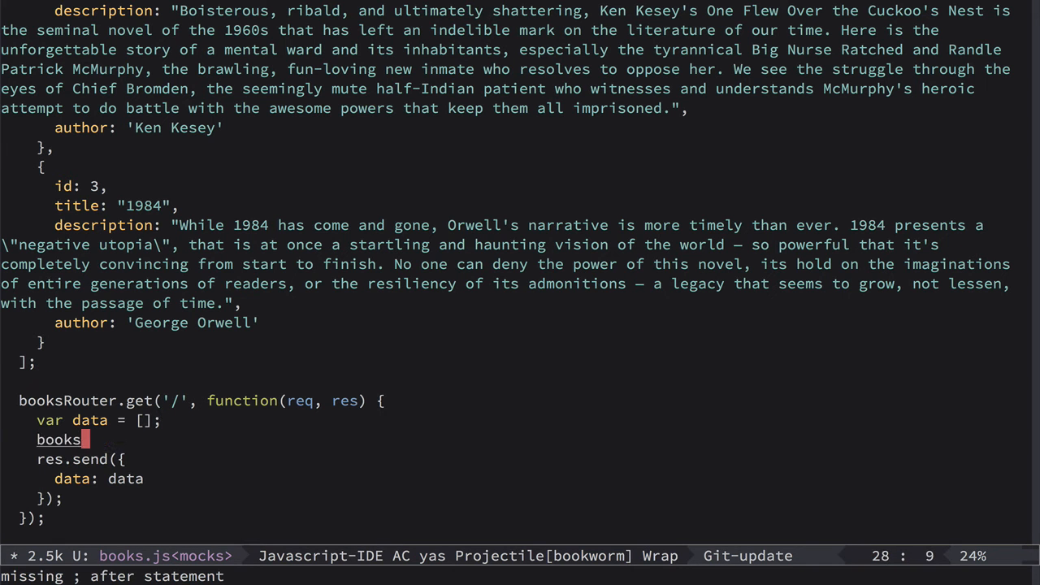
type(".for")
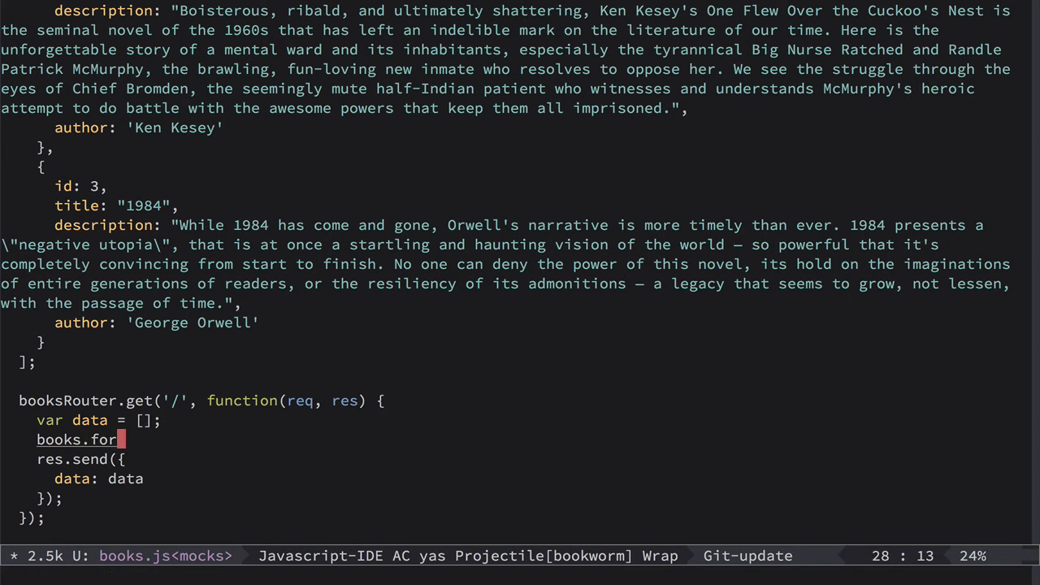
type("Each(function(item) {")
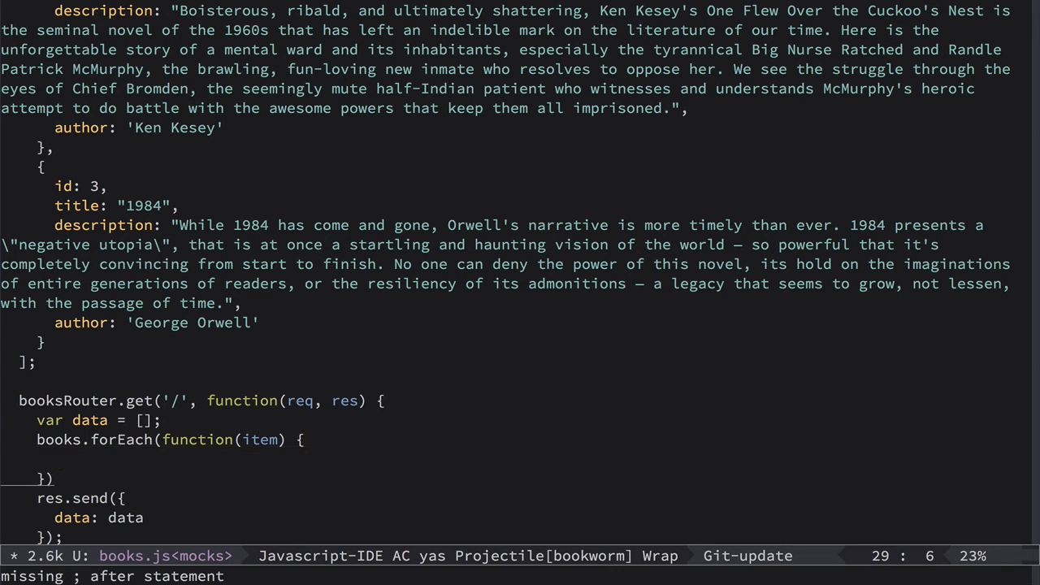
type("data.pus")
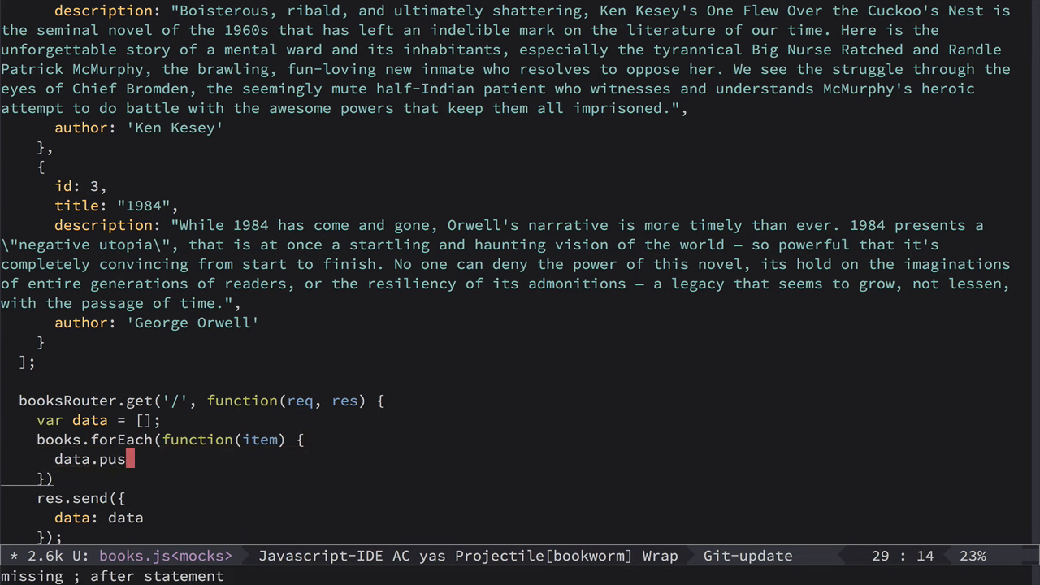
type("h({")
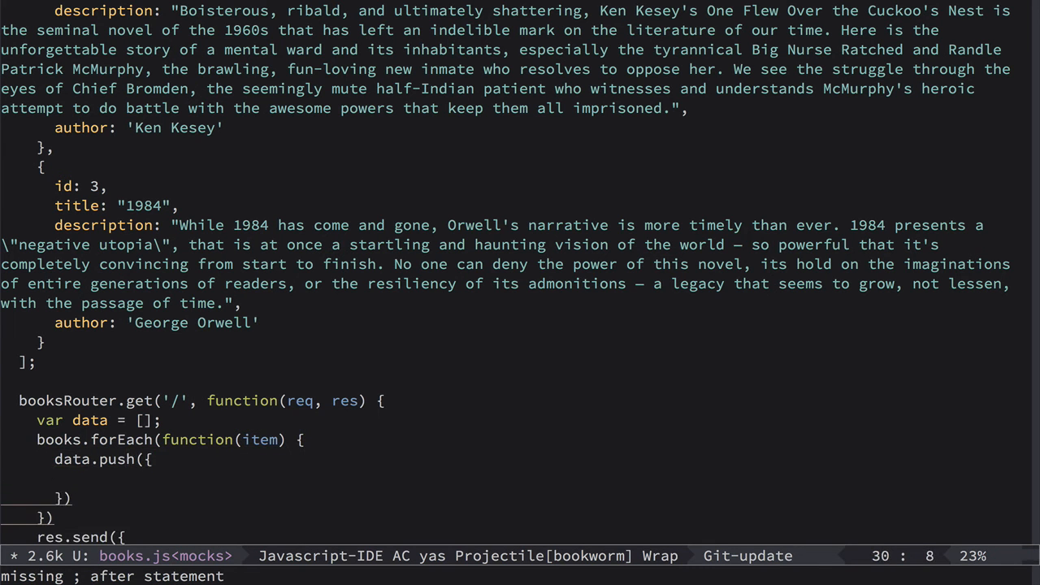
type("type:")
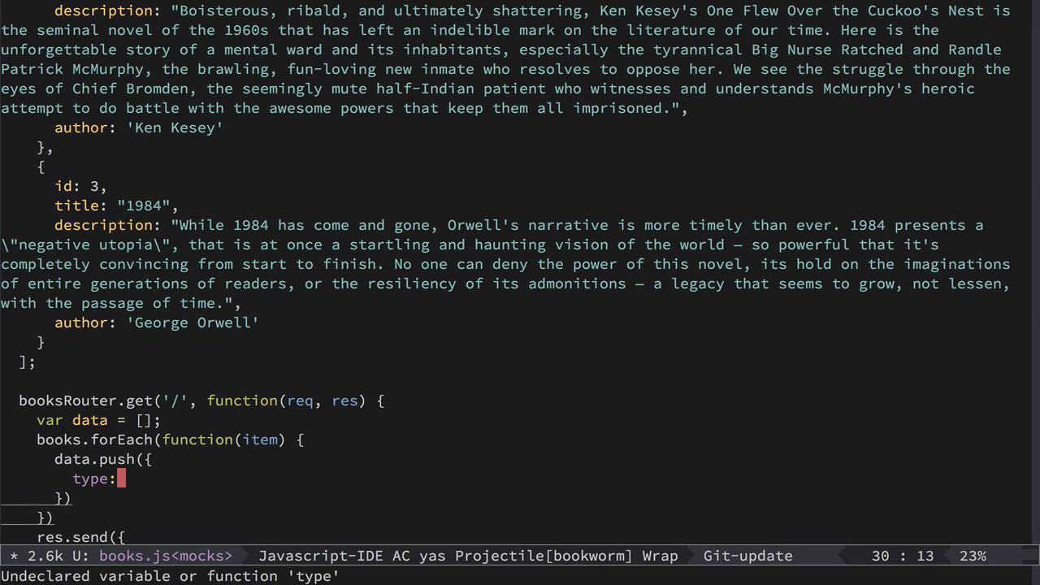
type("'book'")
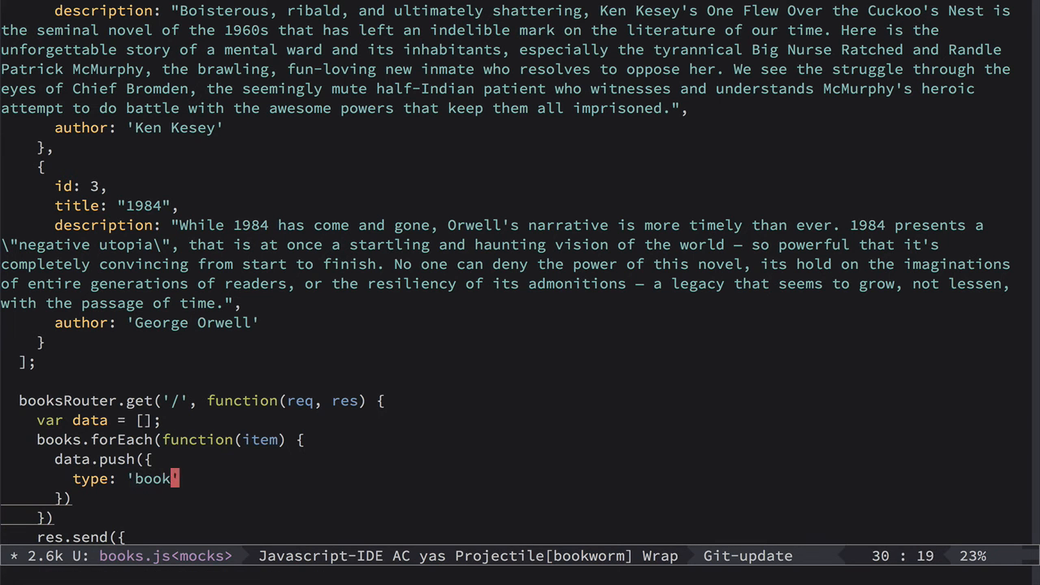
type("s")
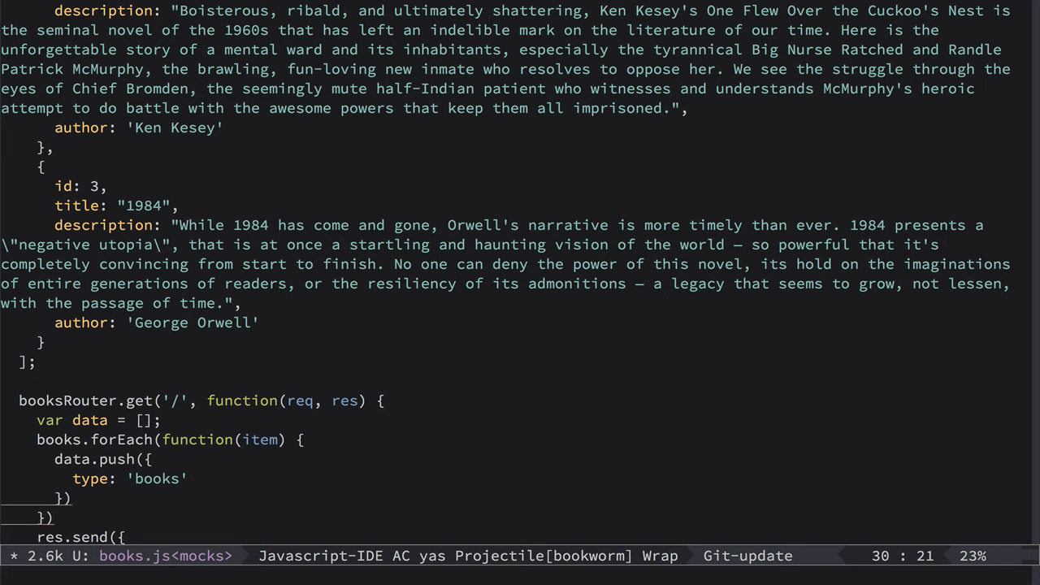
type(",")
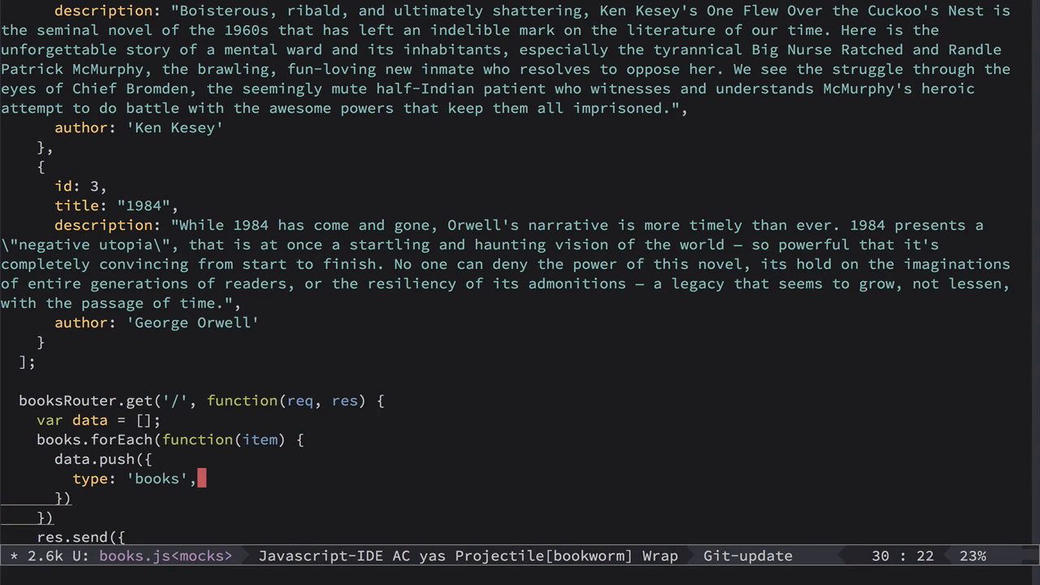
type("id:")
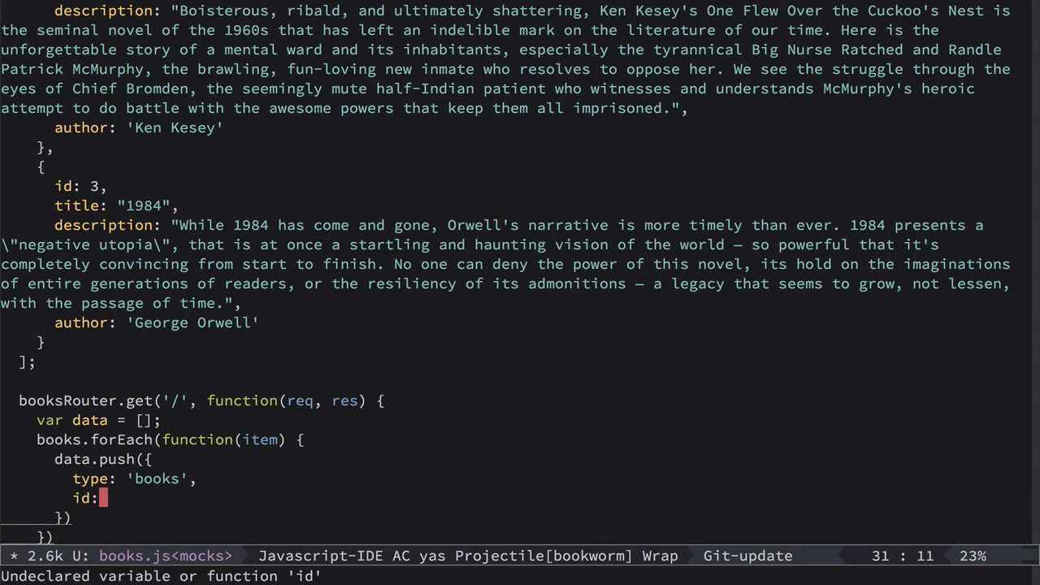
type("item.id")
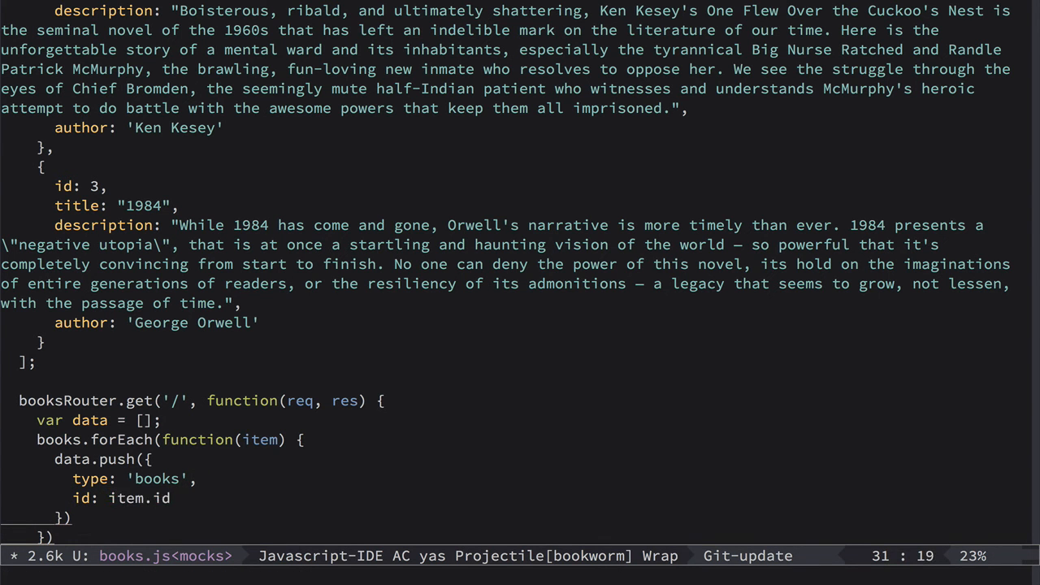
type(".to")
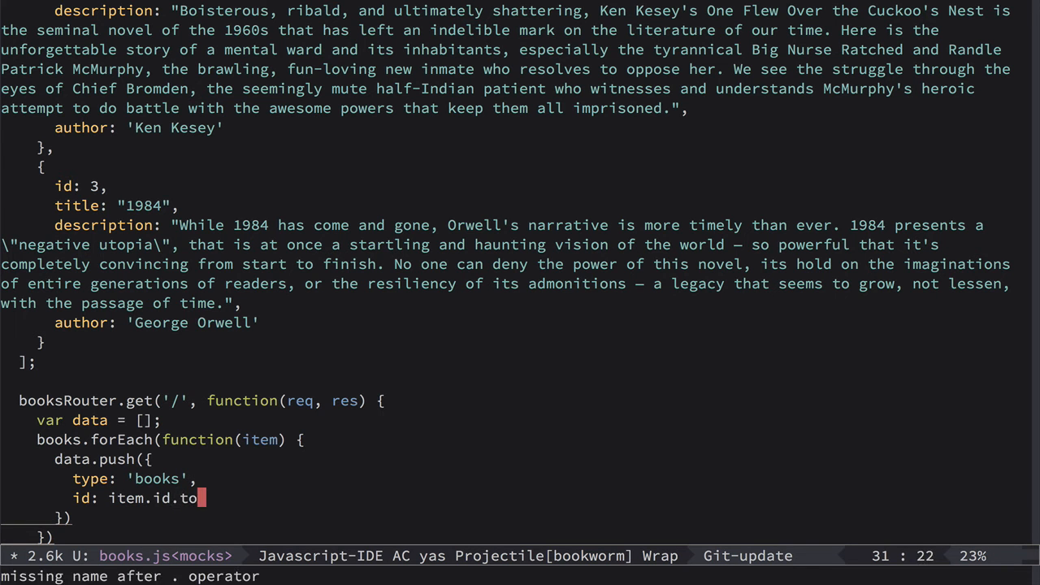
type("String()")
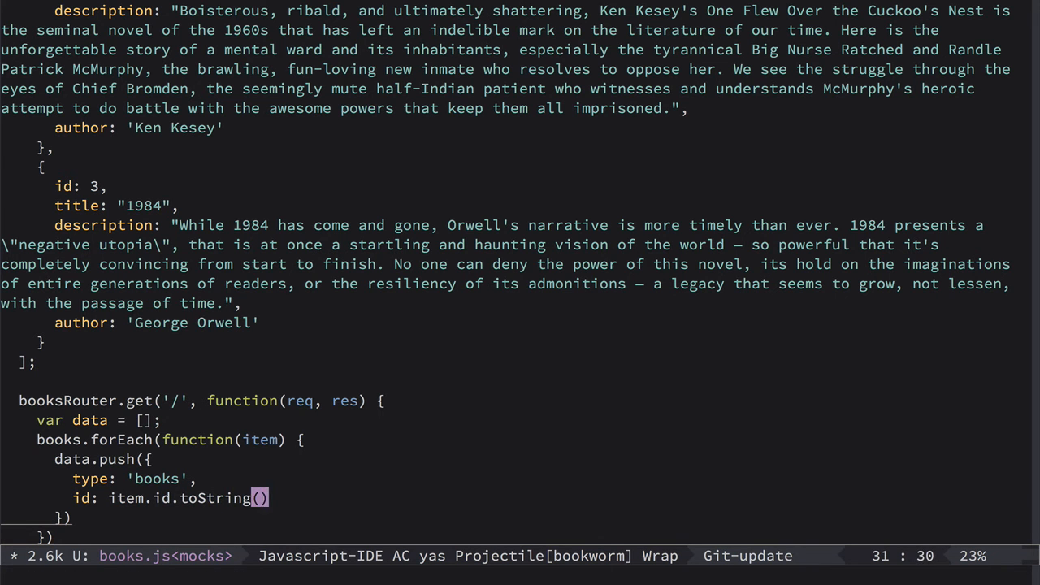
type(",")
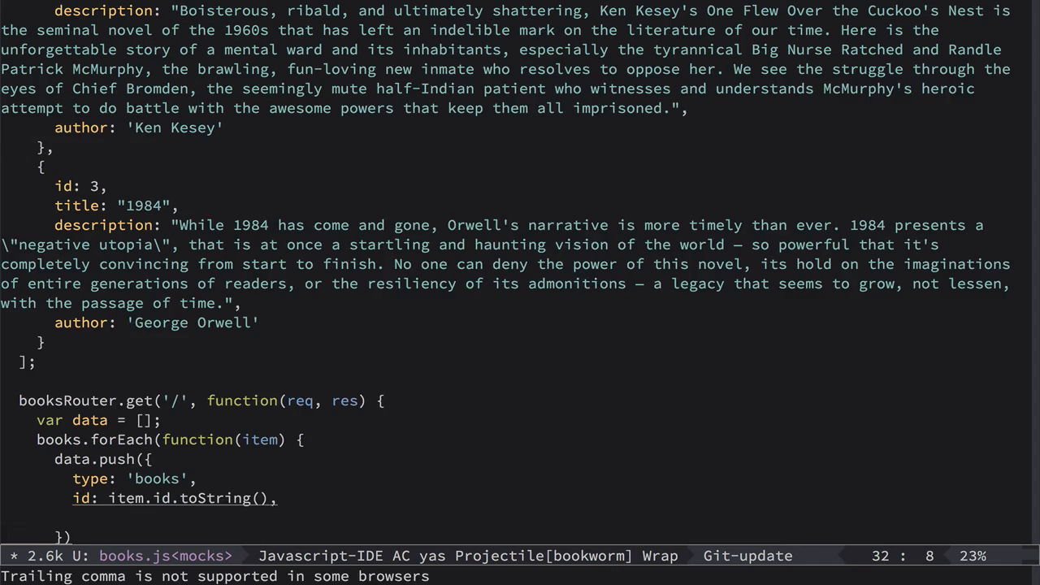
Add an attributes object with each book's title, description and author.
type("attri")
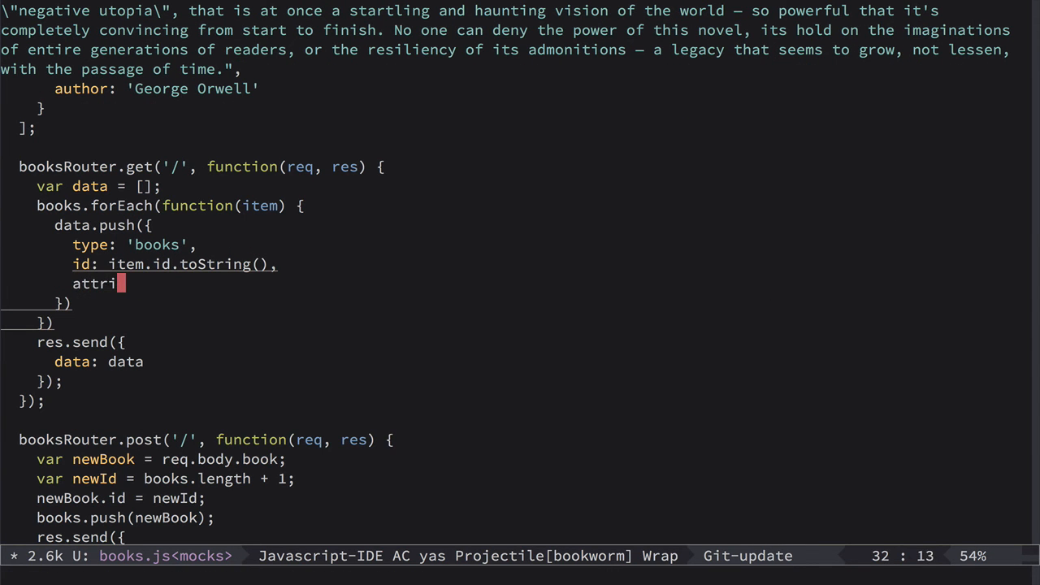
type("butes: {")
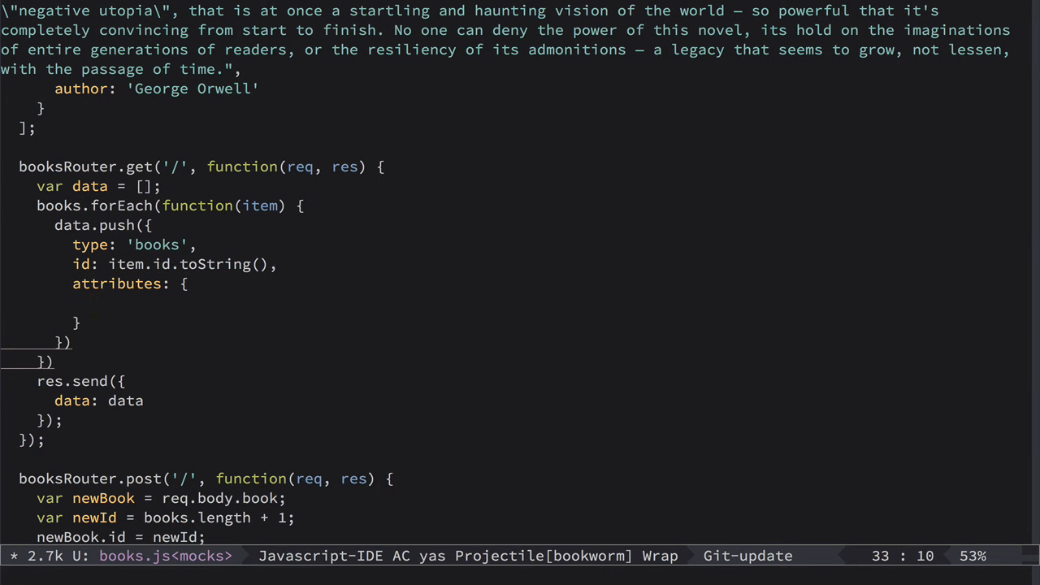
type("title:")
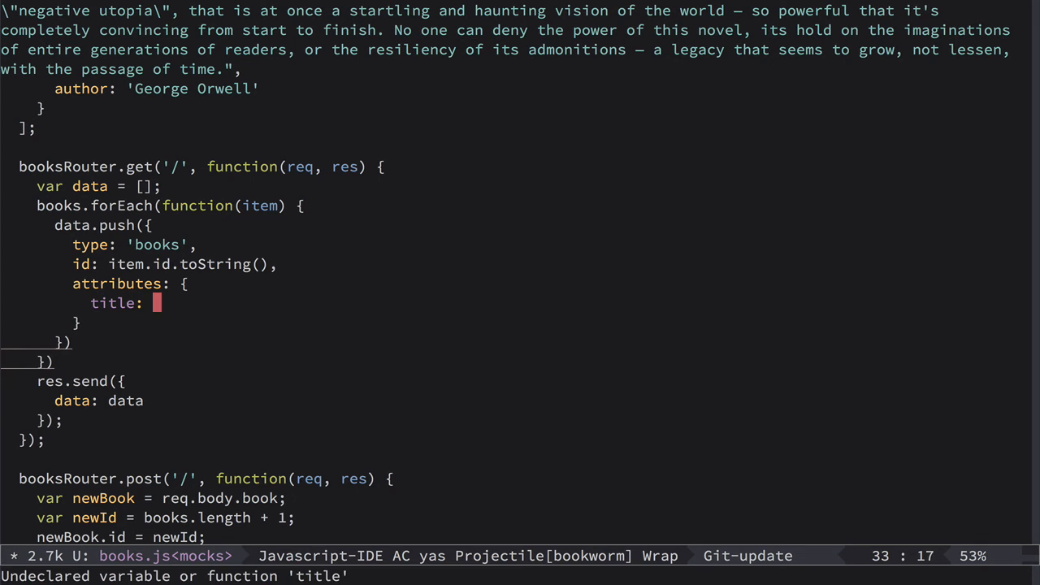
type("item.title,")
type("description")
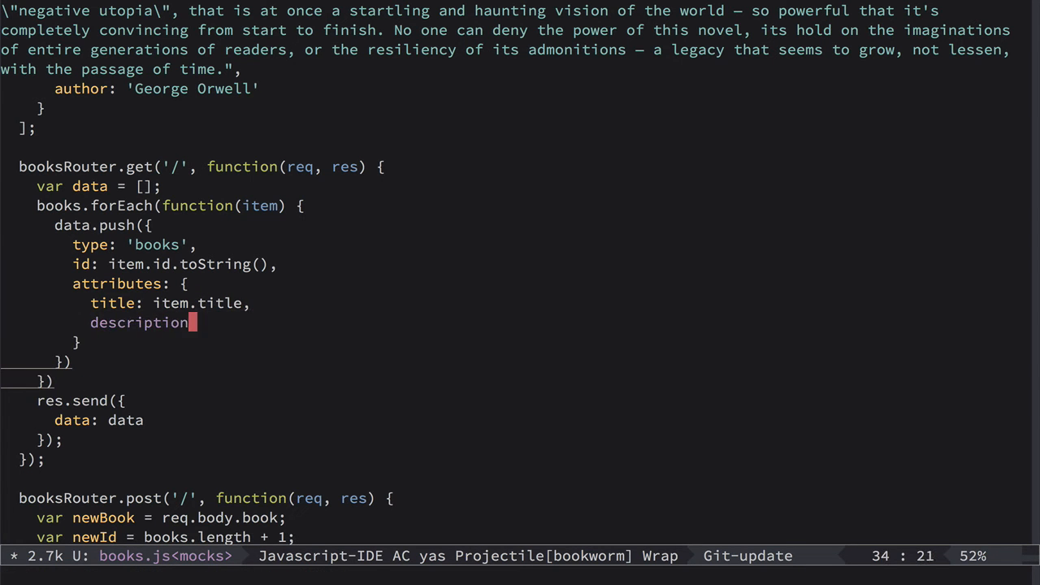
type(": item.description,")
type("author:")
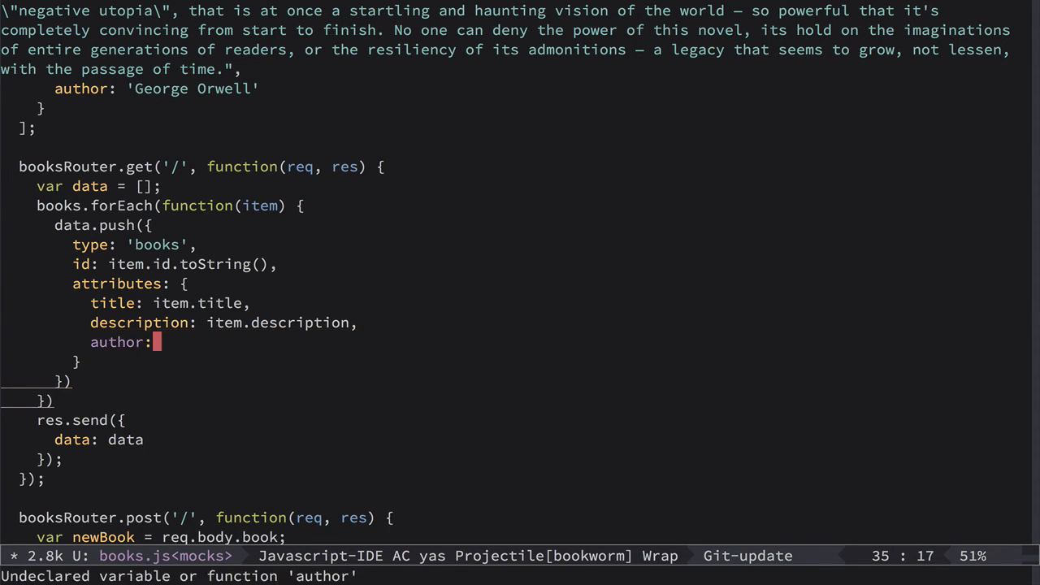
type("item.author")
type("res.set('")
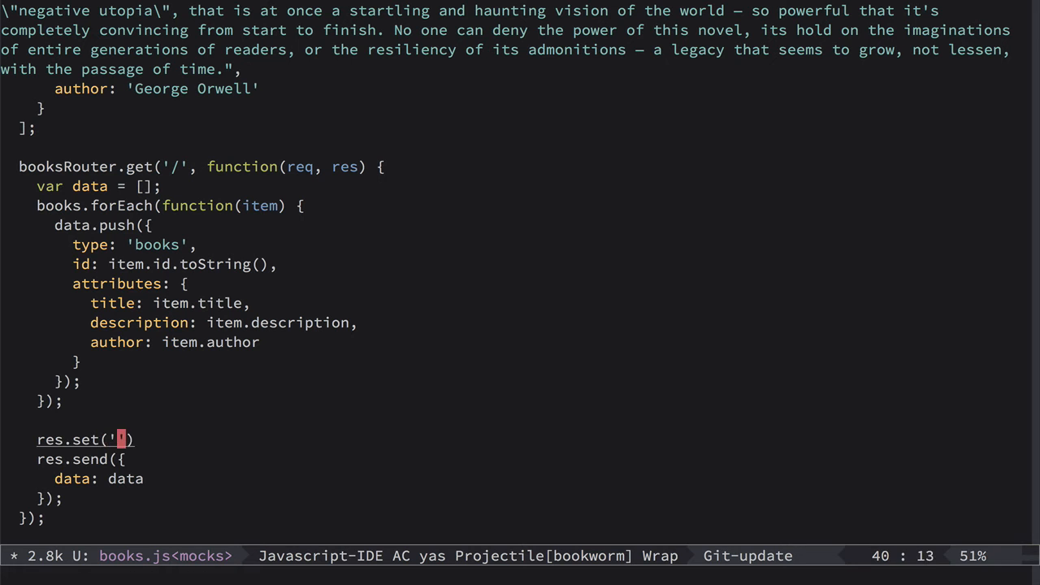
Set the response Content-Type header to application/vnd.api+json.
type("Content-Type',")
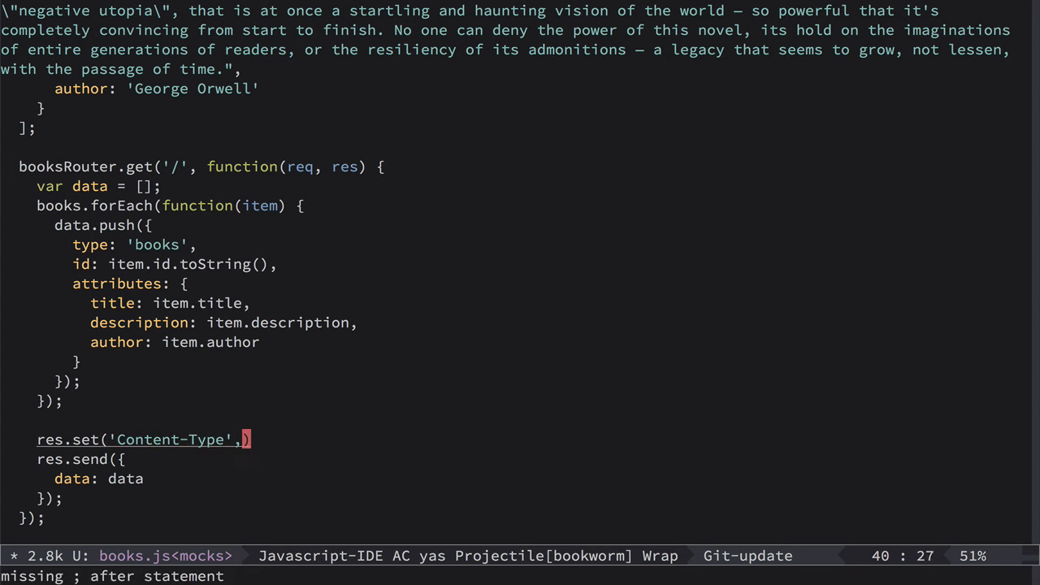
type("'a'")
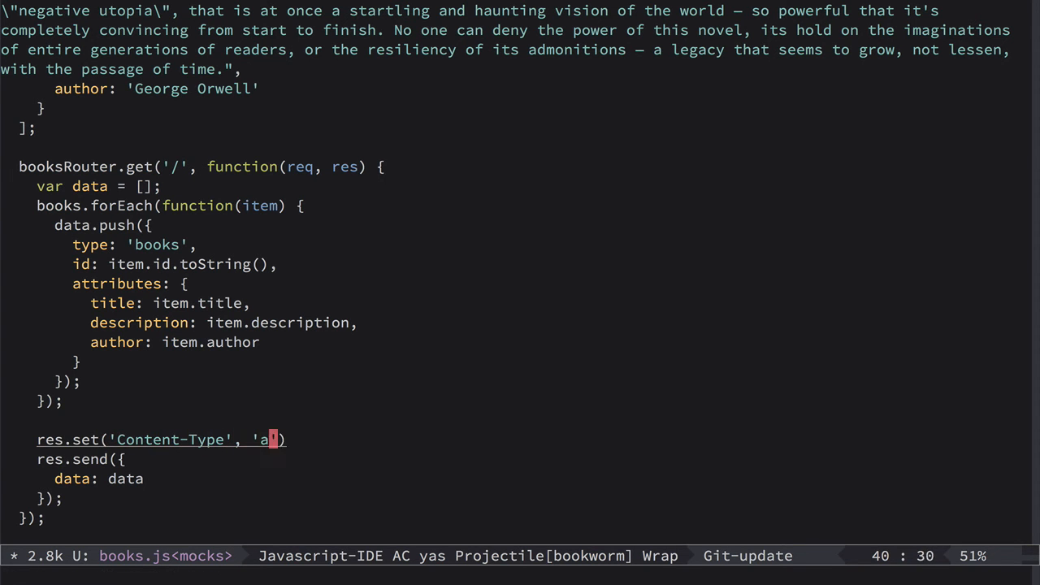
type("pplication/")
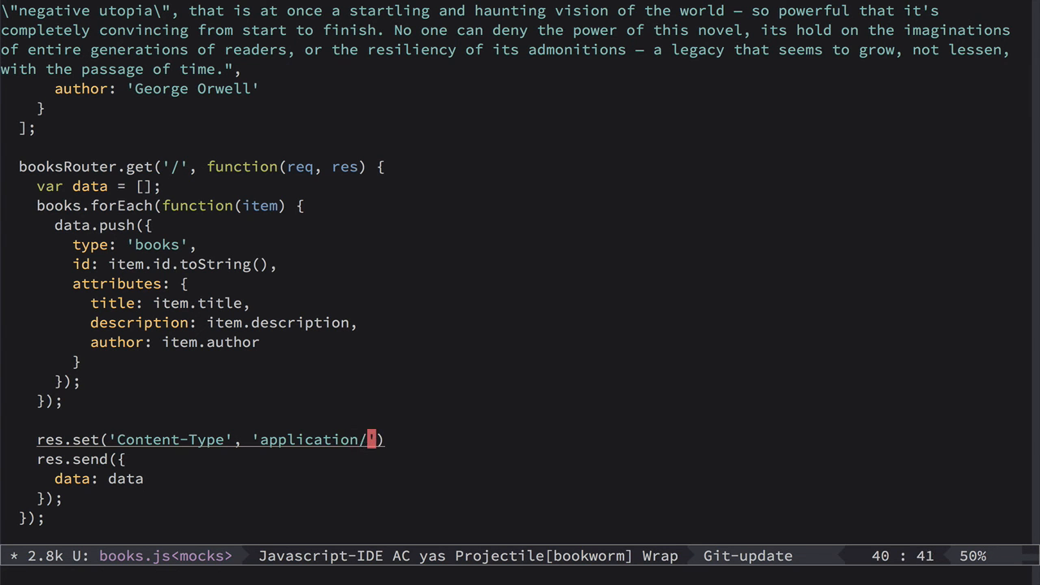
type("vnd")
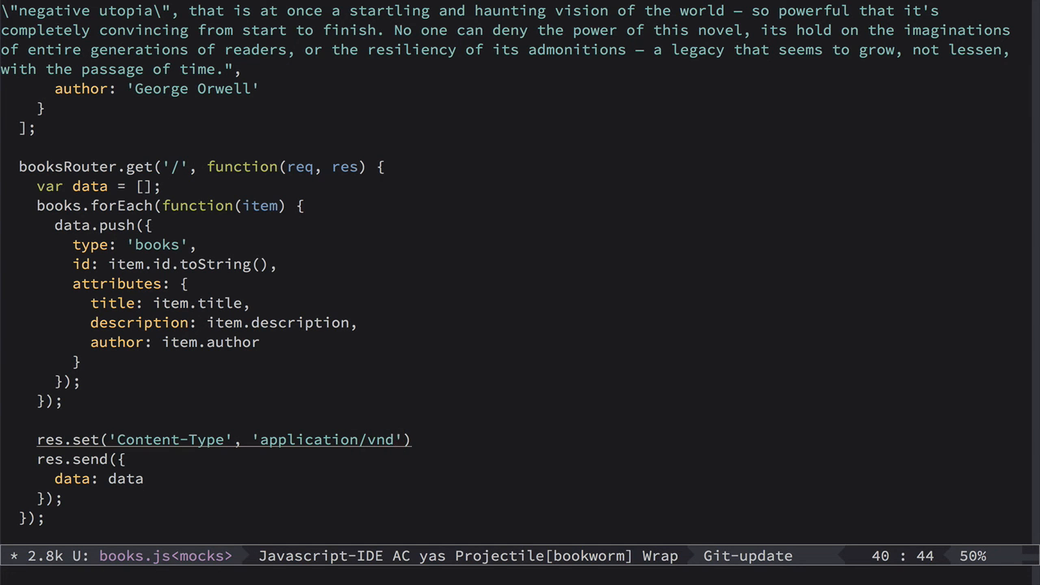
type(".api+js")
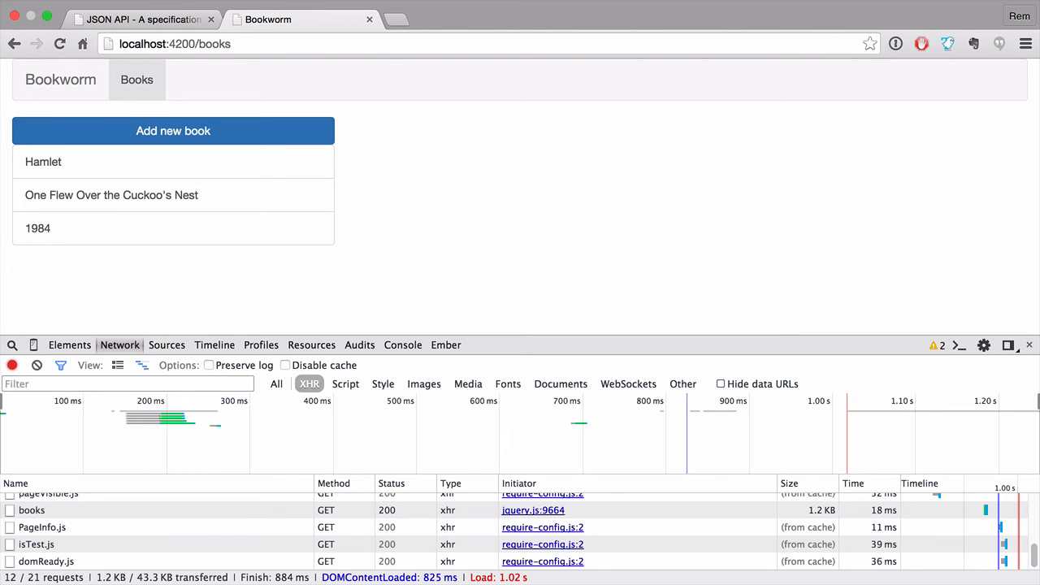
View the 1984 and Hamlet detail pages, then focus the new book's title field.
left_click(173, 227)
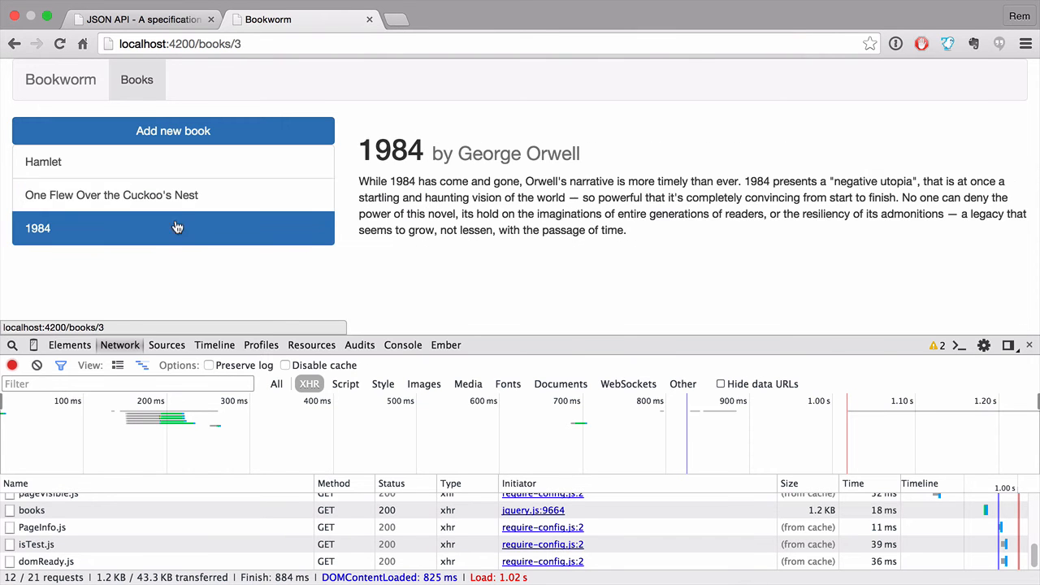
left_click(43, 162)
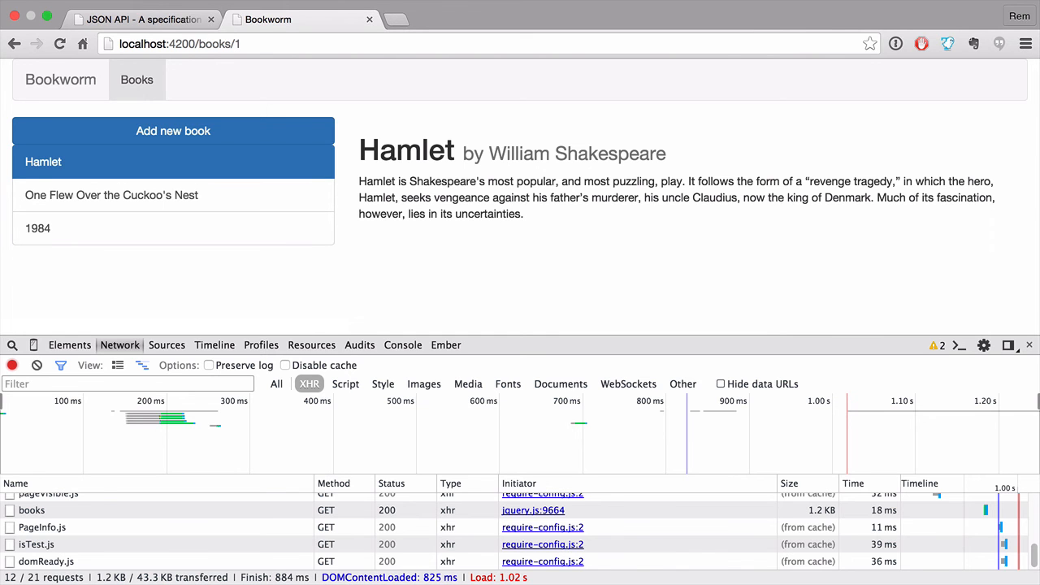
mouse_move(269, 82)
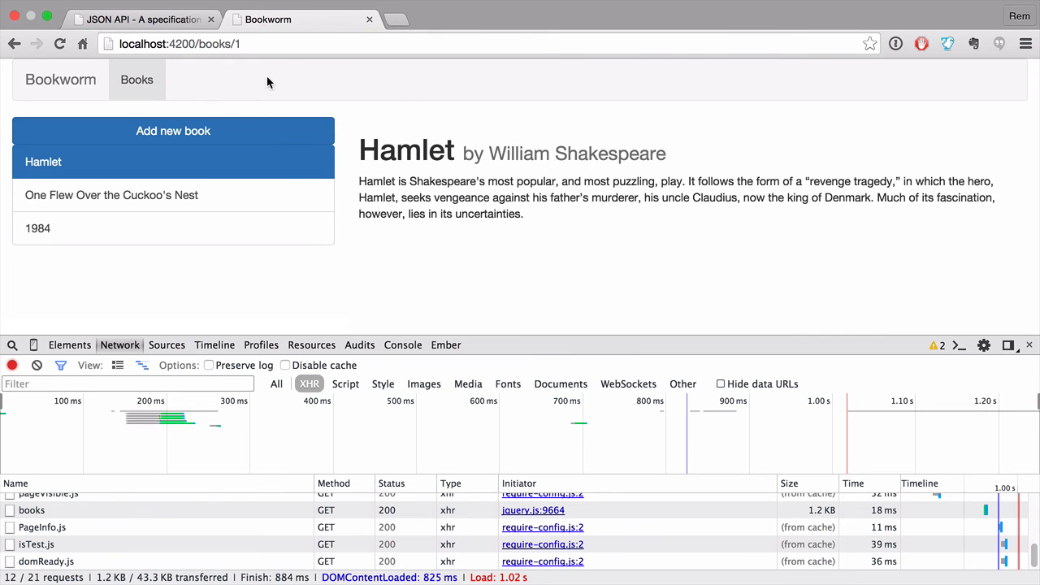
left_click(173, 130)
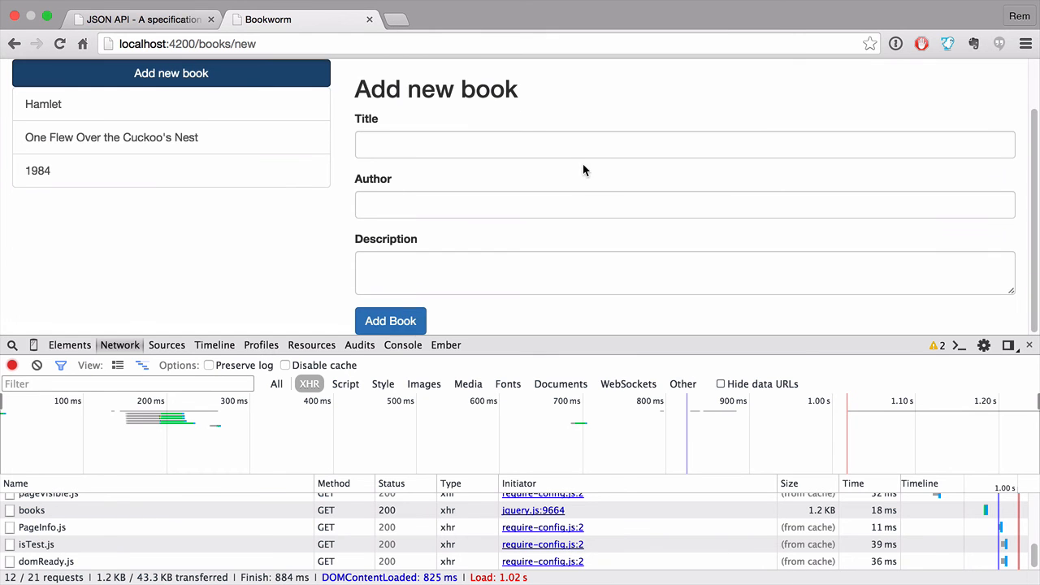
Submit a new book (22, 333) and inspect its failed 500 POST with empty attributes.
type("22")
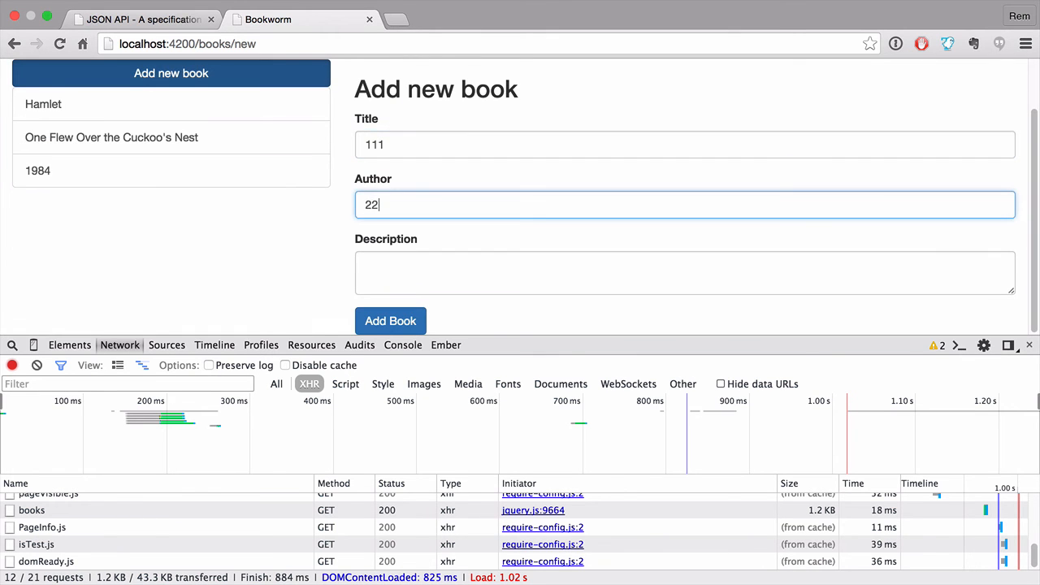
type("333")
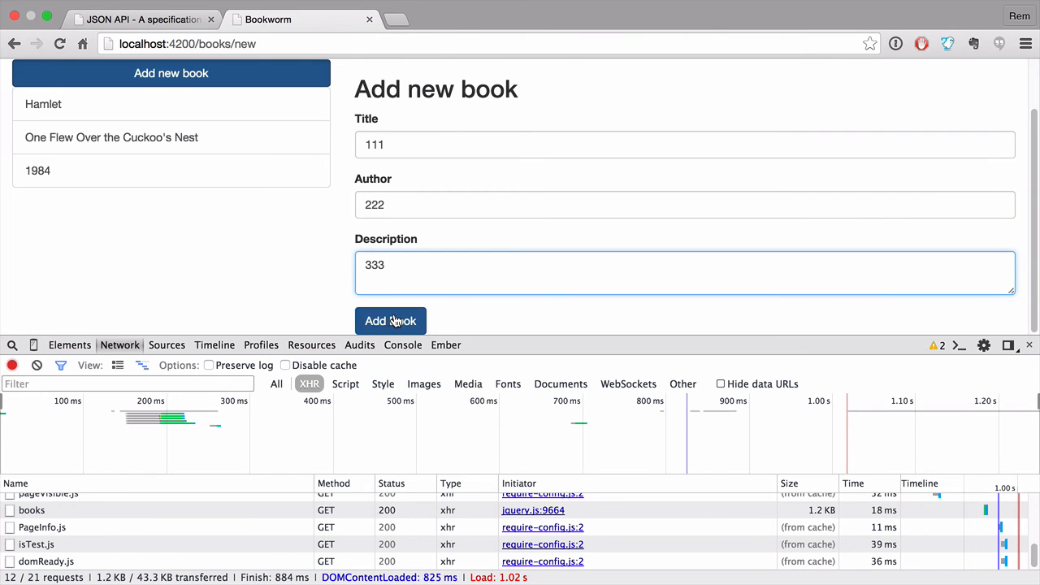
left_click(390, 320)
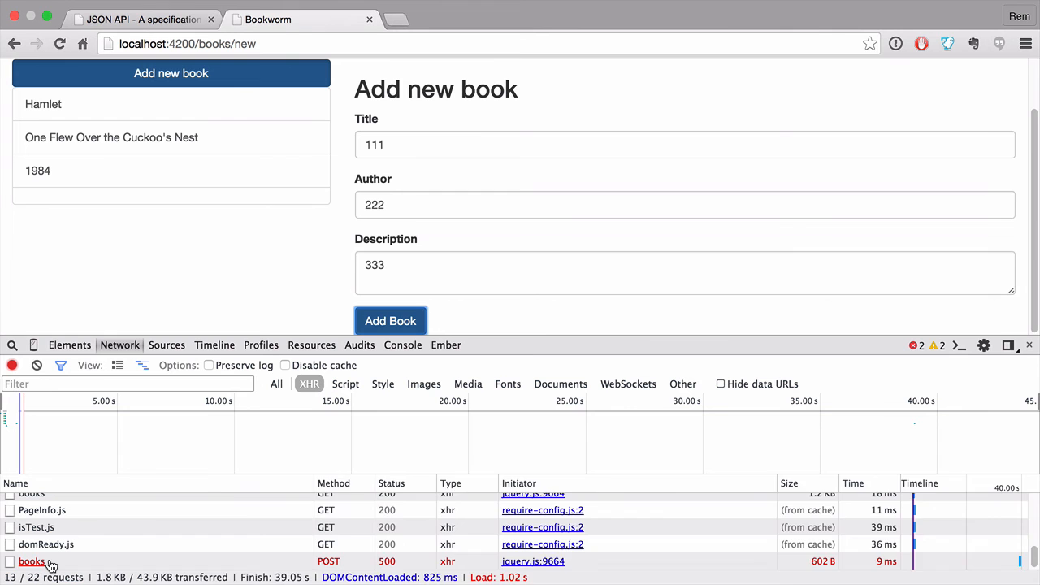
left_click(33, 563)
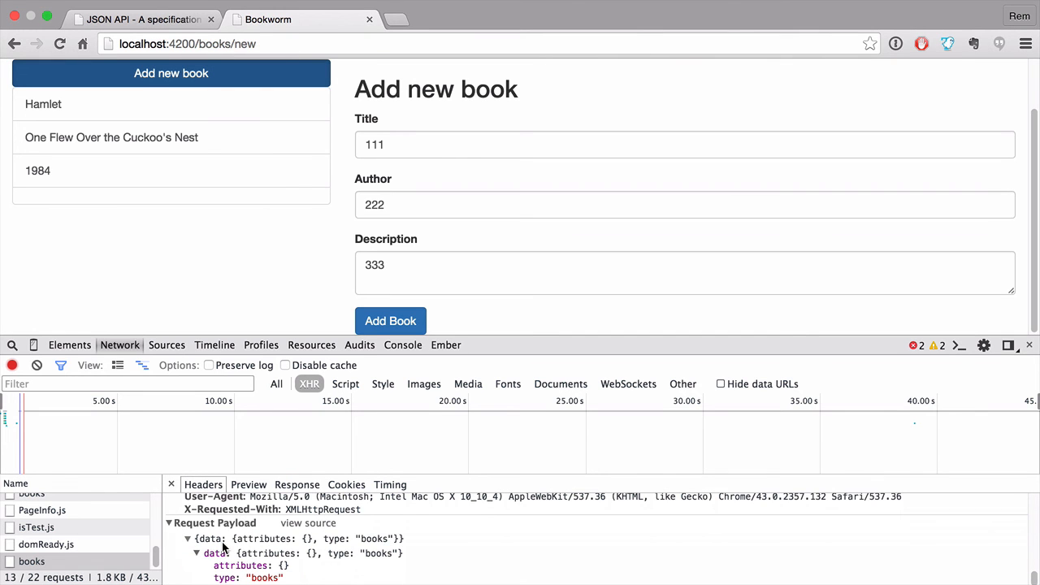
mouse_move(245, 564)
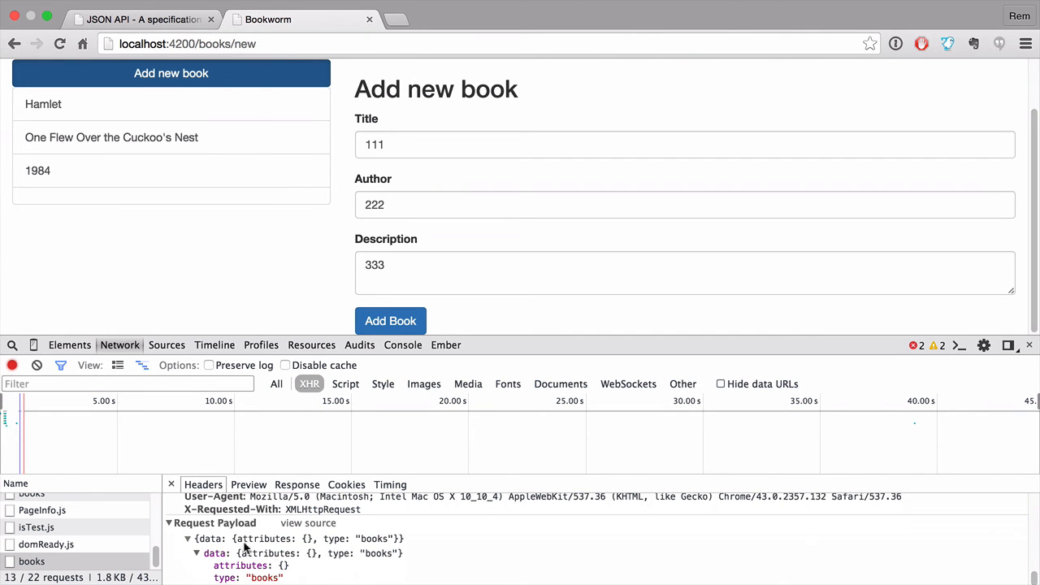
mouse_move(284, 580)
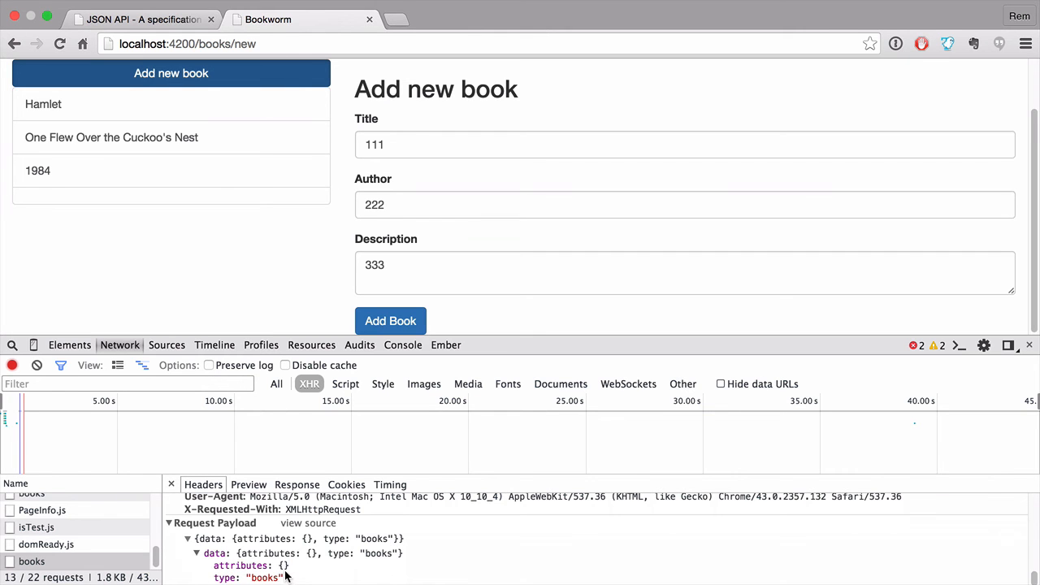
mouse_move(282, 569)
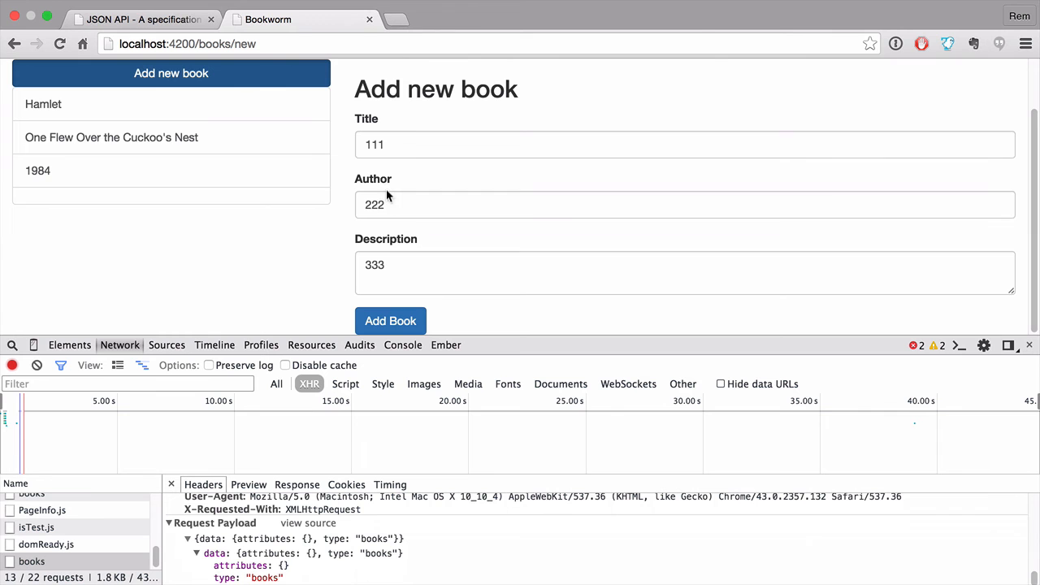
mouse_move(286, 581)
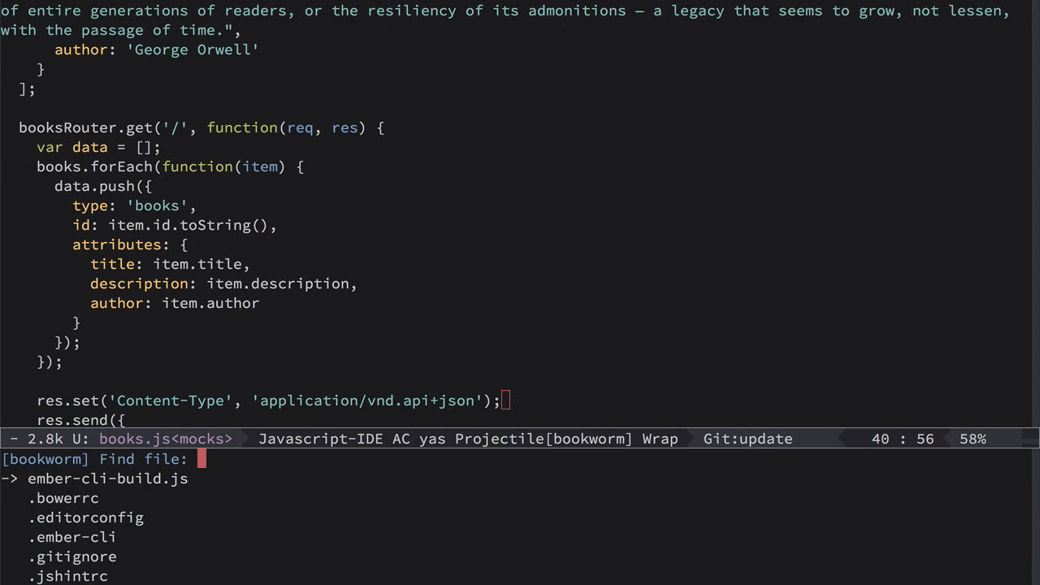
Open app/components/book-form.js and change this.book to this.get('book') in submit.
type("components/")
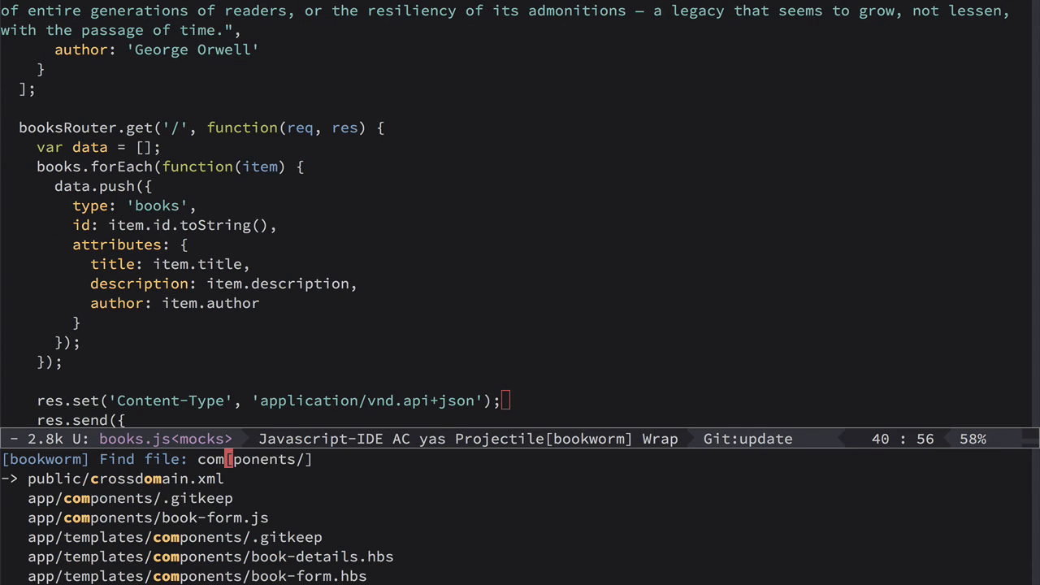
left_click(142, 517)
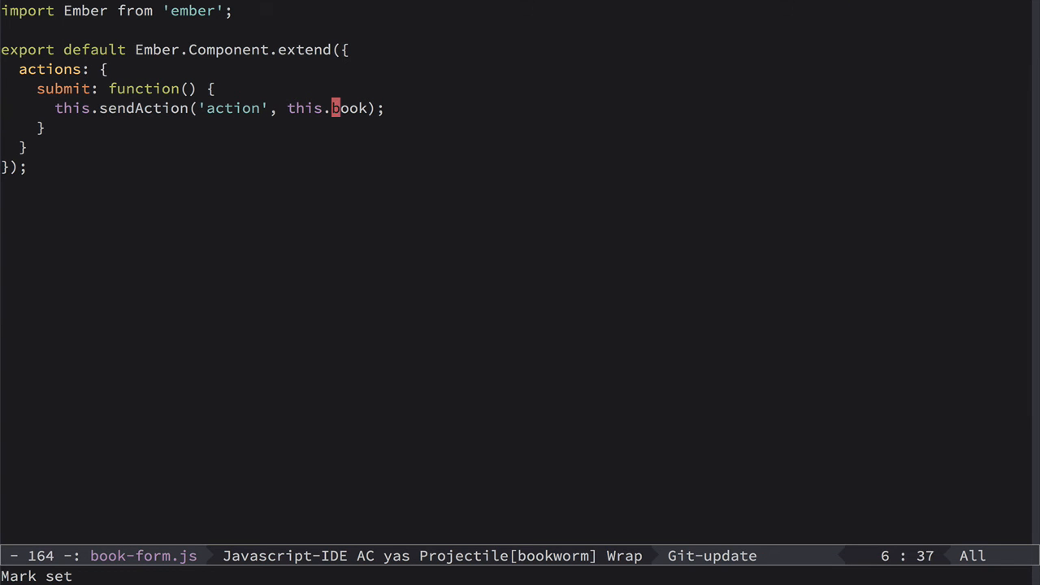
type("get")
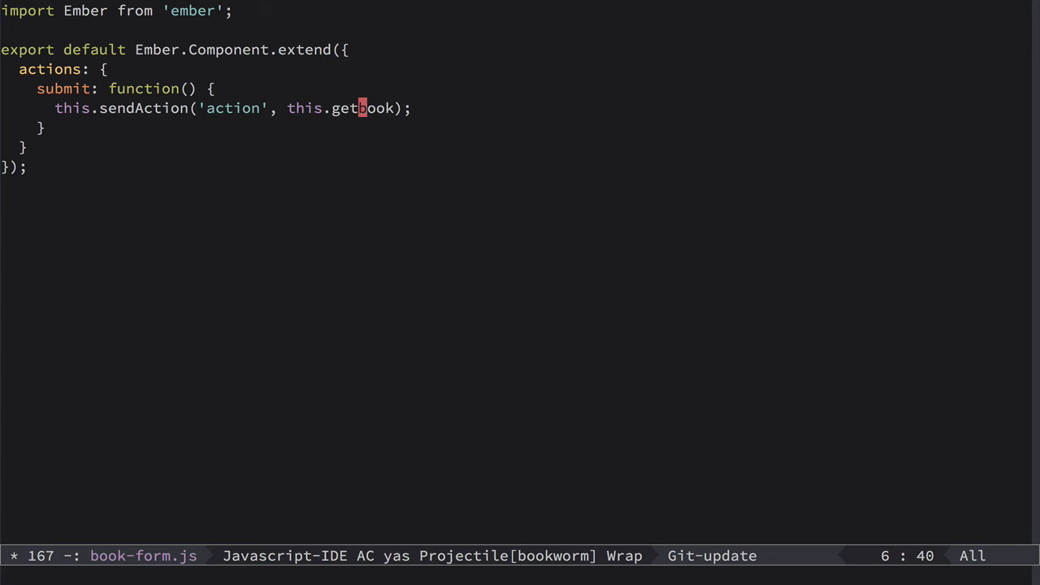
type("('book'")
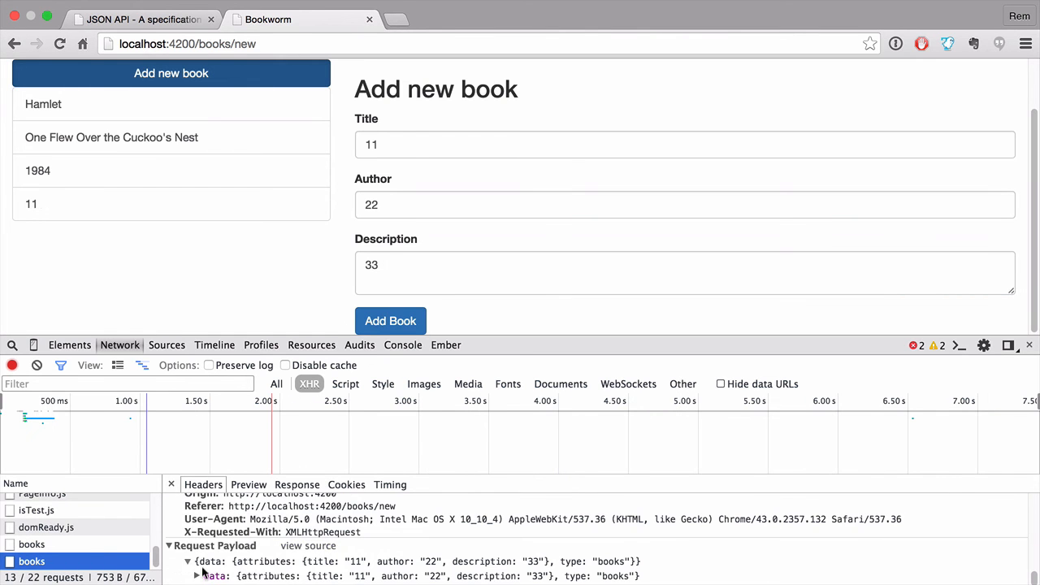
Expand the payload's data and attributes, open the new book '11 by 22', and return to Emacs.
left_click(195, 560)
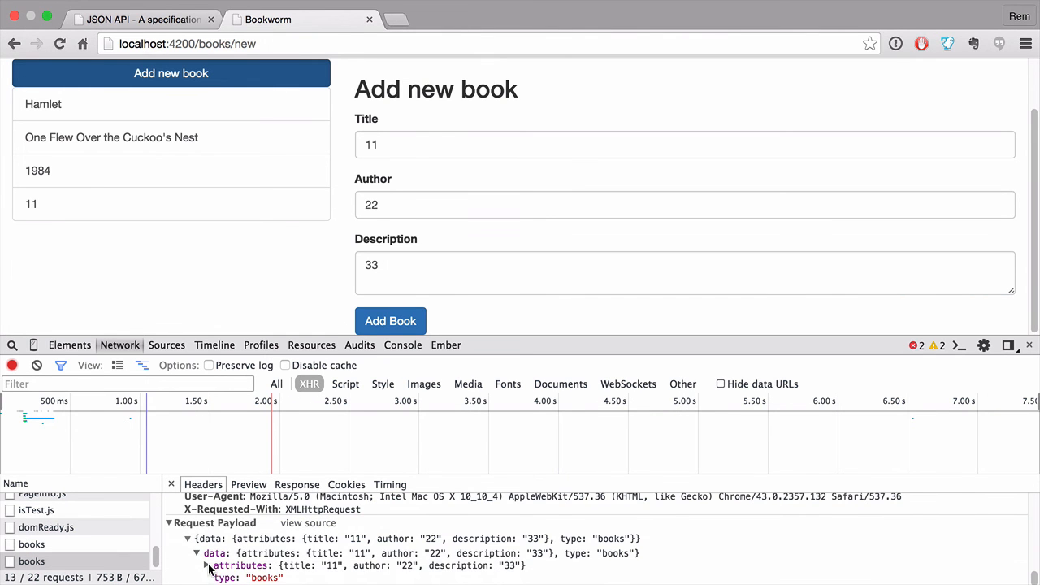
left_click(206, 565)
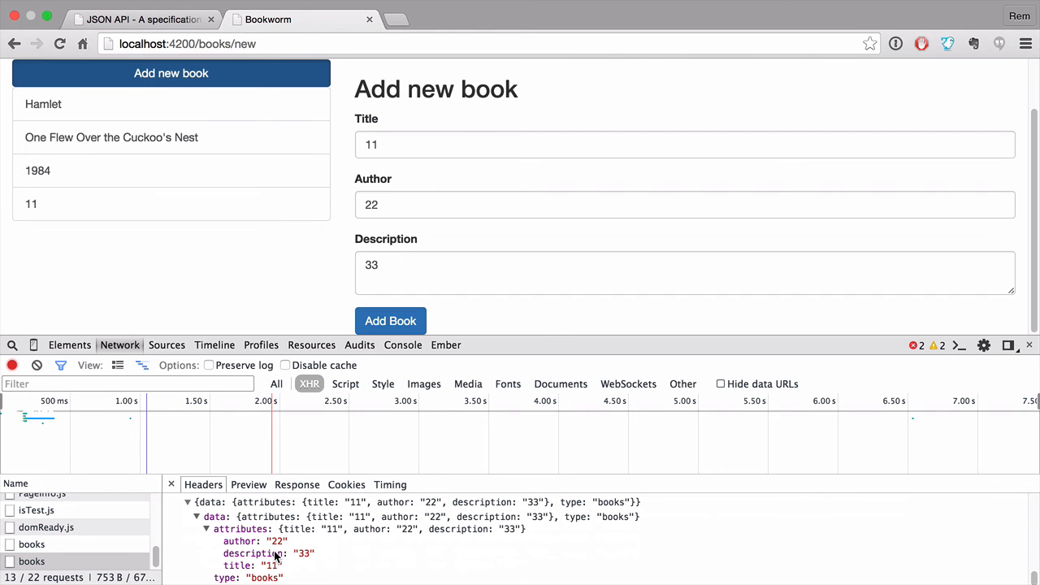
left_click(390, 320)
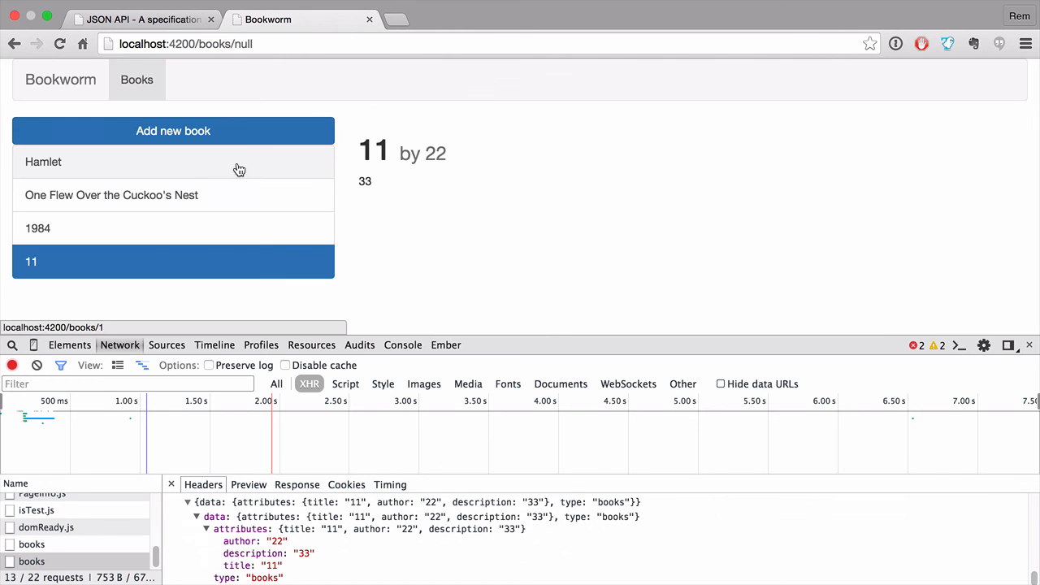
mouse_move(380, 348)
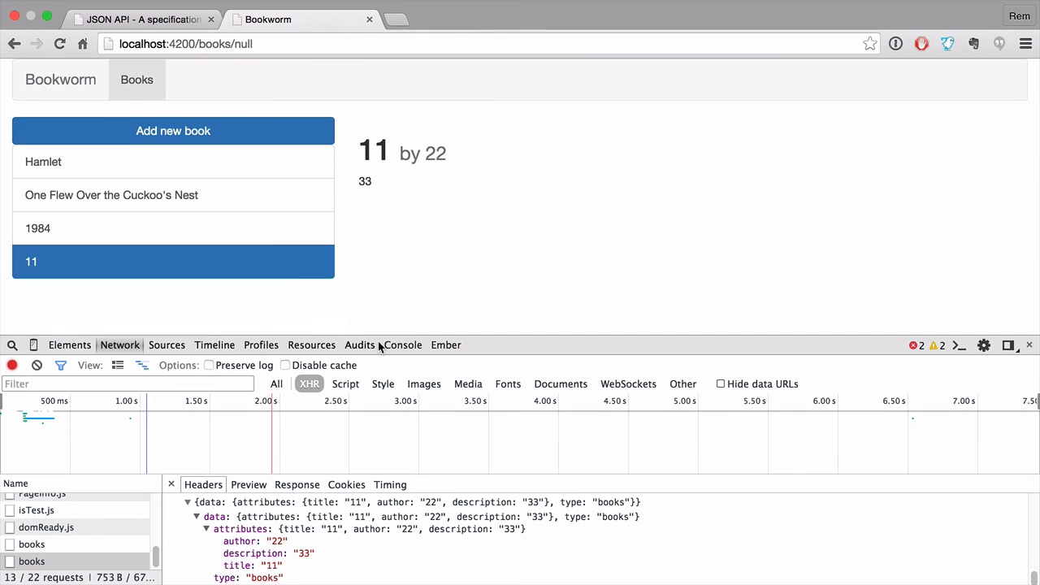
left_click(402, 345)
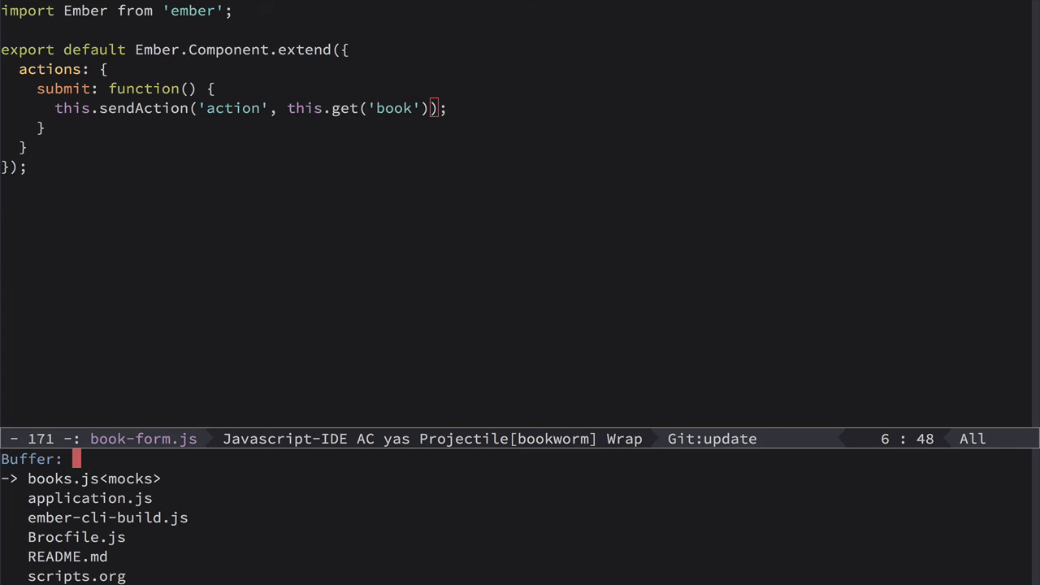
In books.js, return data with type 'book', id newId and attributes newBook.
left_click(65, 478)
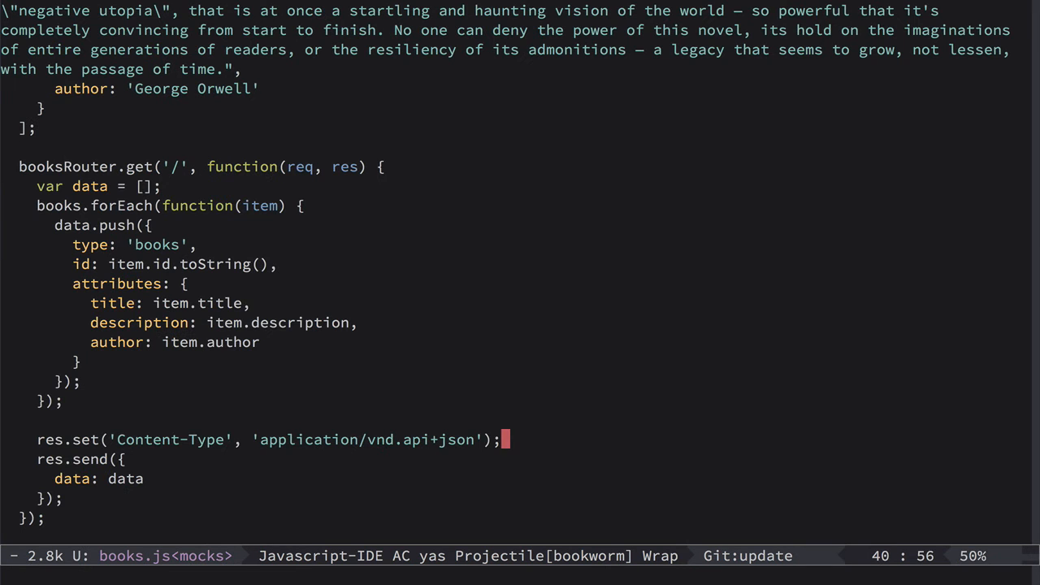
scroll("down", 3)
type("d")
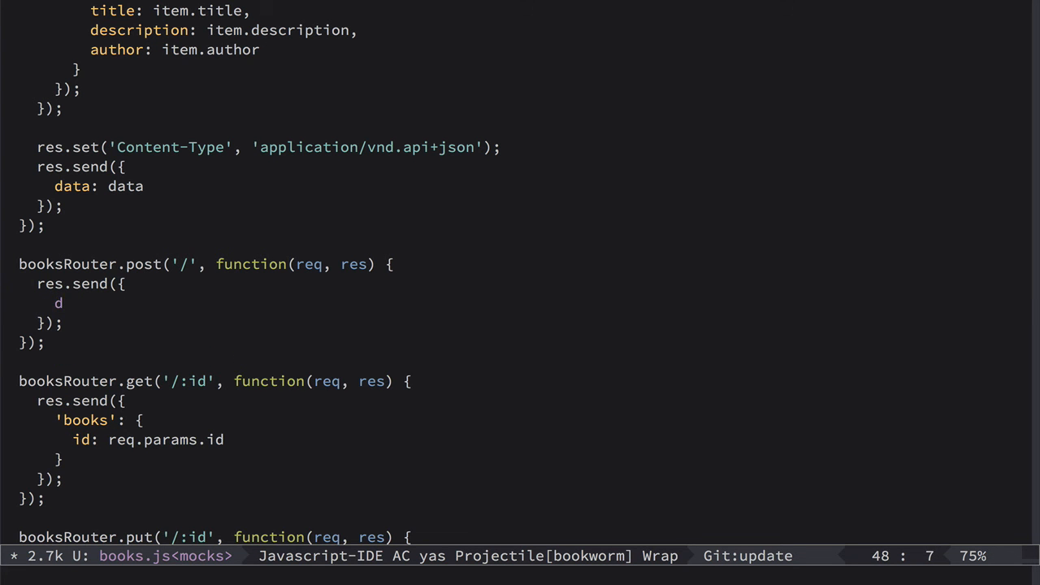
type("ata: {")
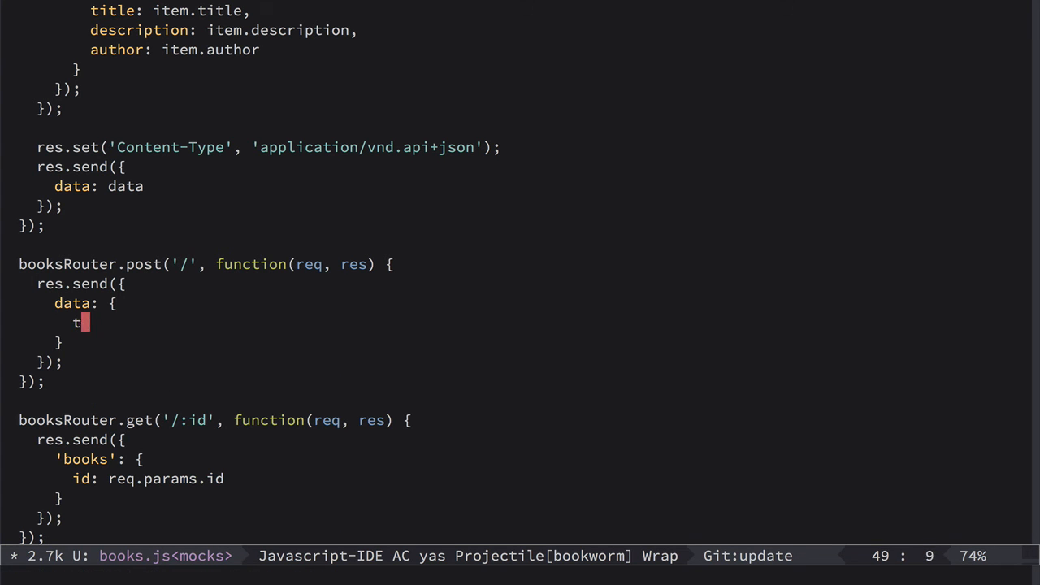
type("ype: 'books',")
type("id")
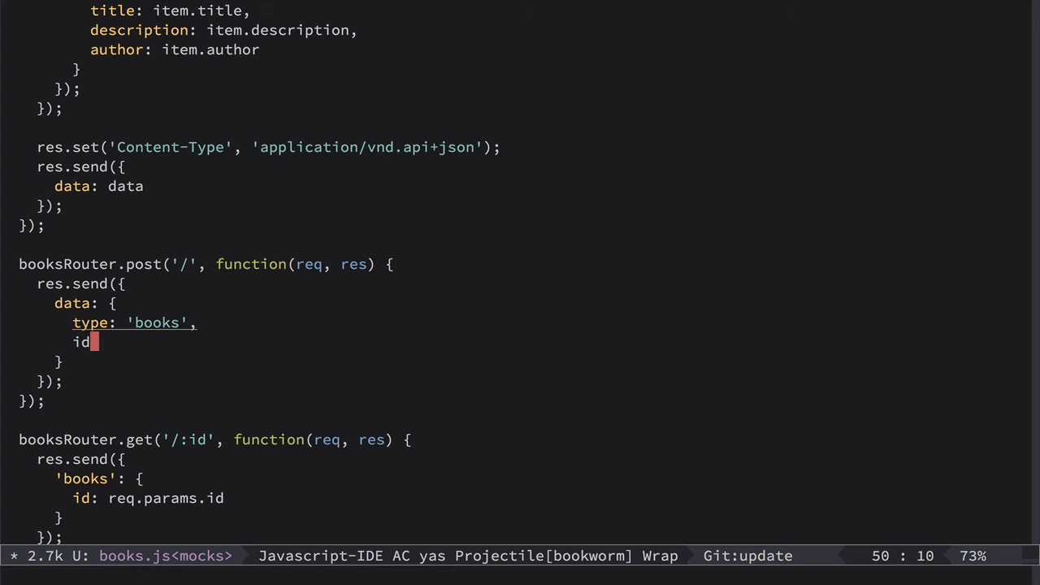
type(": new")
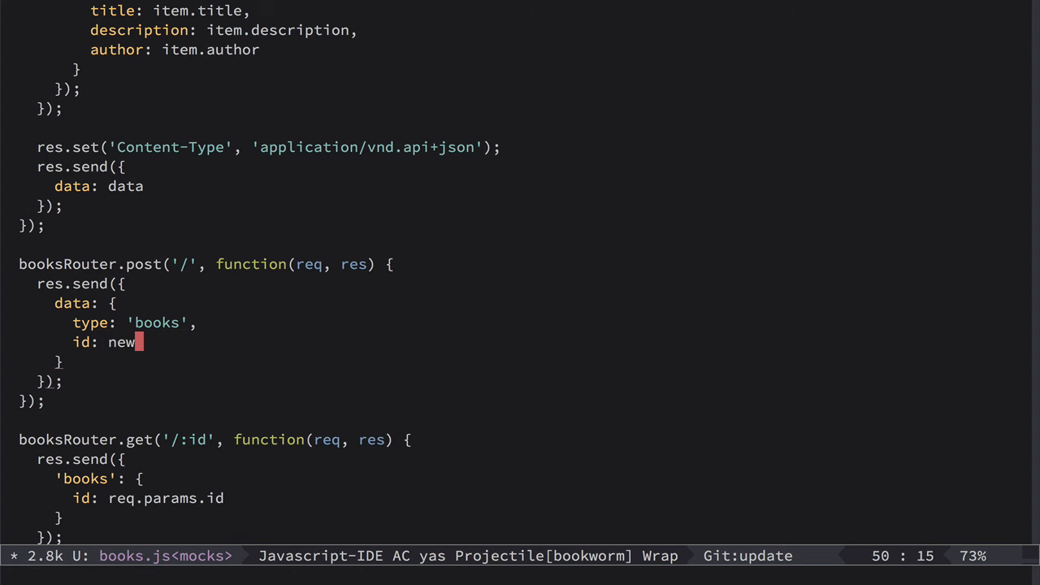
type("Id,\\na")
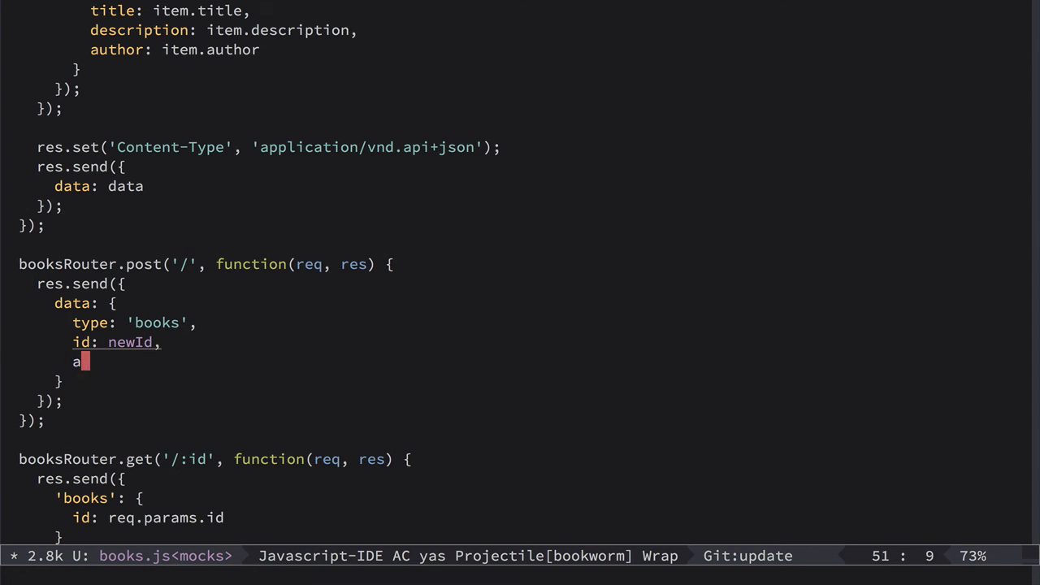
type("ttributes:")
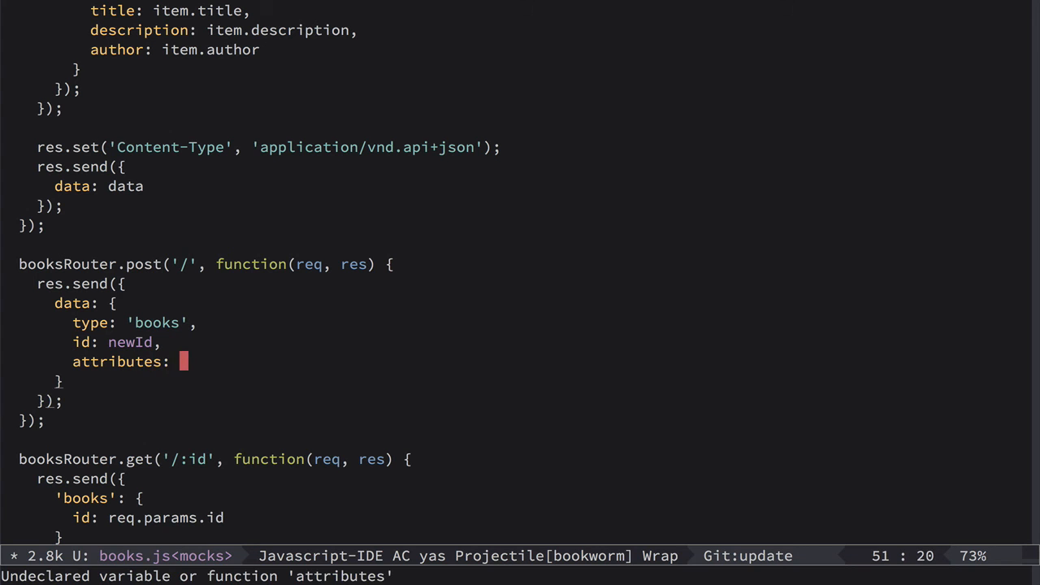
type("newBook")
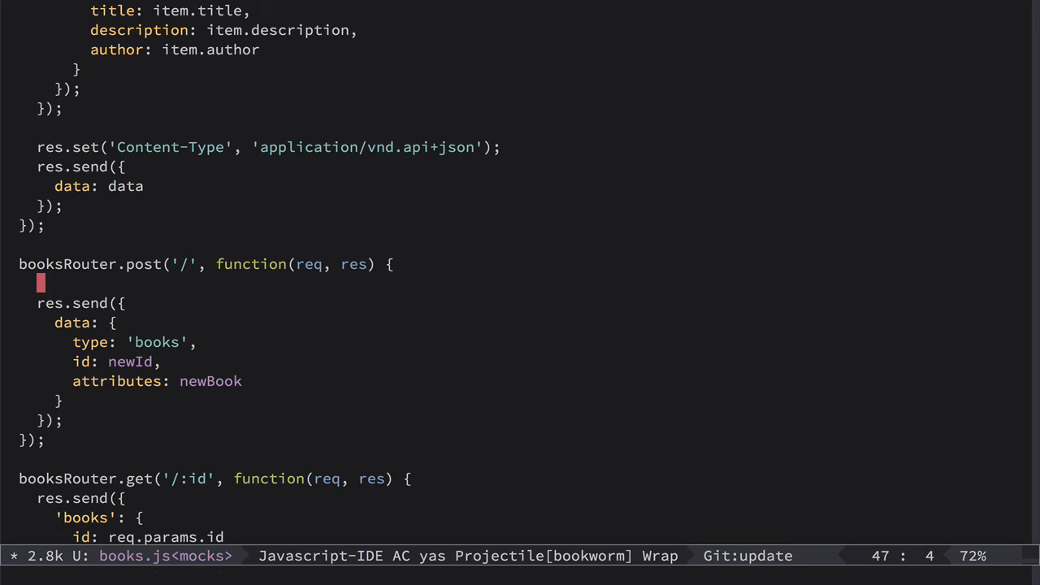
Define newBook as req.body.data.attributes and newId as books.length + 1.
type("var newBo")
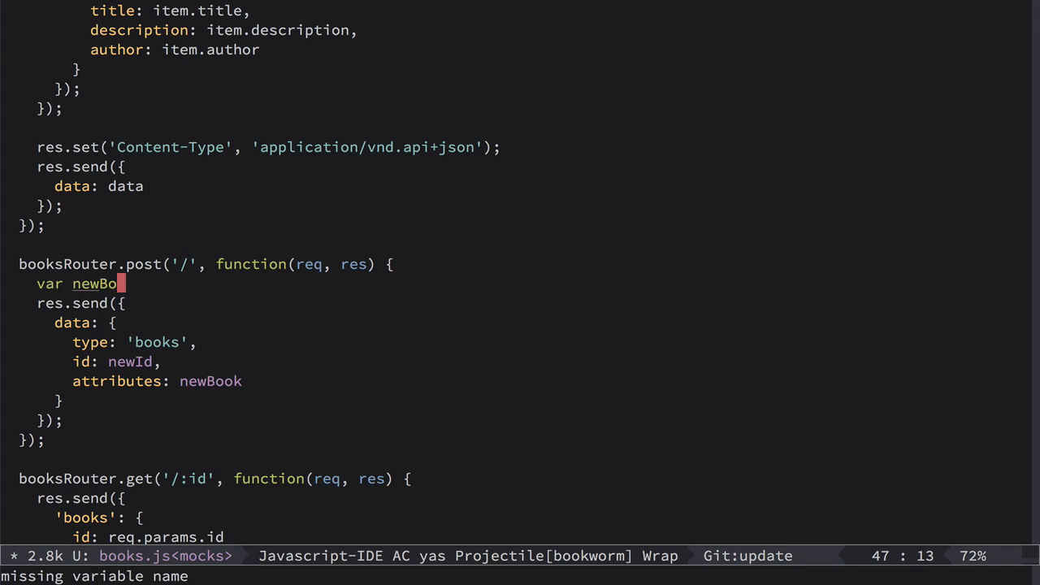
type("ok")
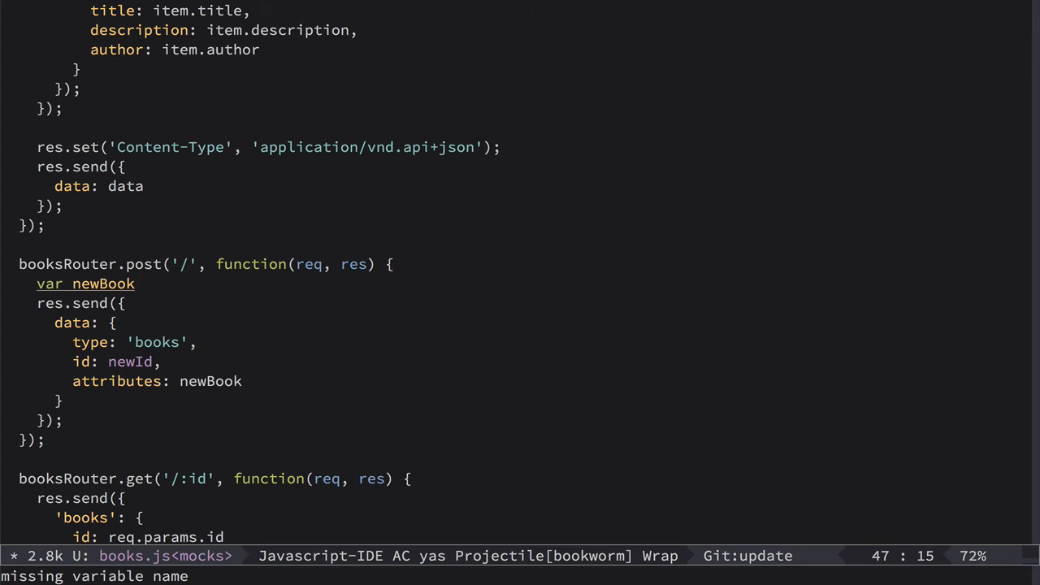
type("=")
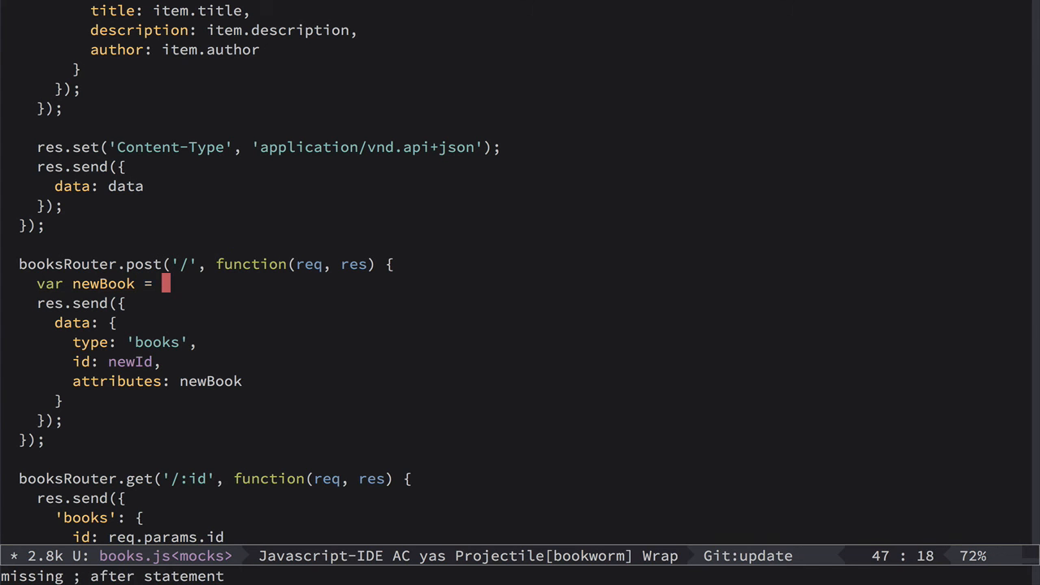
type("req.")
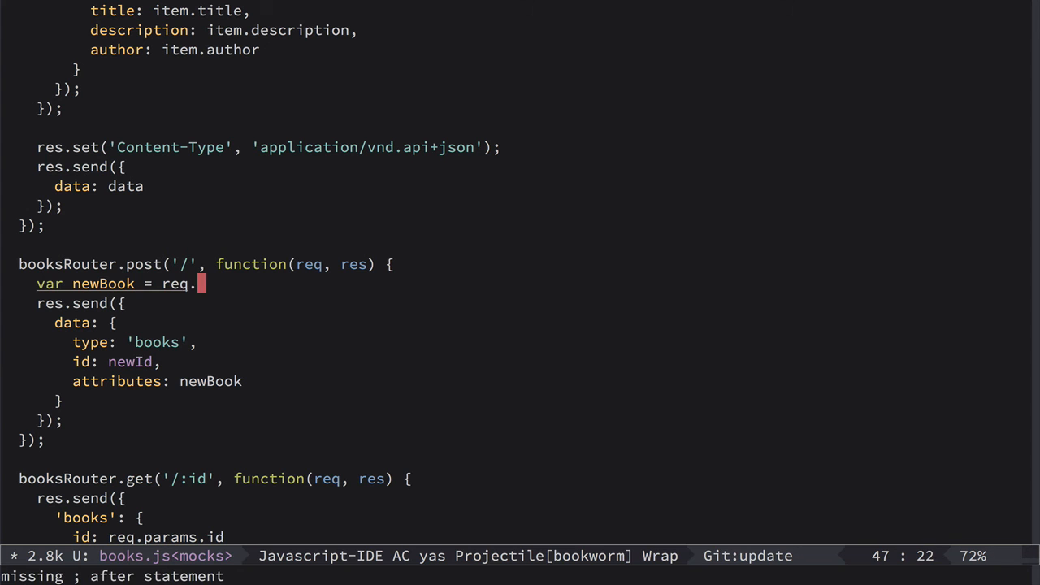
type("body")
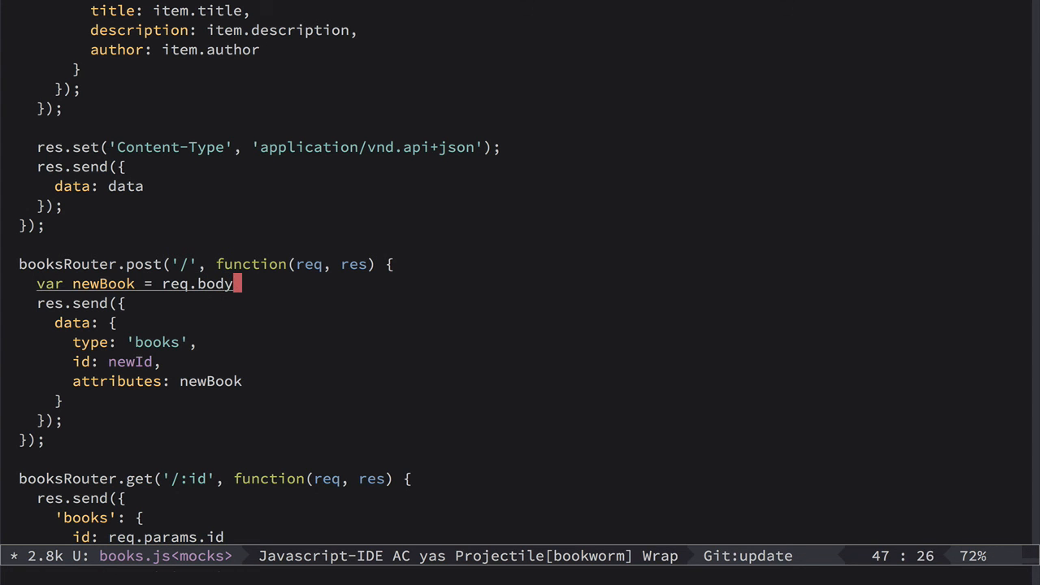
type(".data.attributes;")
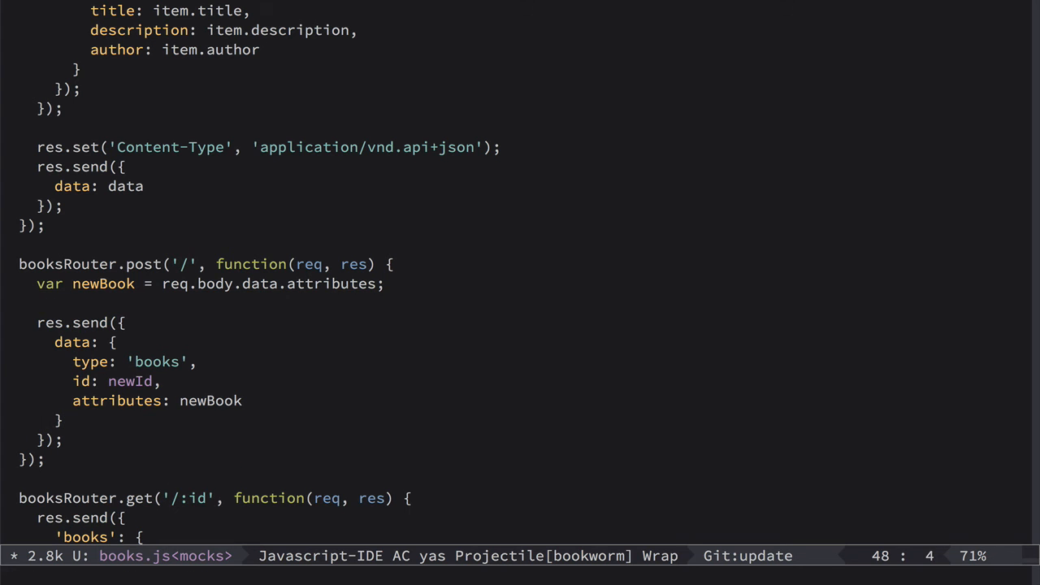
type("var newId = book")
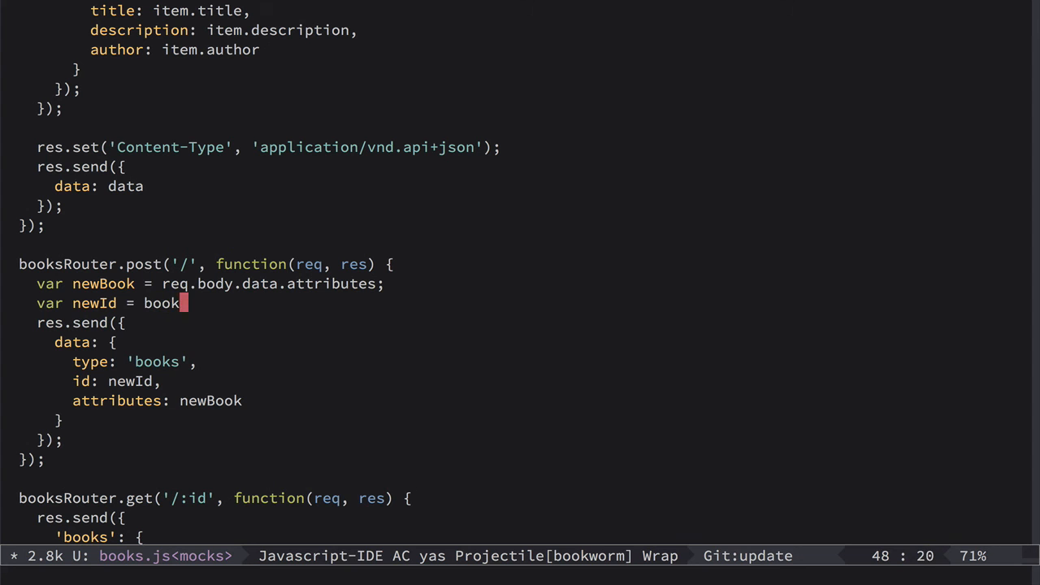
type("s.length")
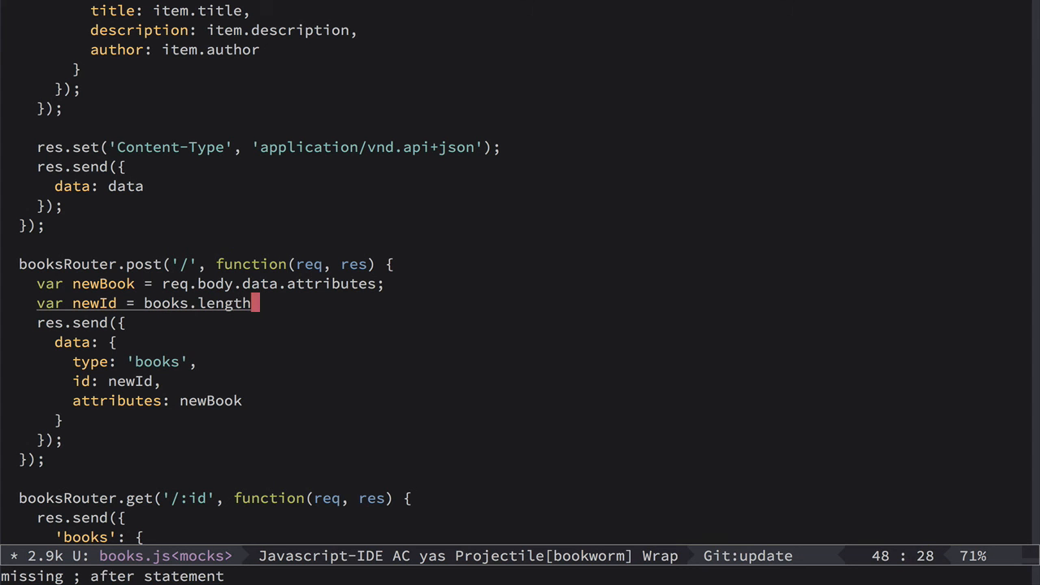
type("+ 1")
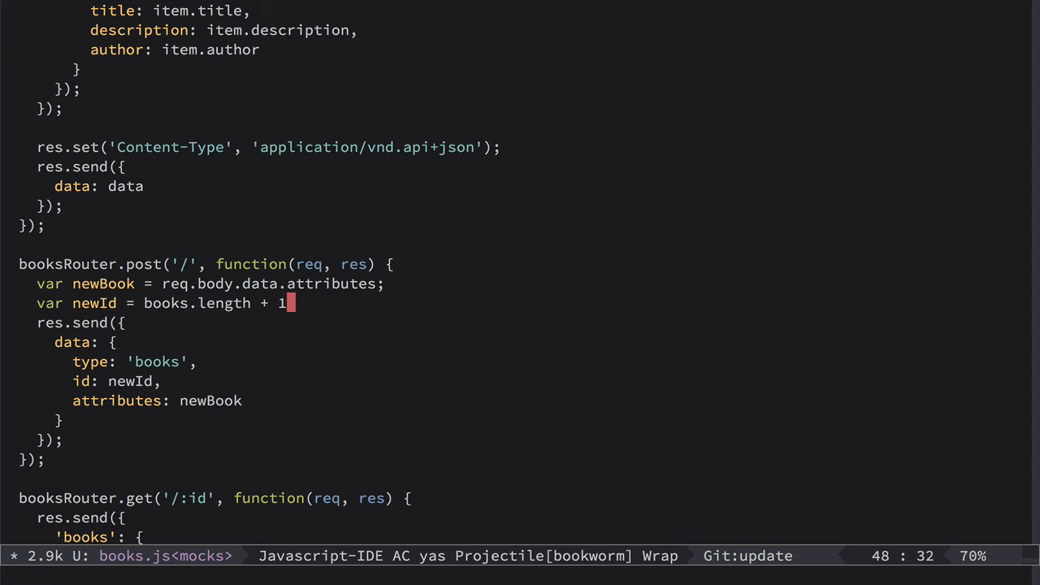
Push the new book's title, description, author and newId into books.
type("books.push({")
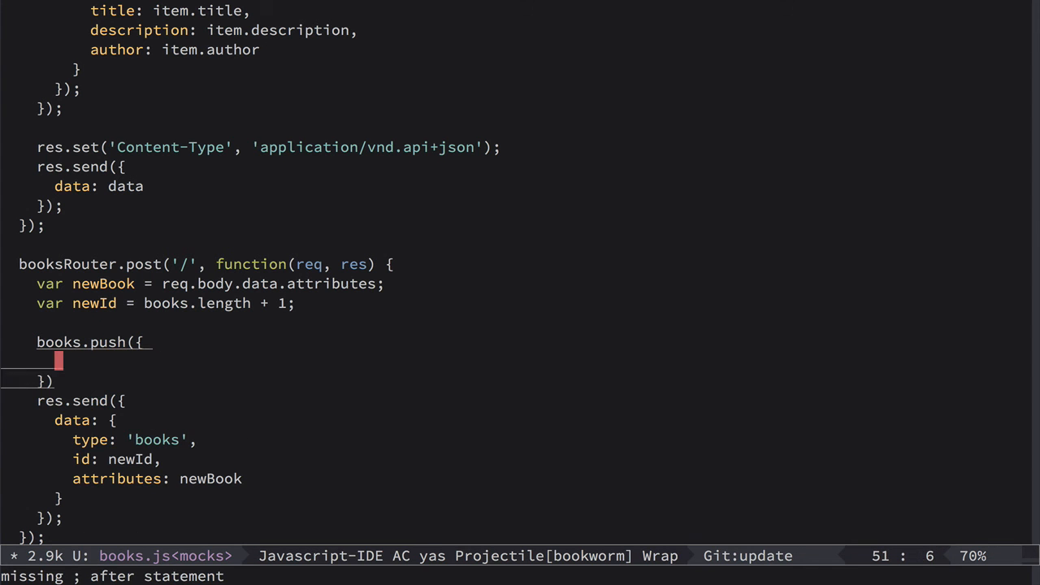
type("title:")
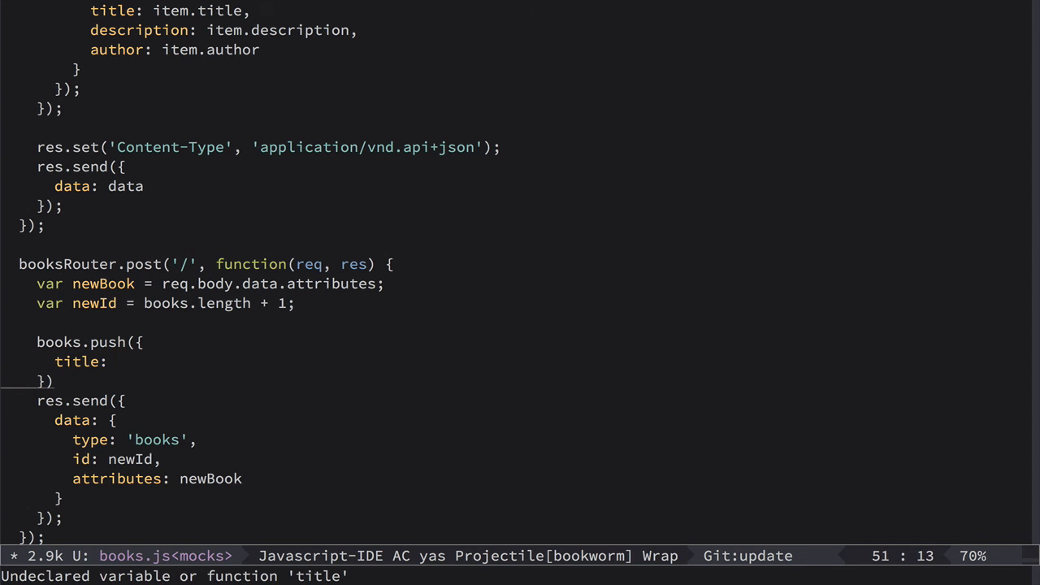
type("newBook.ti")
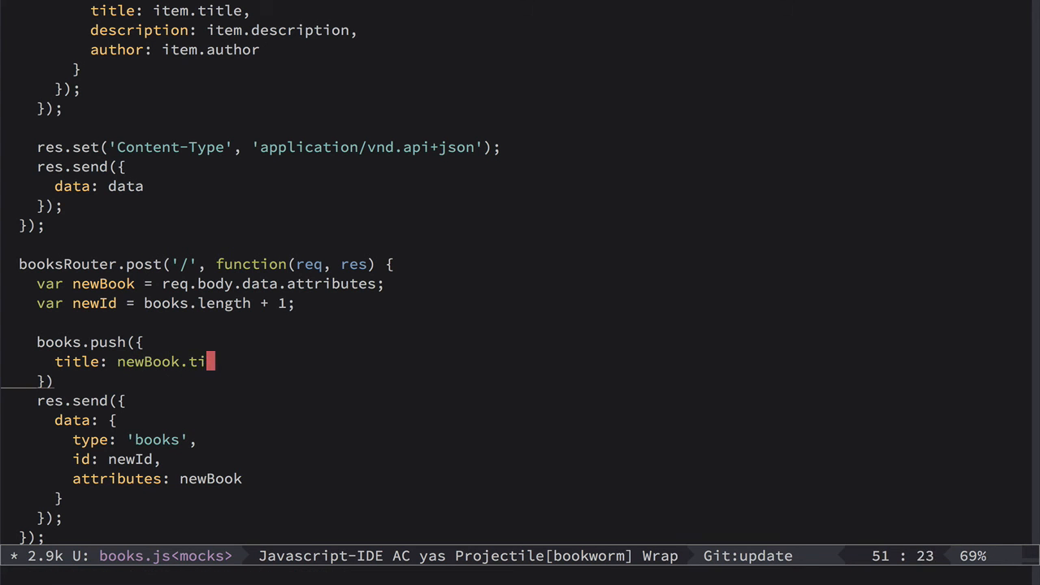
type("tle,")
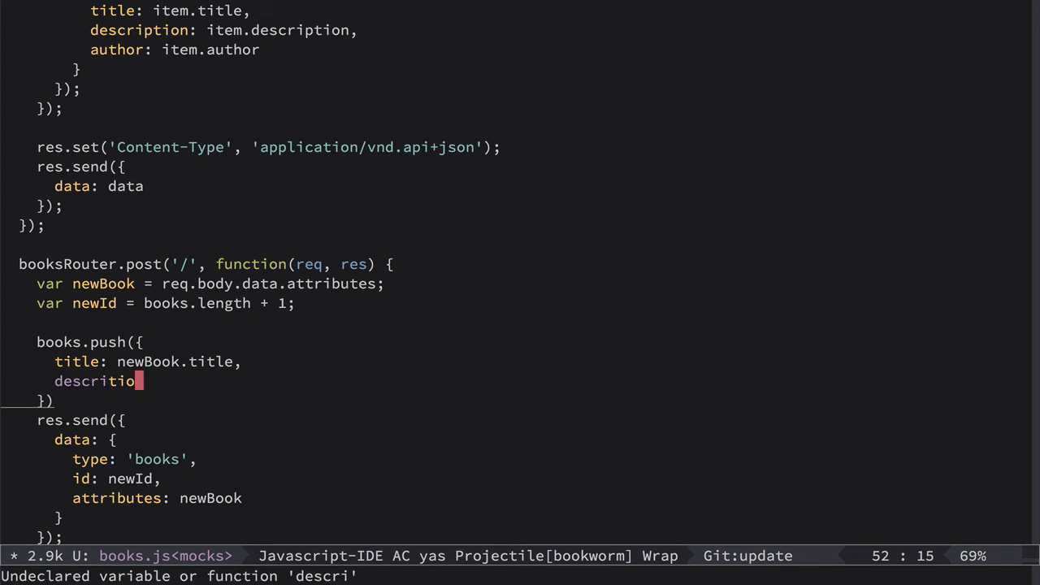
type("n: newBook.description,")
type("author: newBook")
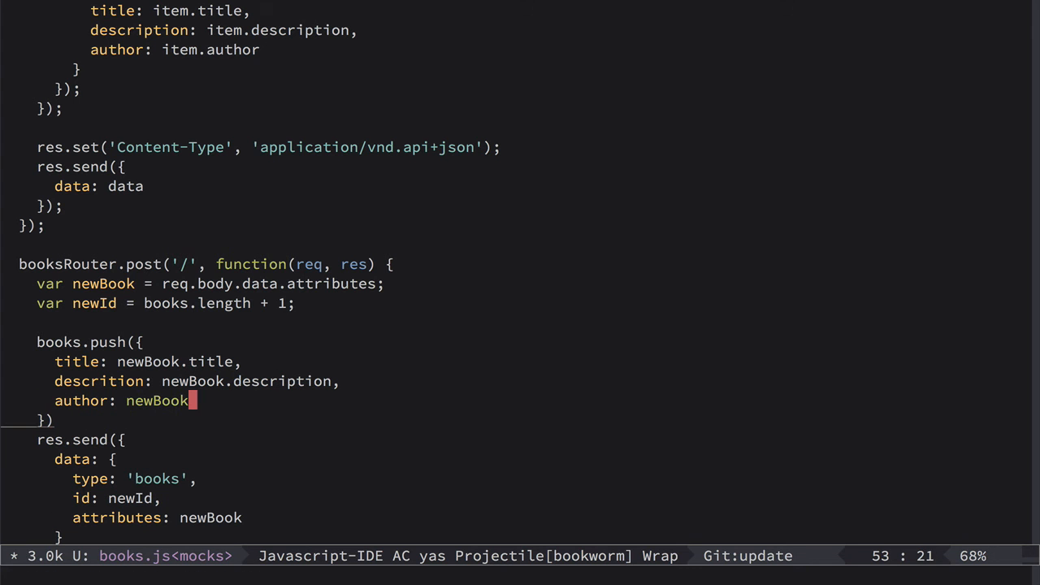
type(".author,")
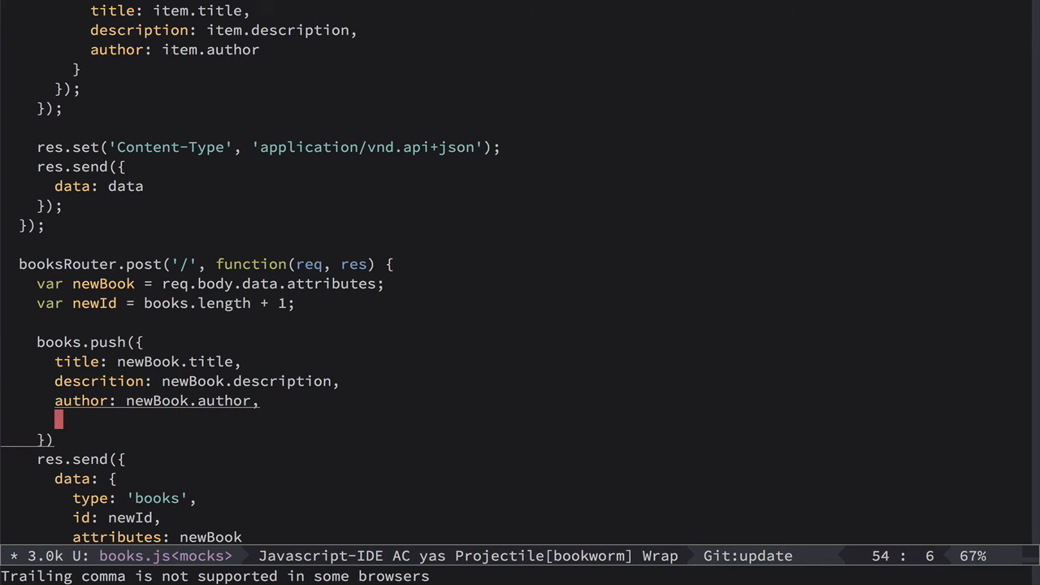
type("id: newId")
left_click(44, 440)
type(";")
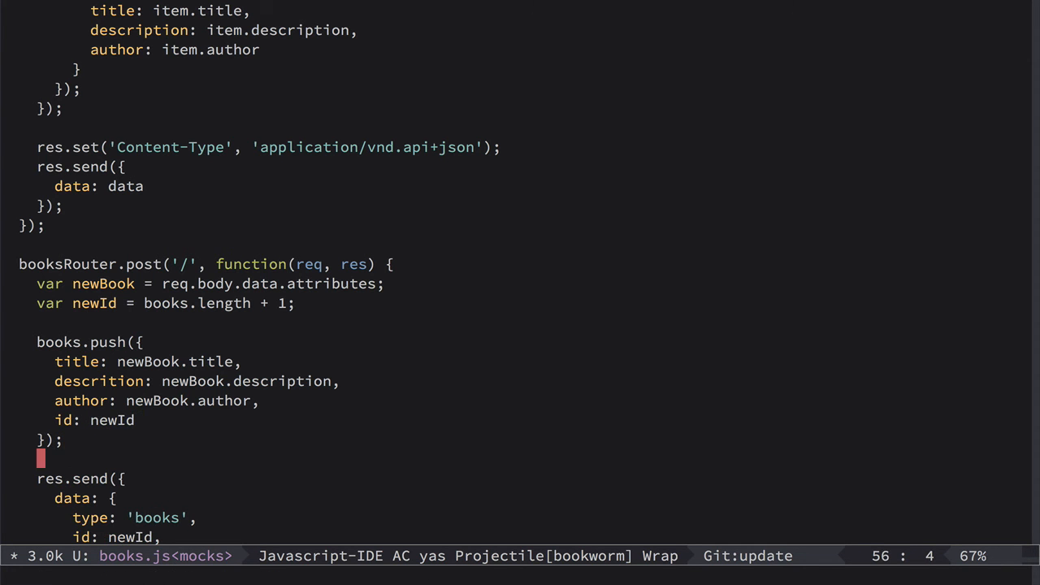
scroll("down", 3)
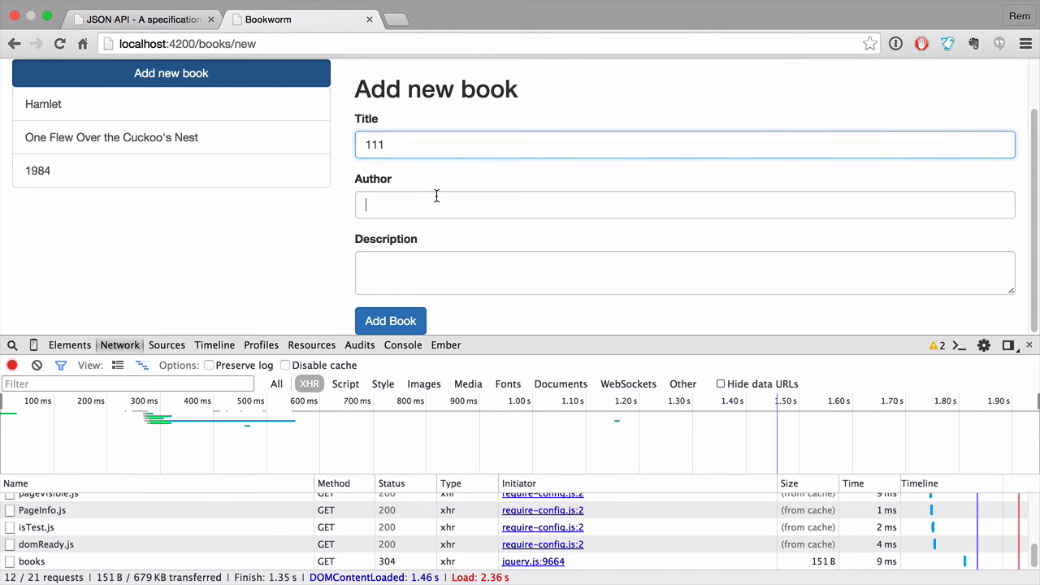
Submit book 111 and view the response's TypeError reading 'attributes' of undefined.
left_click(390, 321)
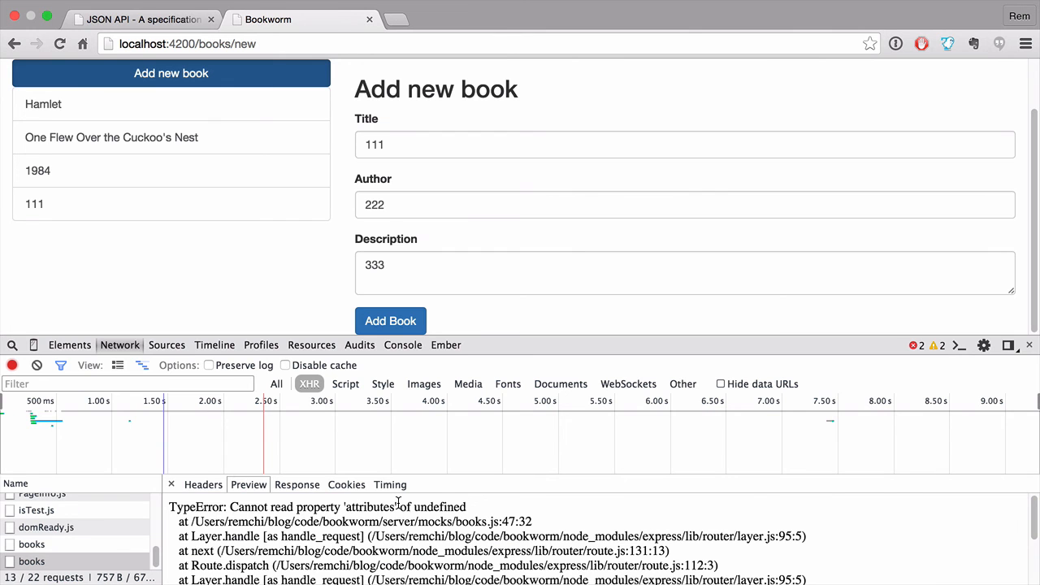
mouse_move(434, 507)
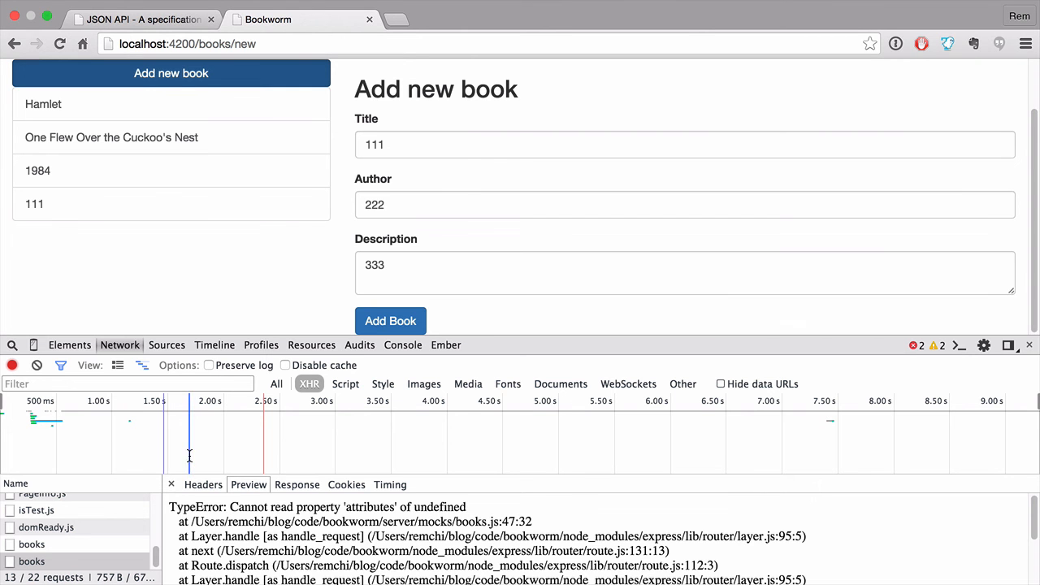
Show the books request headers: 500 error and application/vnd.api+json content type.
left_click(204, 485)
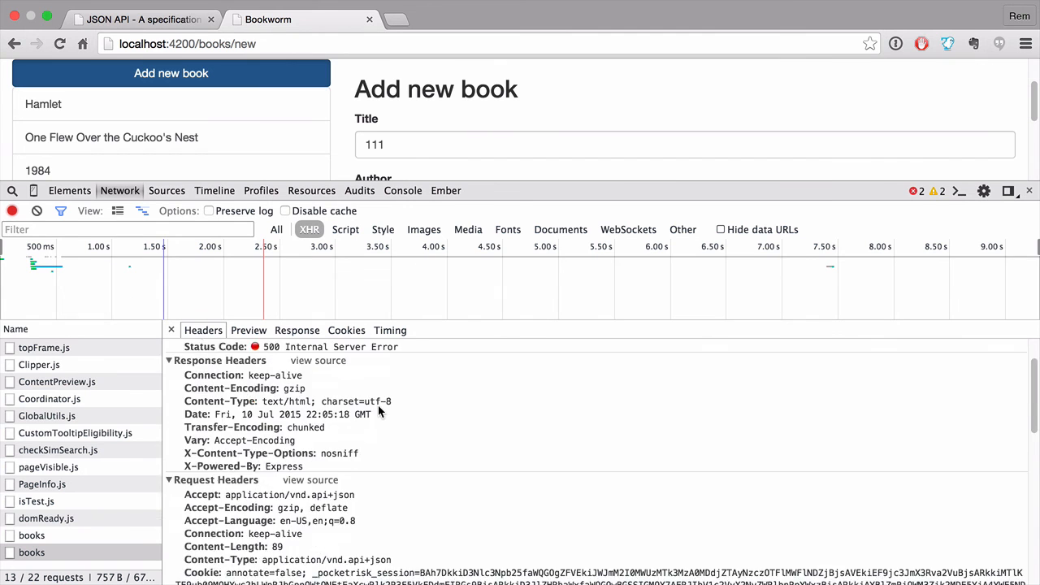
scroll("down", 3)
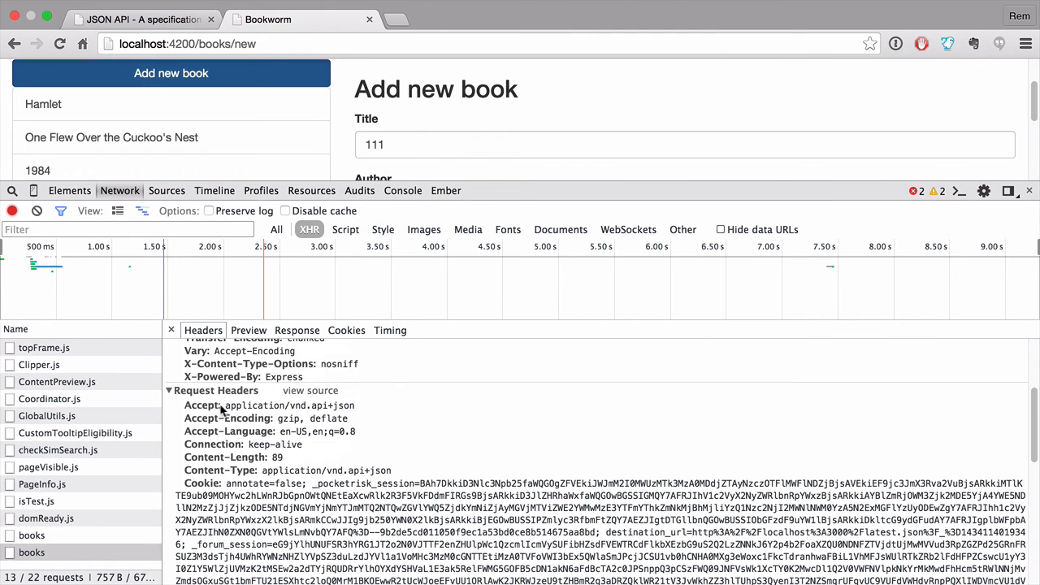
mouse_move(324, 484)
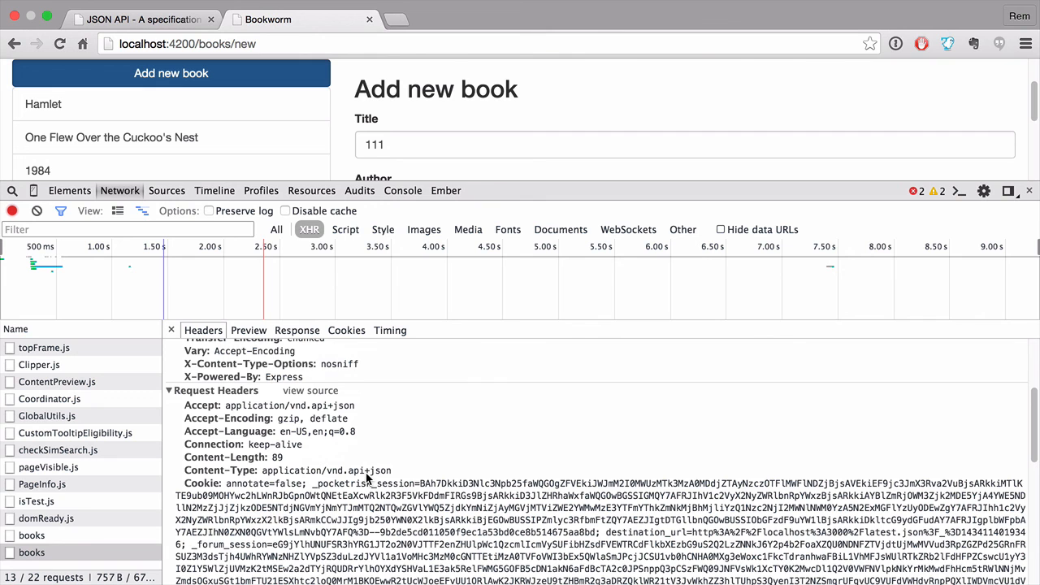
mouse_move(366, 479)
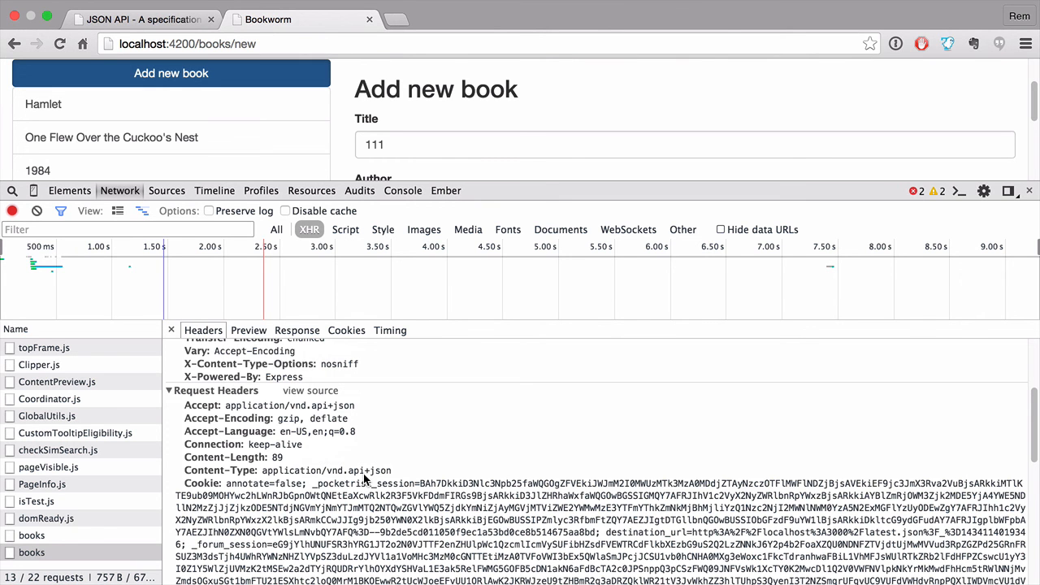
mouse_move(364, 482)
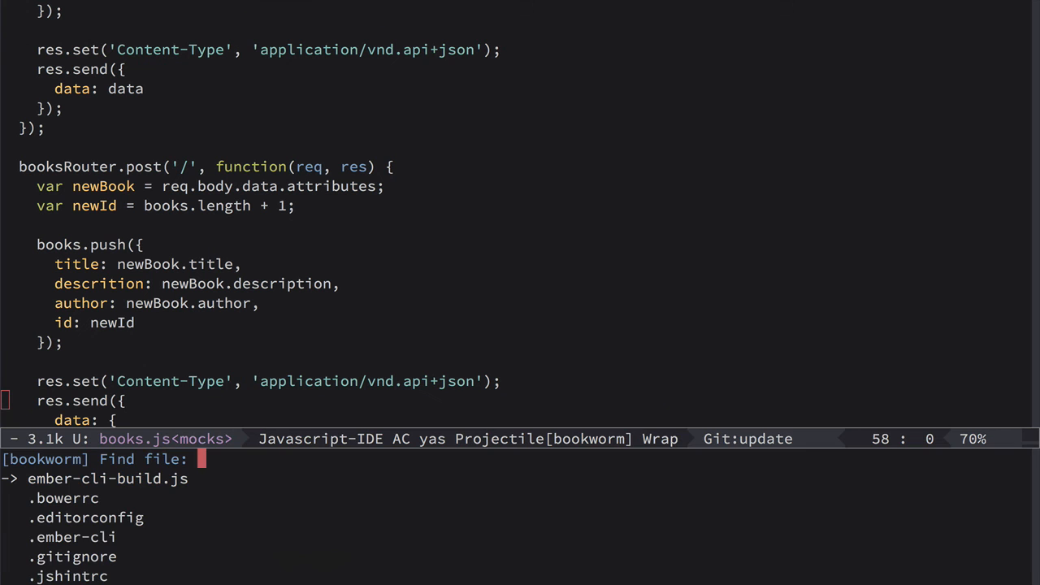
Open server/index.js and pass bodyParser.json a type of 'application/vnd.api+json'.
type("ind[ex.]")
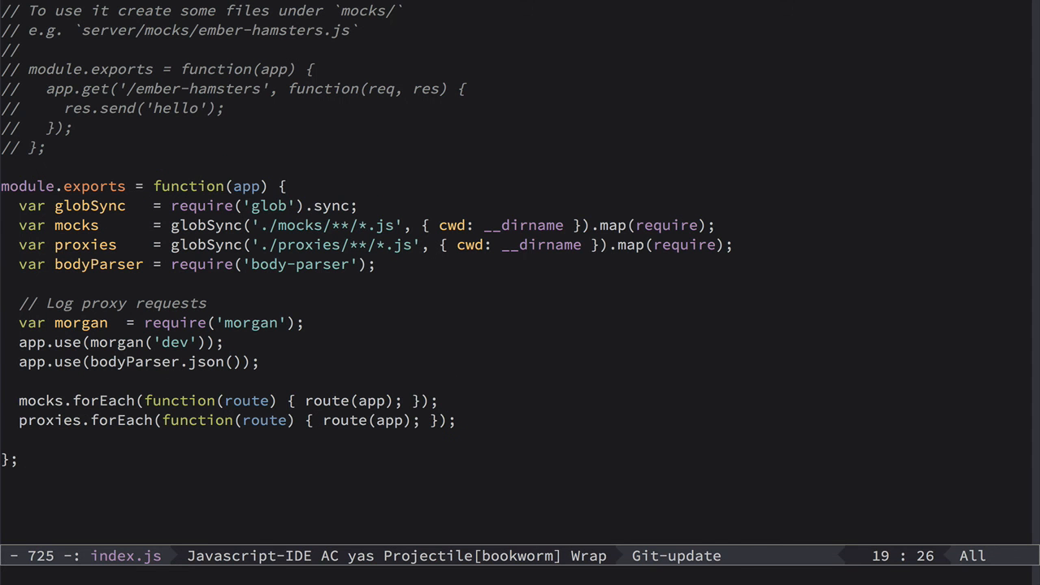
type("{ type:  }")
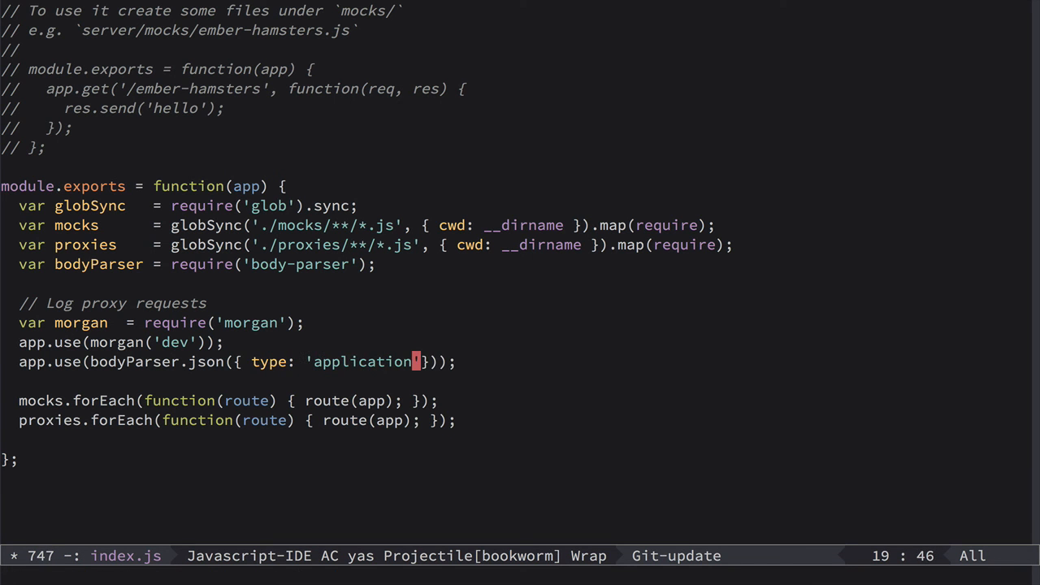
type("/vnd.")
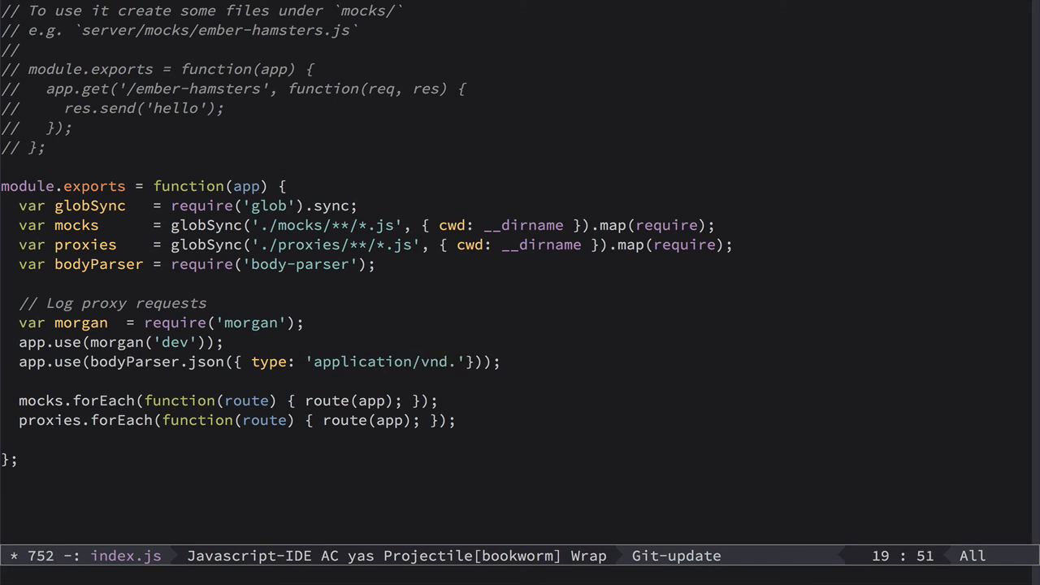
type("api+json")
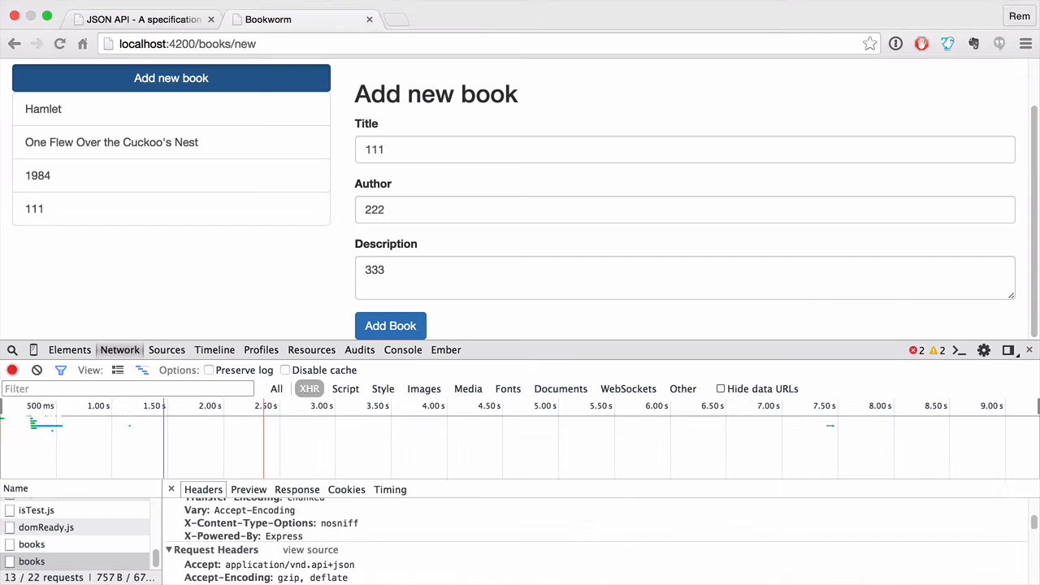
Reload, resubmit book 111, and expand the 200 OK response data showing id 4.
left_click(390, 326)
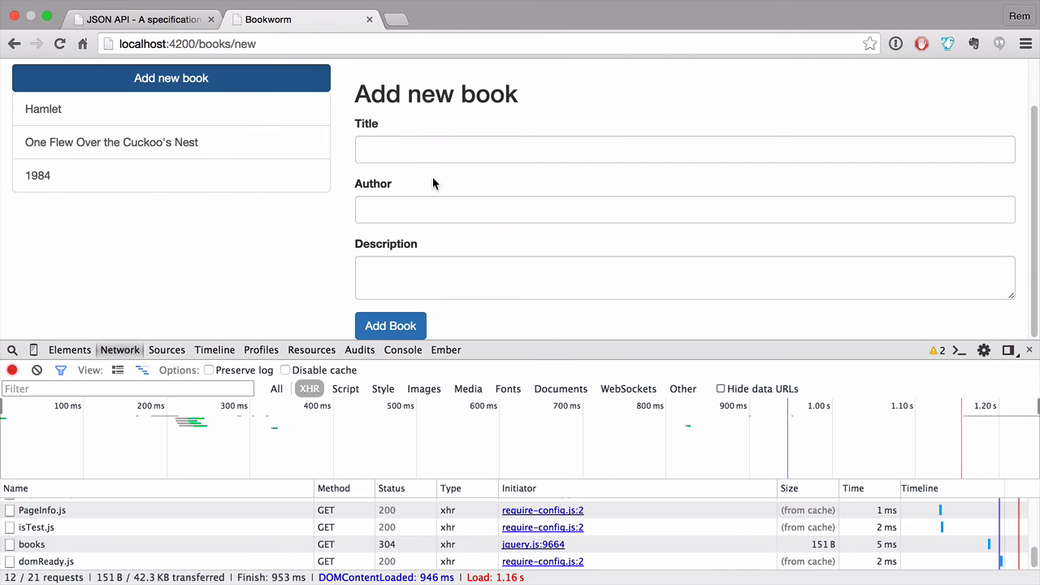
left_click(389, 326)
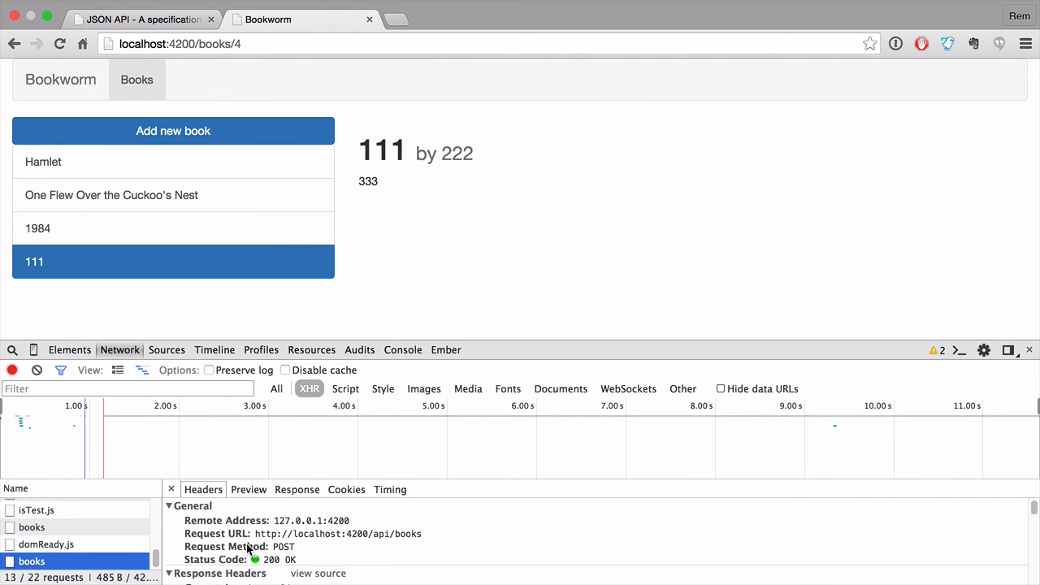
left_click(249, 489)
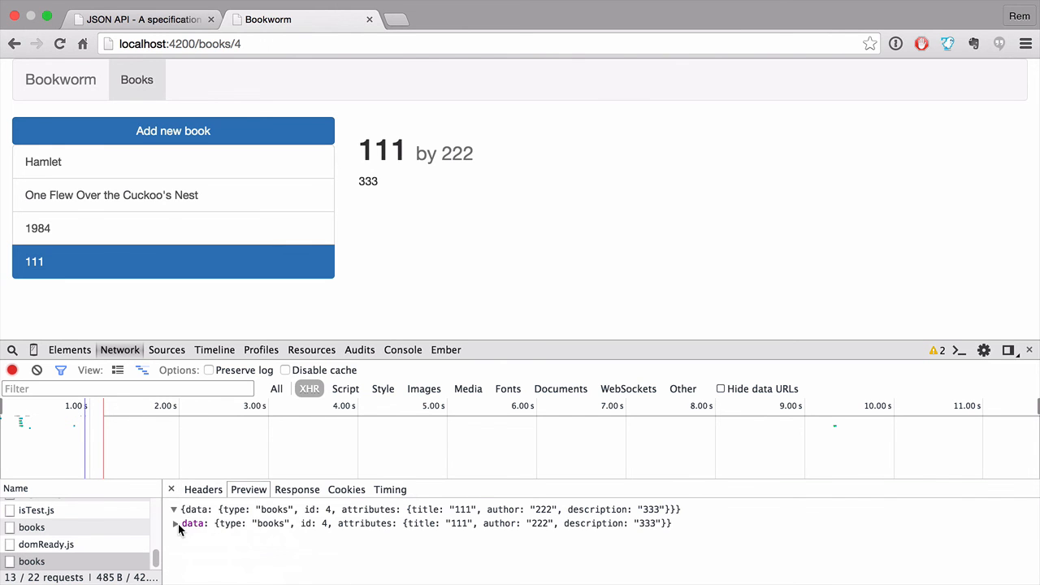
left_click(178, 524)
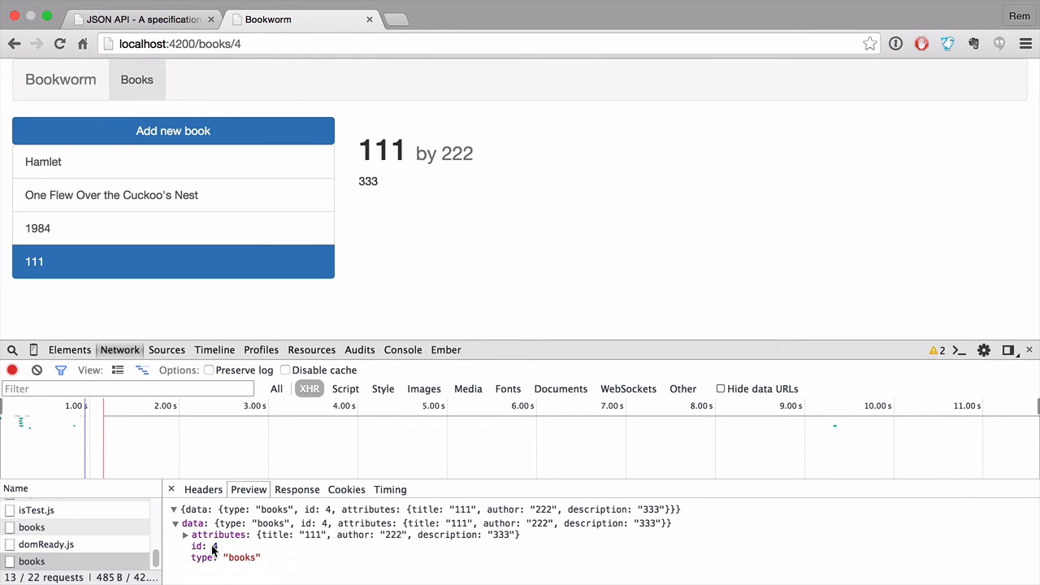
mouse_move(166, 220)
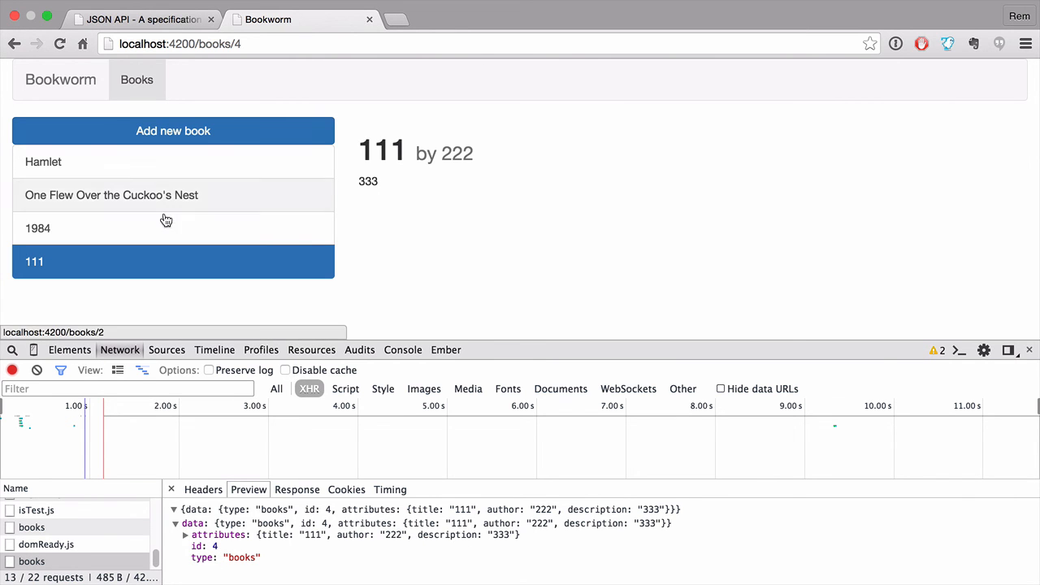